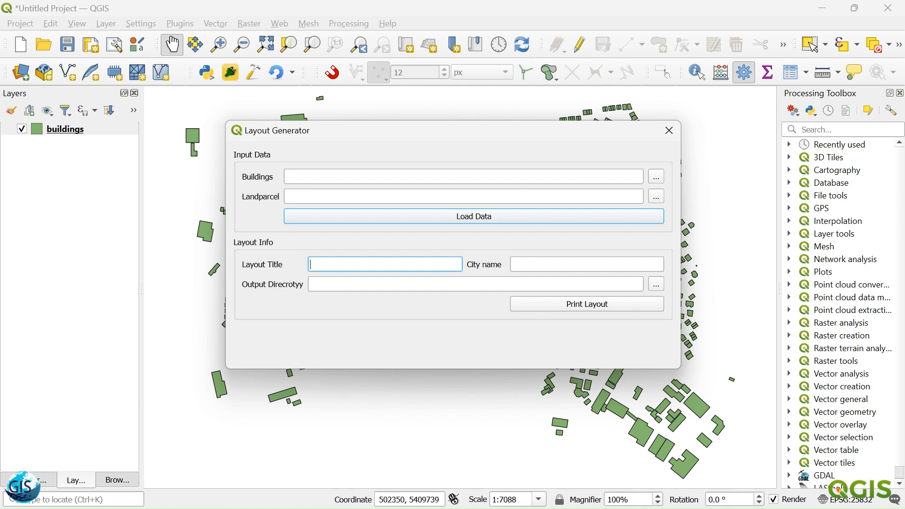
- Enter 'gisworld' as the layout title and generate the print layout
type("gisworld")
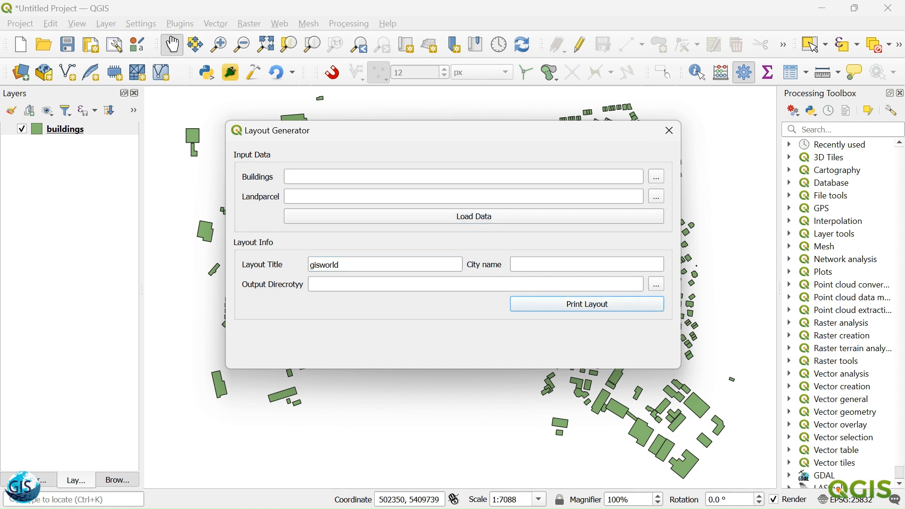
left_click(19, 23)
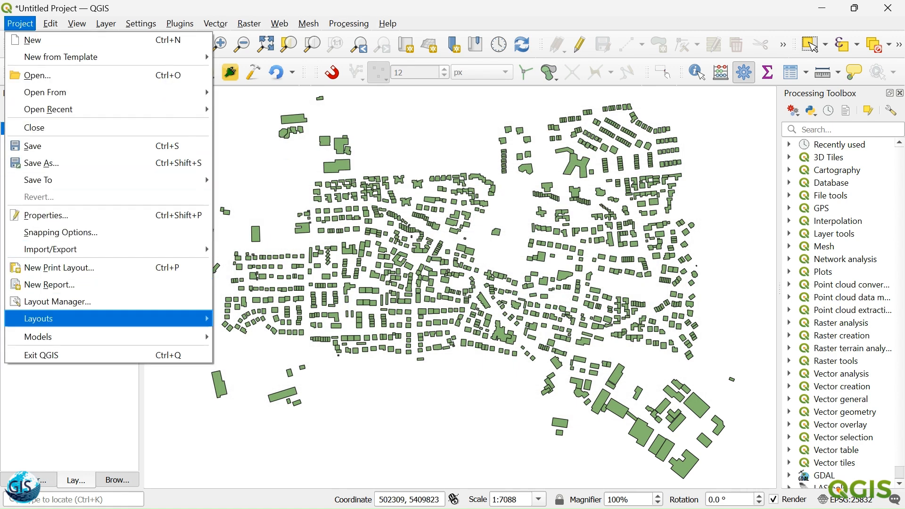
- Open the gisworld layout from Project > Layouts and maximize the designer window
left_click(38, 318)
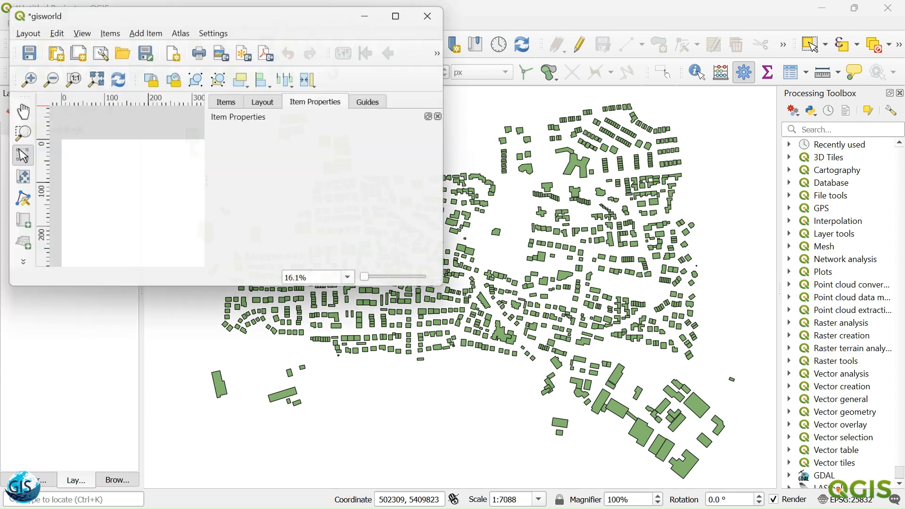
left_click(395, 16)
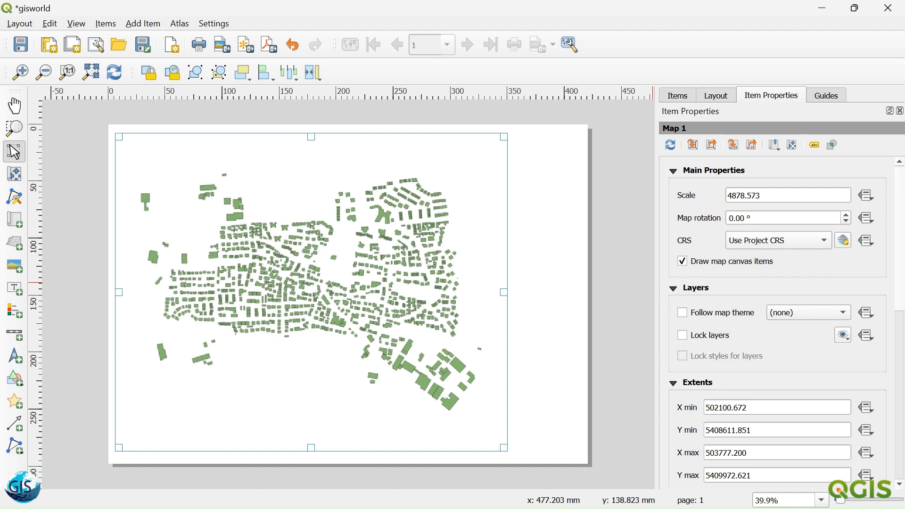
- Expand the map item's Position and Size settings and set its height to 285
scroll("down", 3)
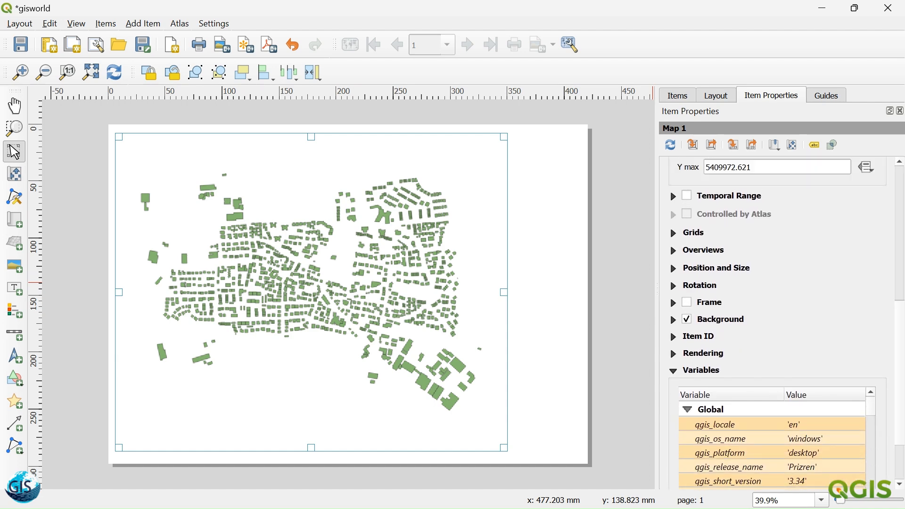
left_click(715, 268)
type("330.000")
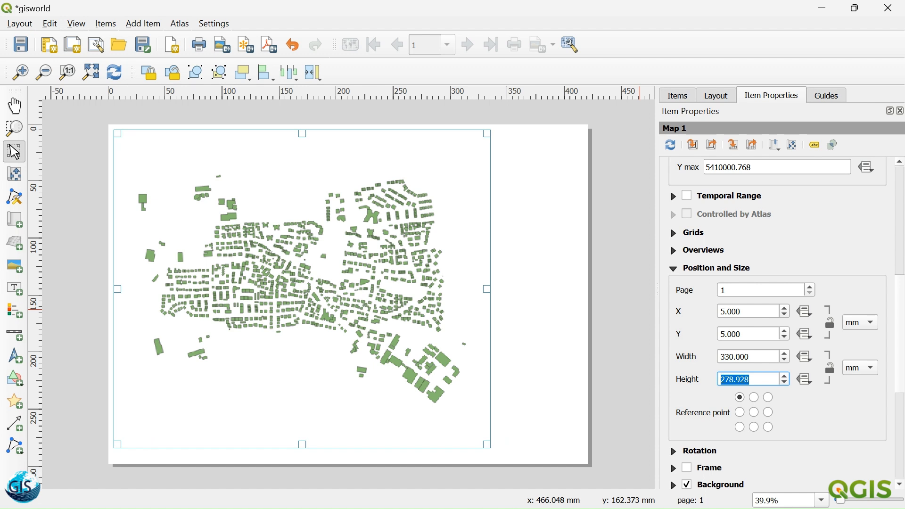
type("289")
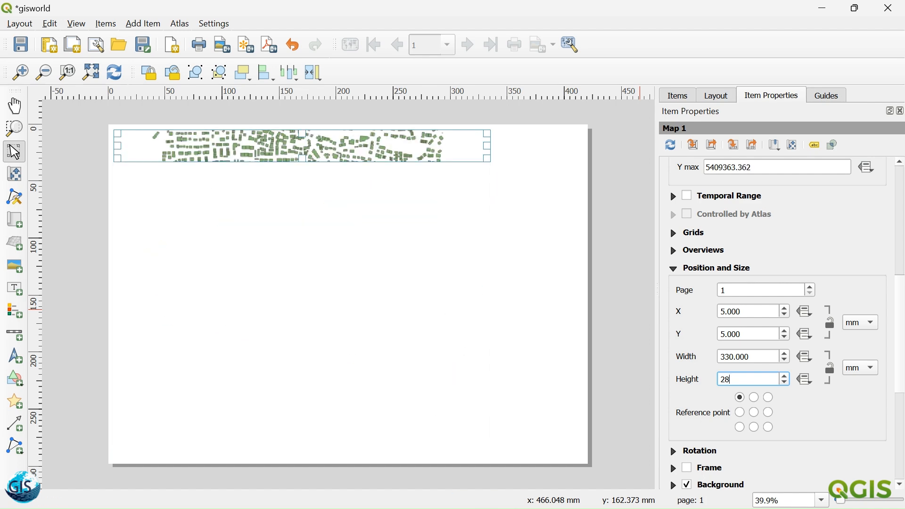
type("285")
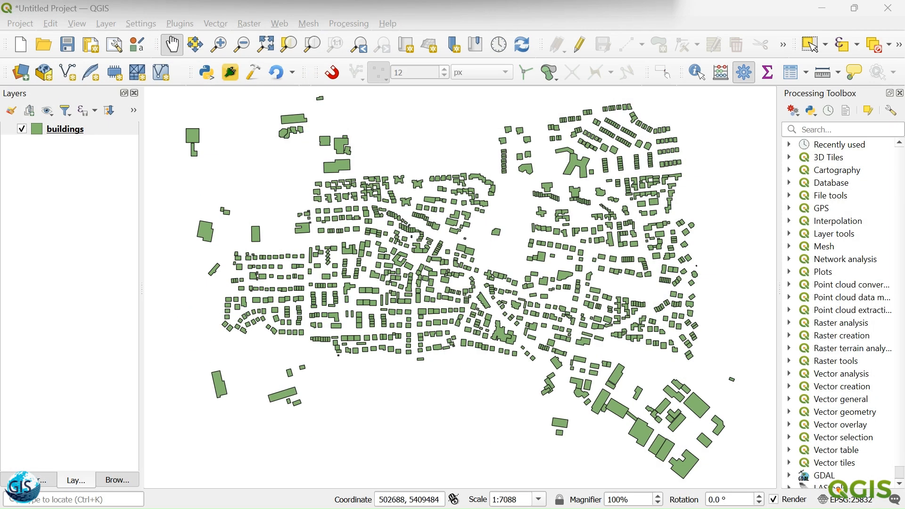
- Select the buildings layer, open the Python Console, and fetch layout.py's code from PyCharm
left_click(64, 128)
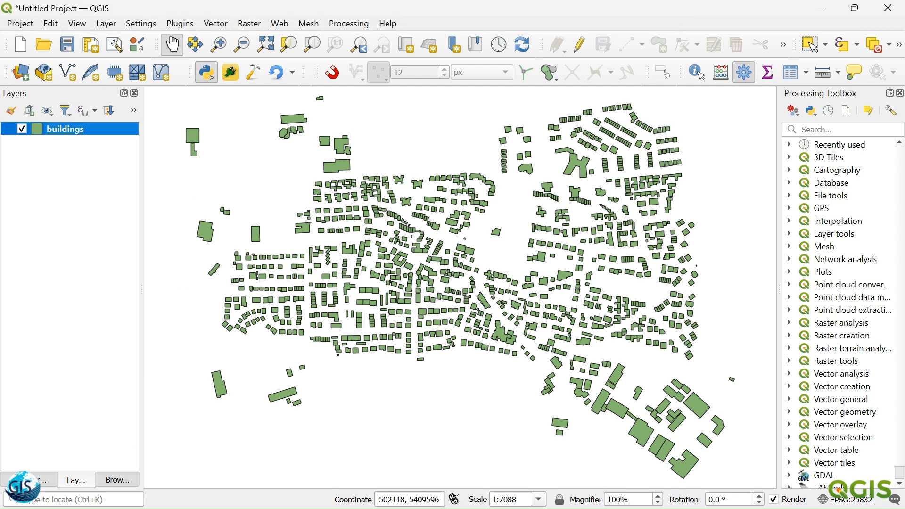
left_click(205, 72)
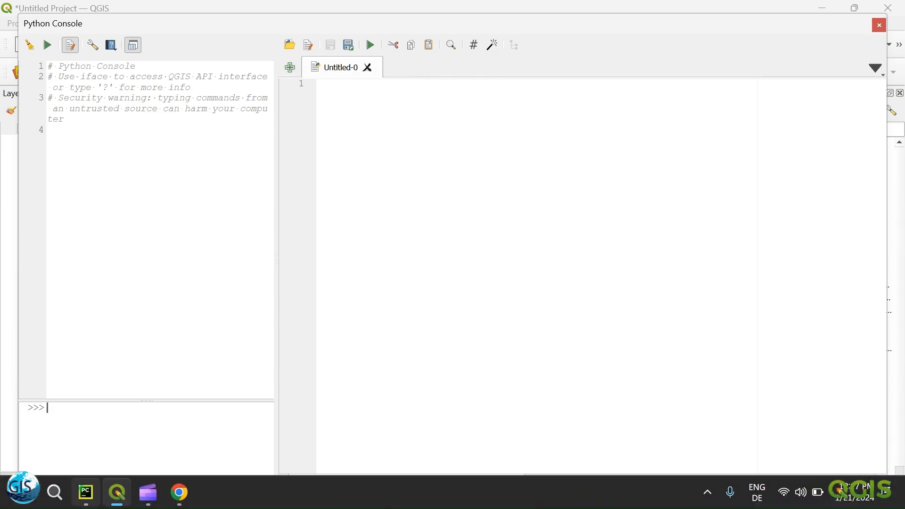
left_click(85, 493)
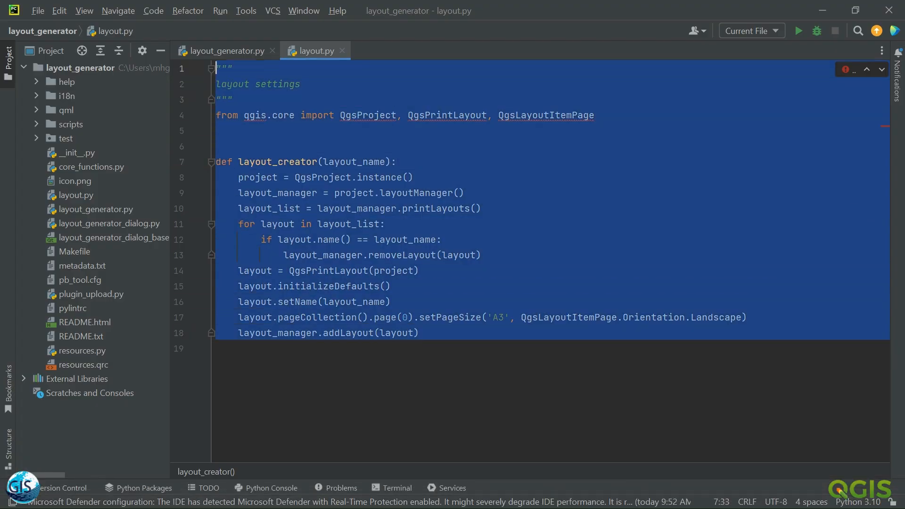
left_click(235, 99)
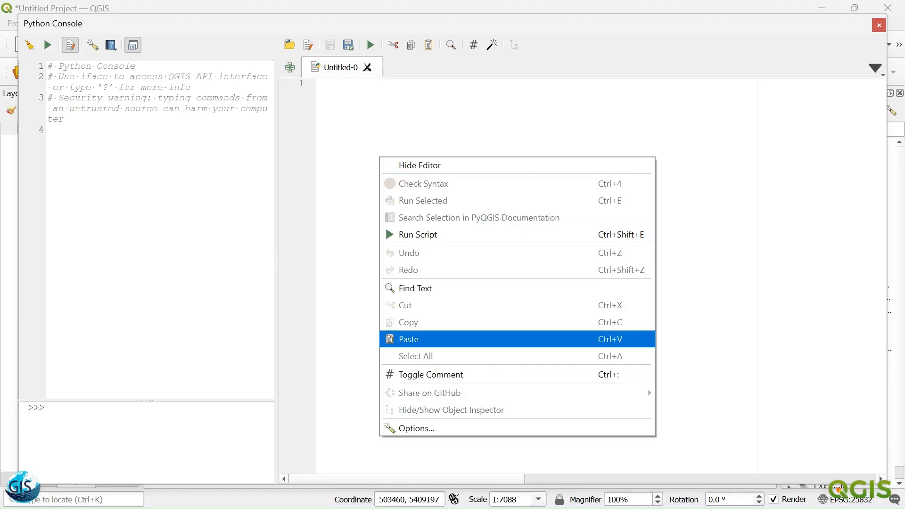
- Paste the layout code and add def executor(): assigning layout from __layout_creator
left_click(408, 339)
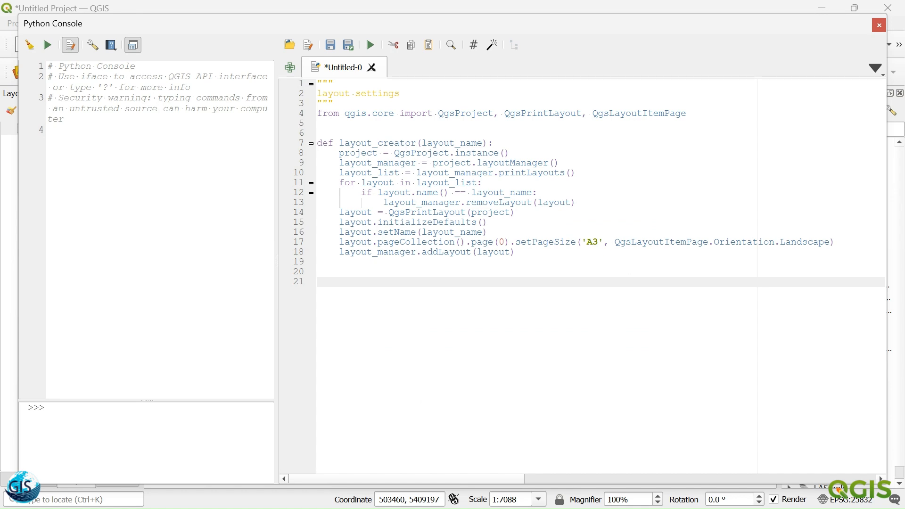
type("def")
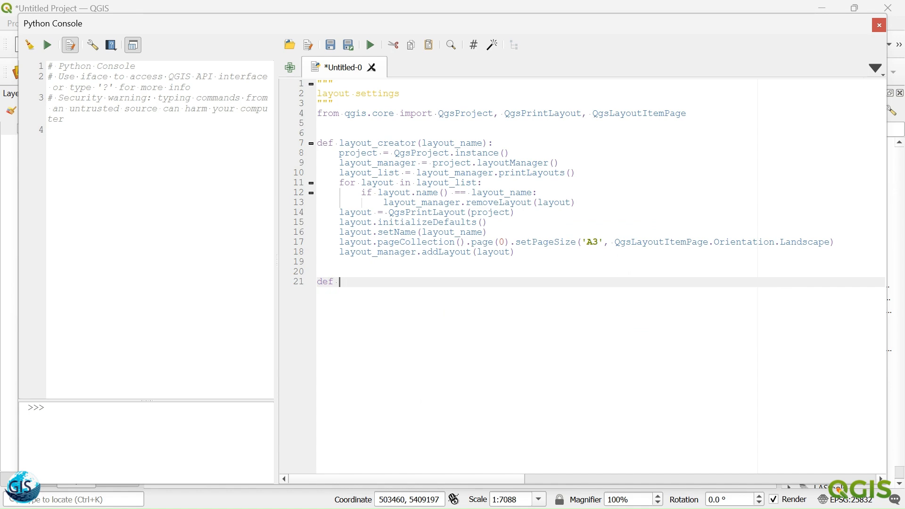
type("executor")
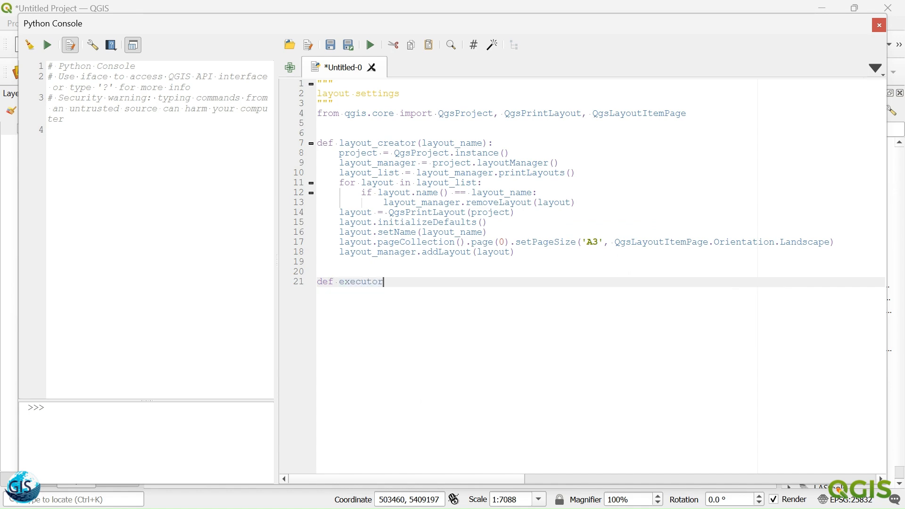
type("()")
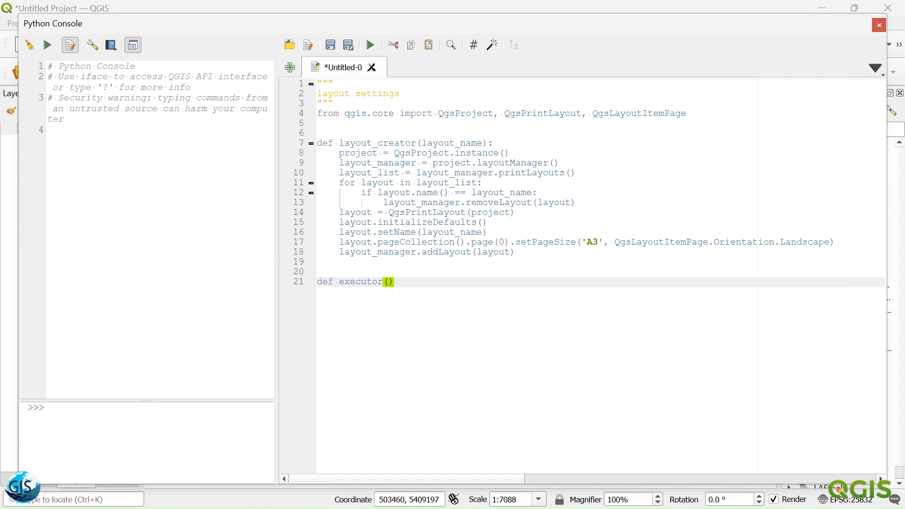
type(":")
type("__layout_creator(layout_name)")
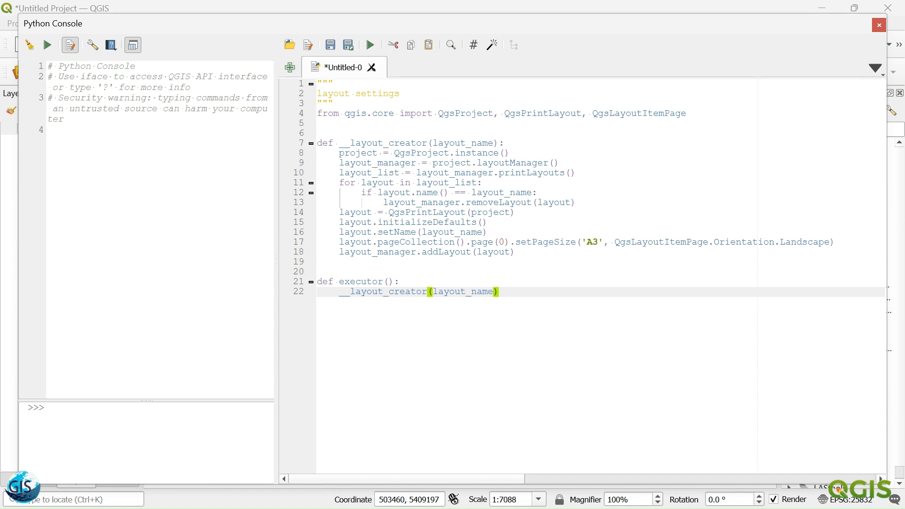
left_click(340, 291)
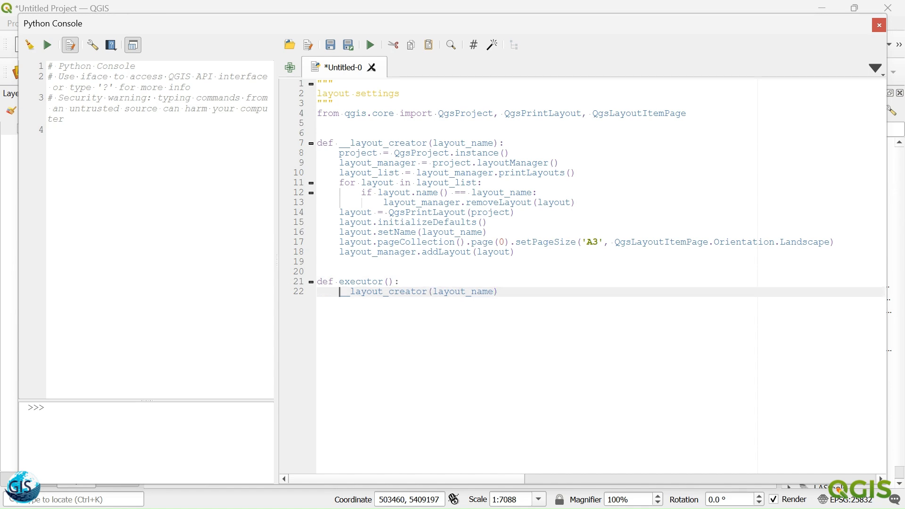
type("layout =")
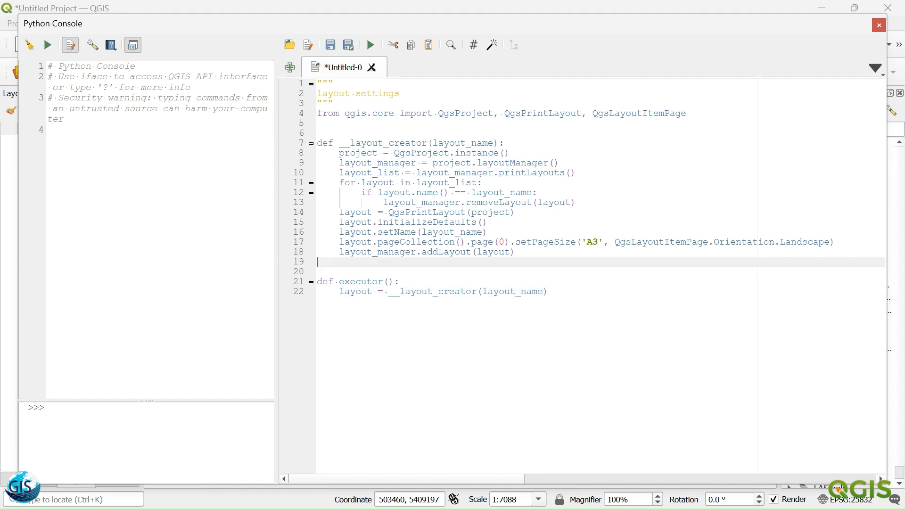
- Write def __map(layout, x, y, width, height): above executor
type("def")
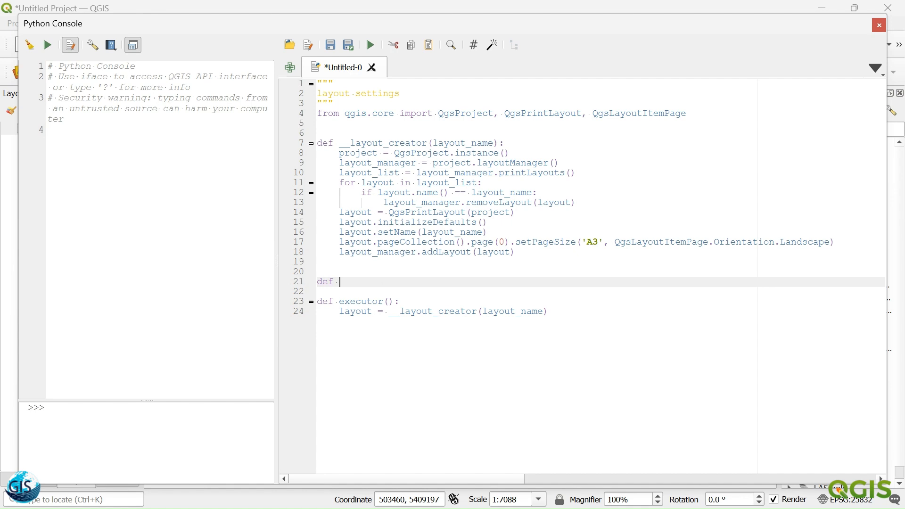
type("__map")
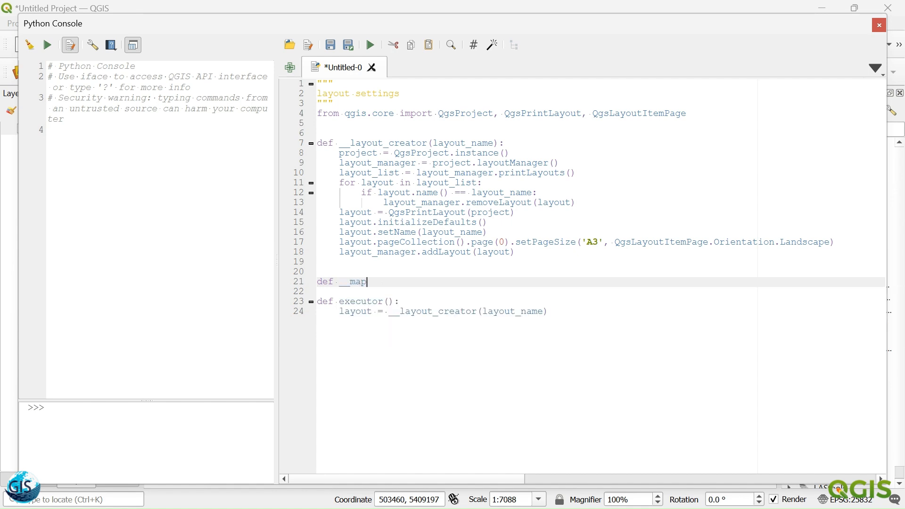
type("()")
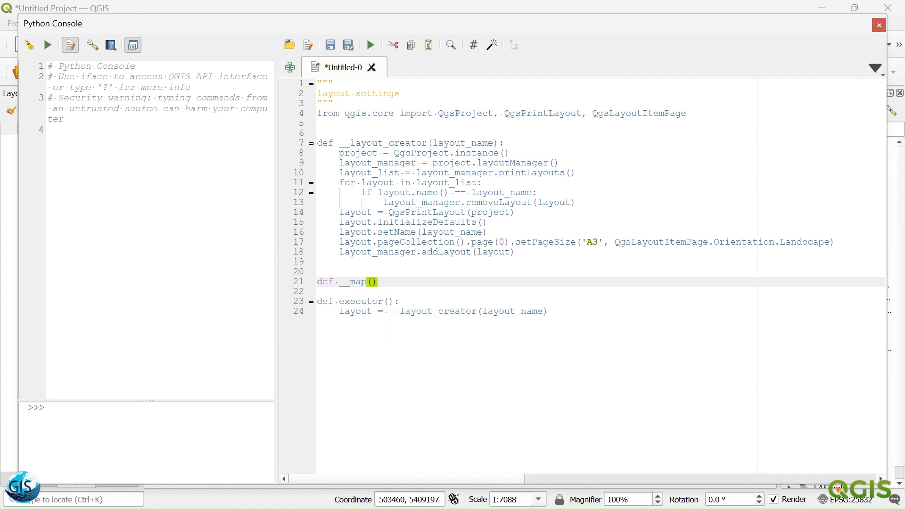
type("1")
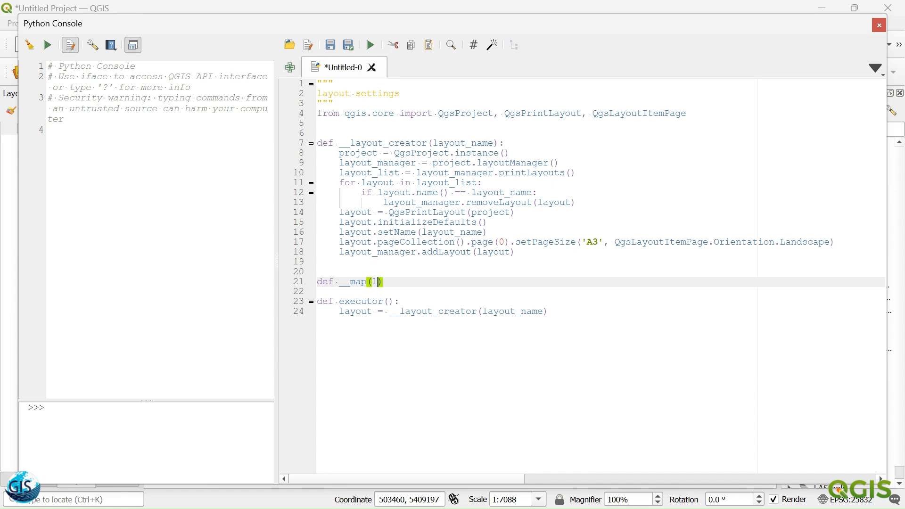
type("layout,")
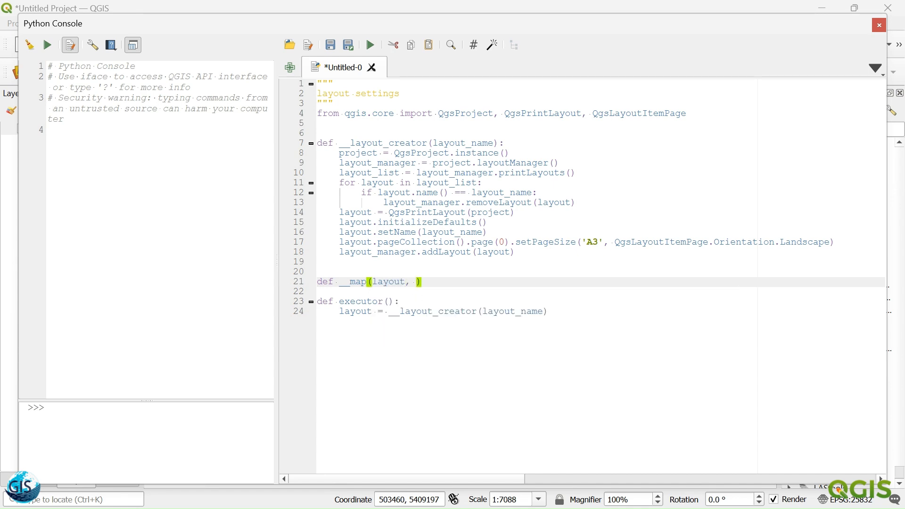
type("x,")
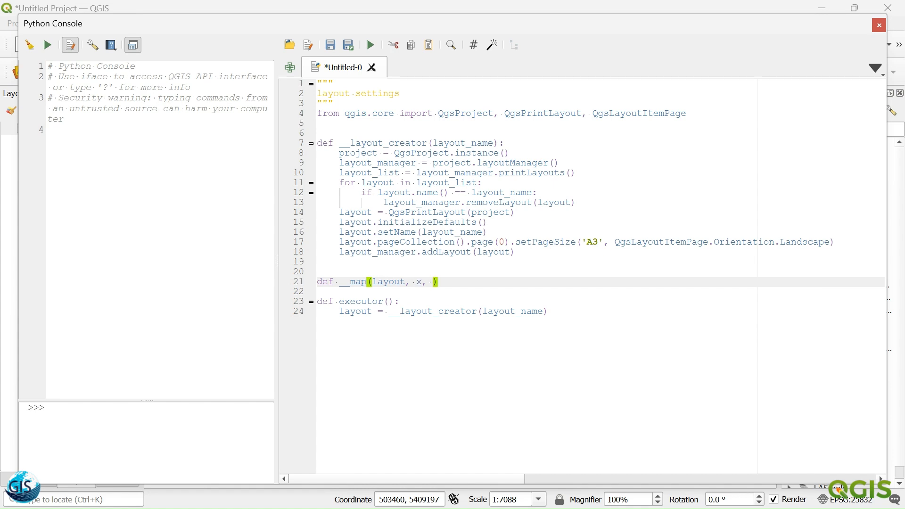
type("y,")
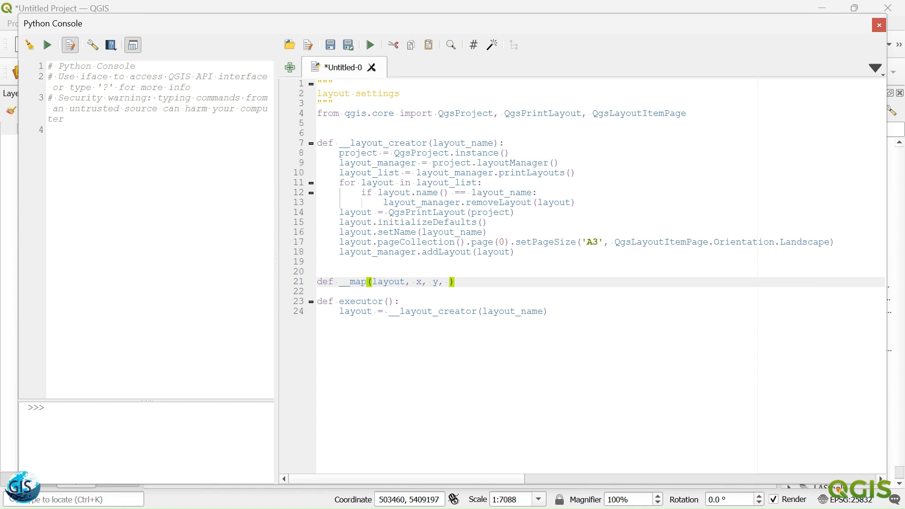
type("width, height")
type("map =")
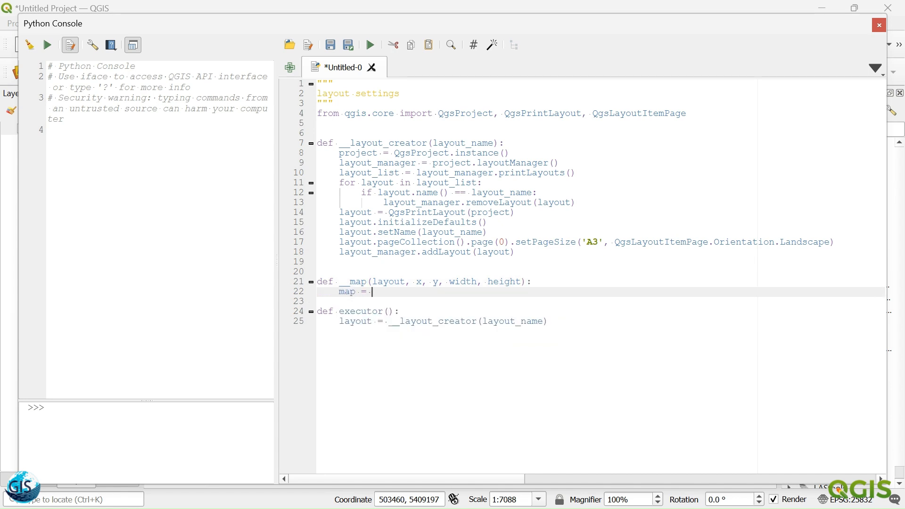
- Create the map item in __map with QgsLayoutItemMap(layout)
type("Q")
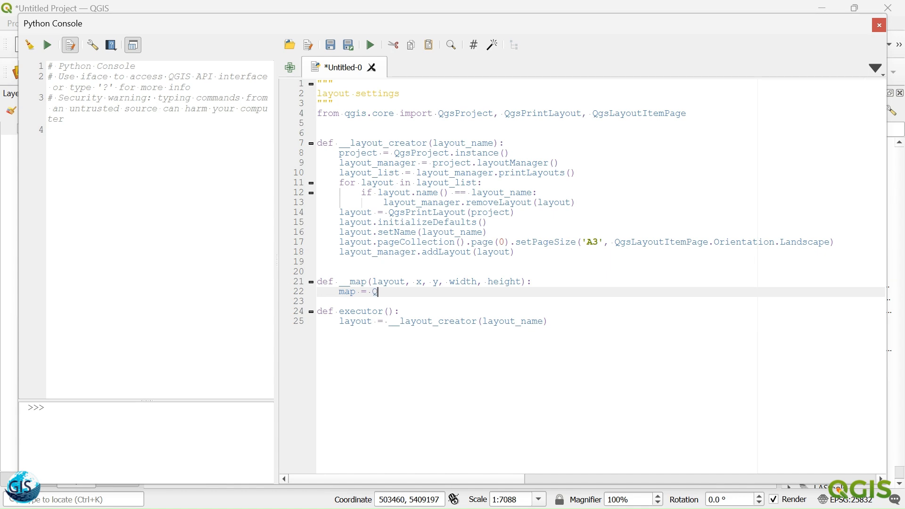
type("gs")
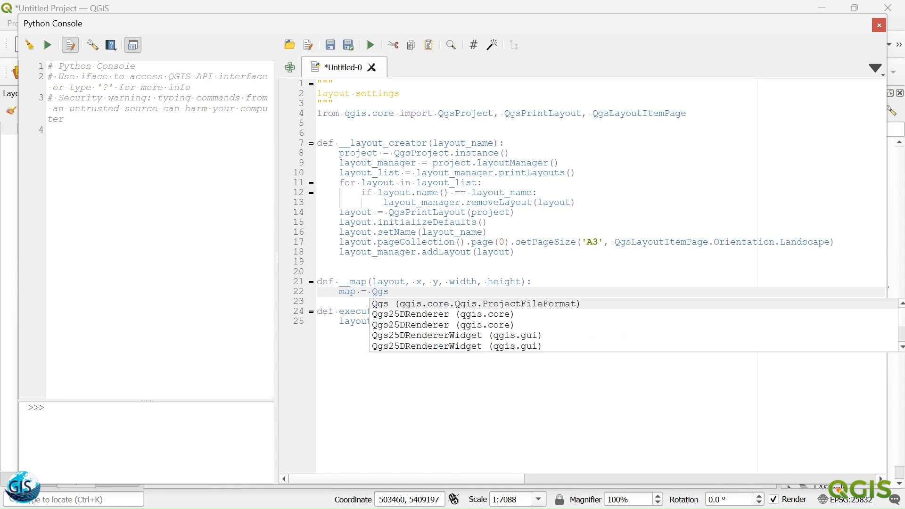
type("LayoutItem")
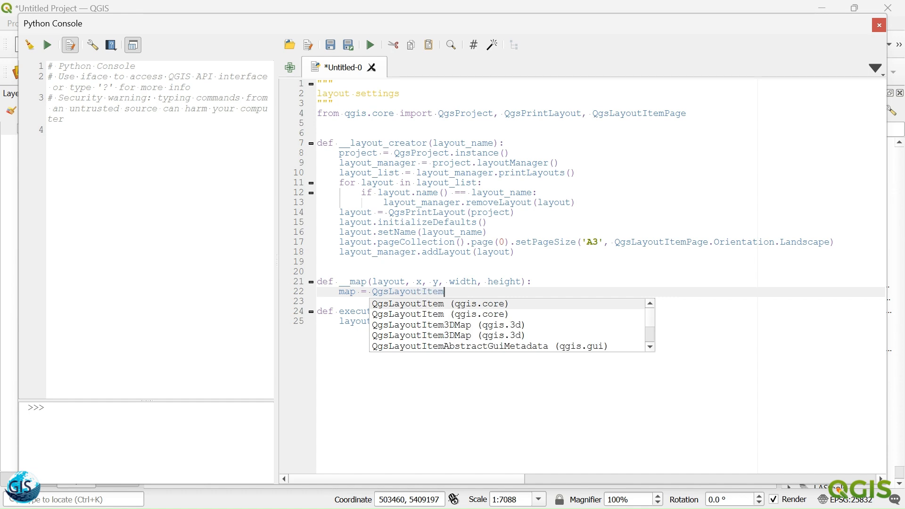
type("Map(")
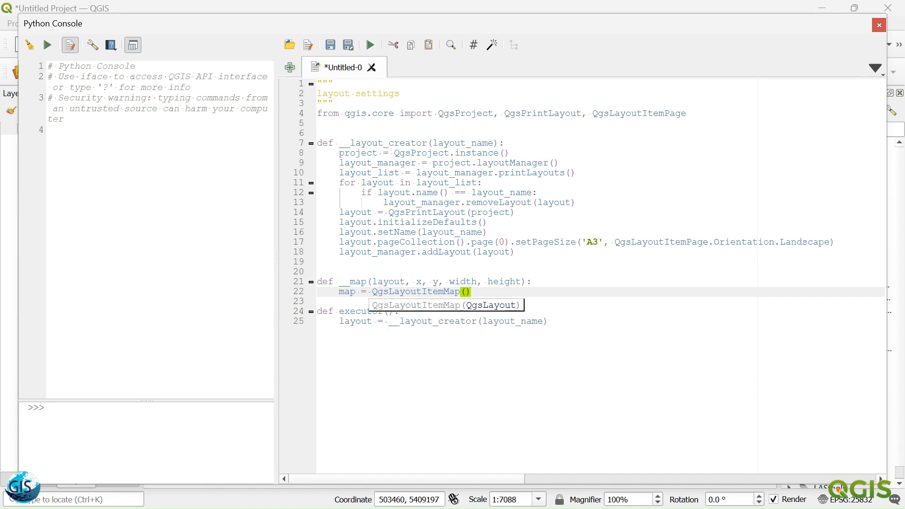
type("layout")
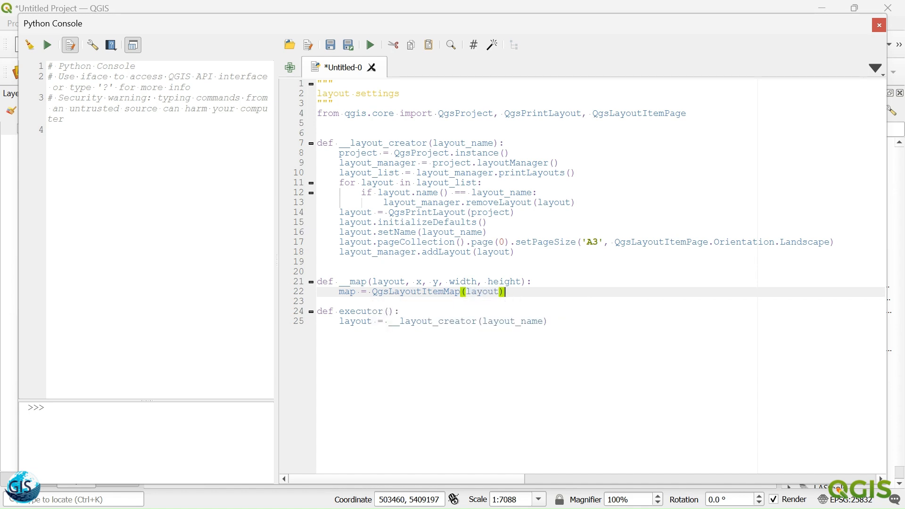
key("Return")
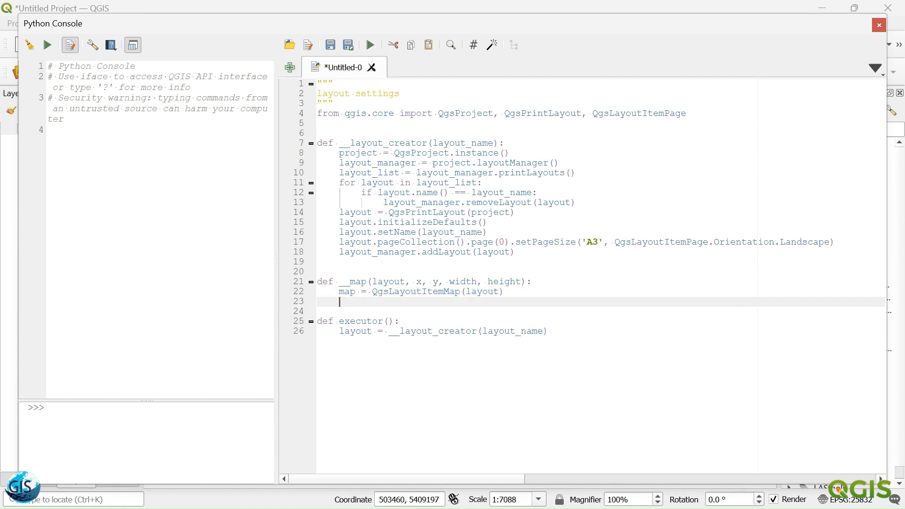
- Add map.setRect(x, y, width, height), accepting the setRect autocomplete
type("map.")
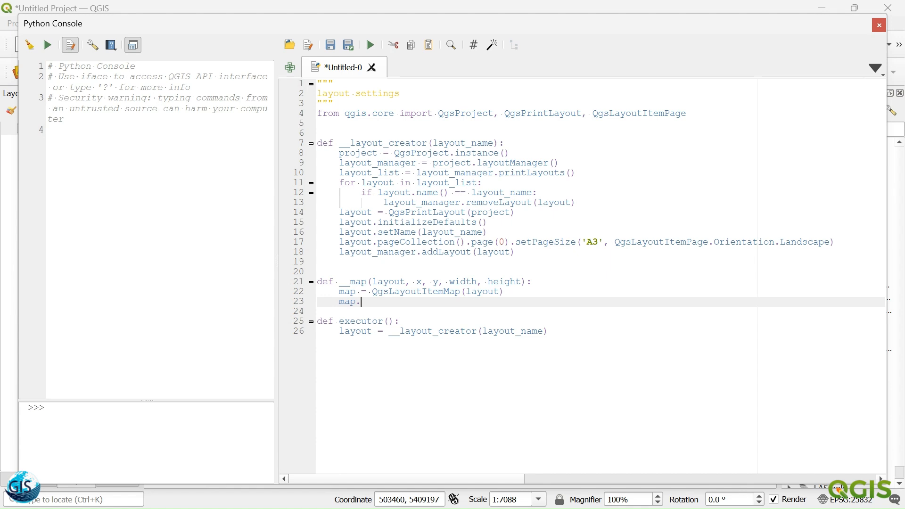
type("s")
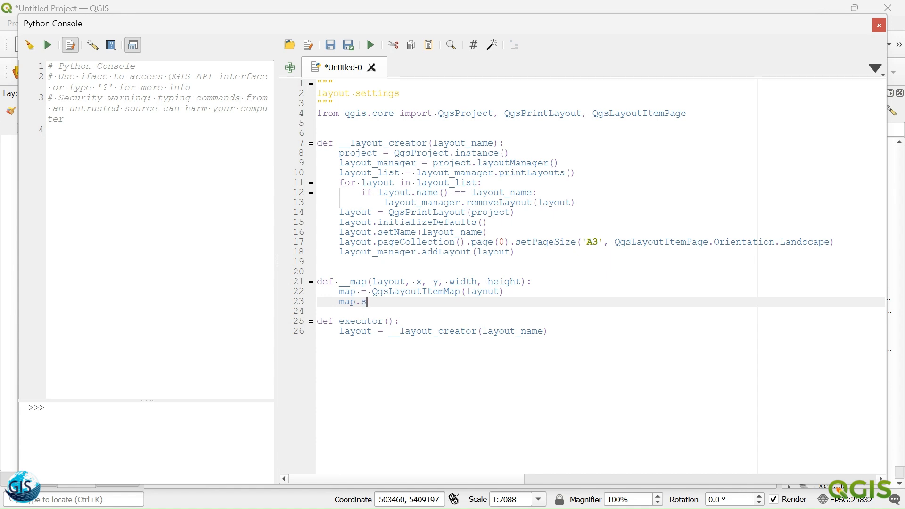
type("etRE")
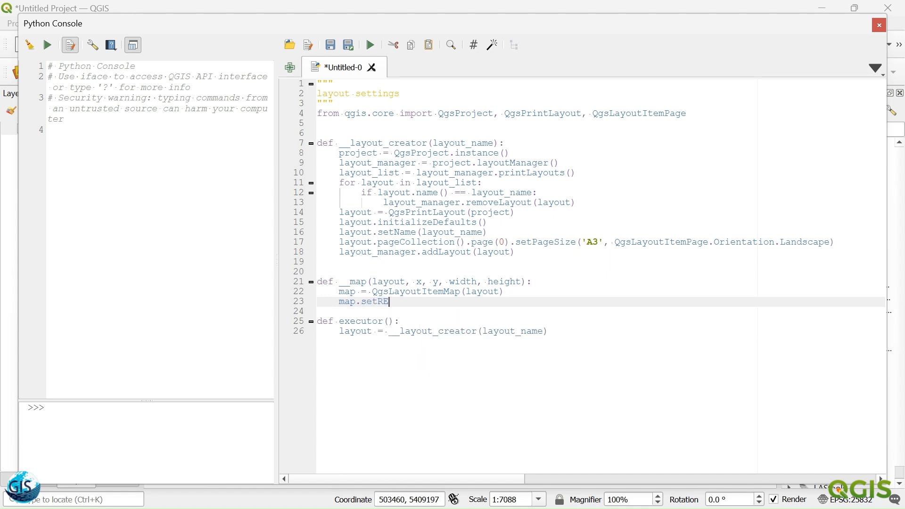
key("backspace")
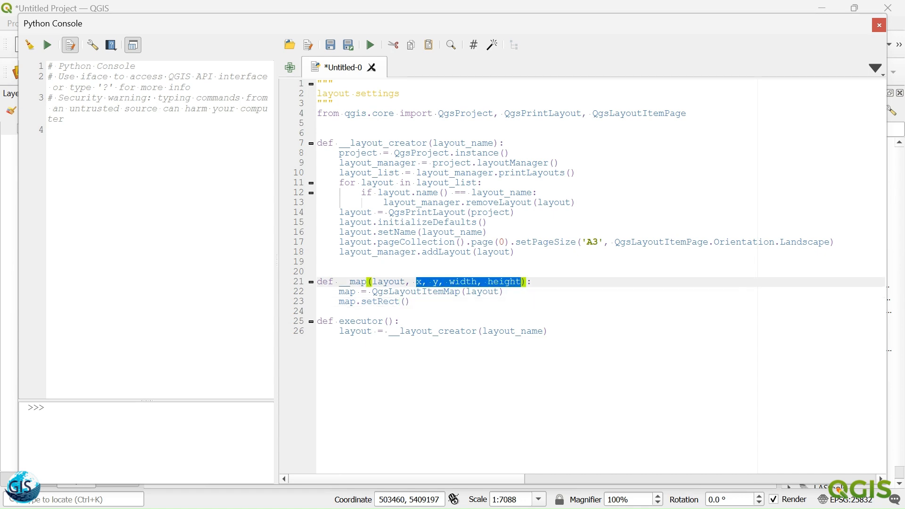
type("x, y, width, height")
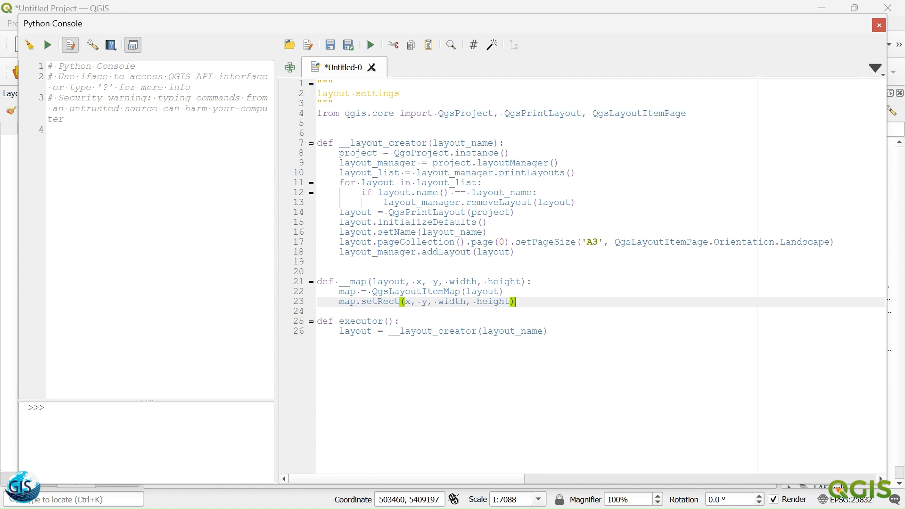
key("Return")
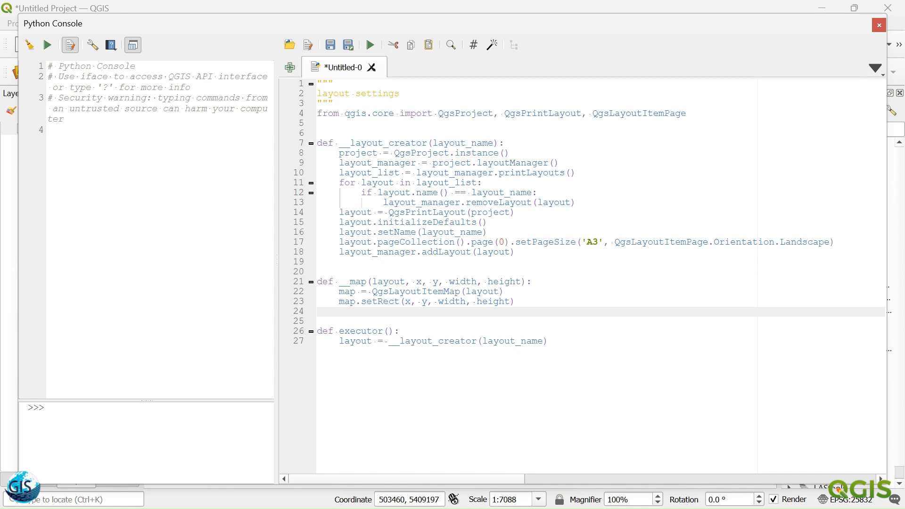
- Add layout.addLayoutItem(map) to the __map function
left_click(340, 311)
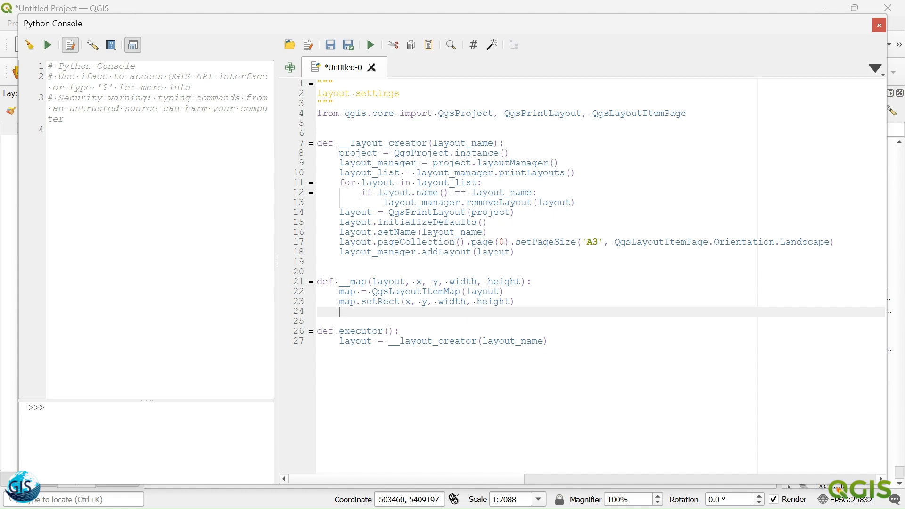
type("layout")
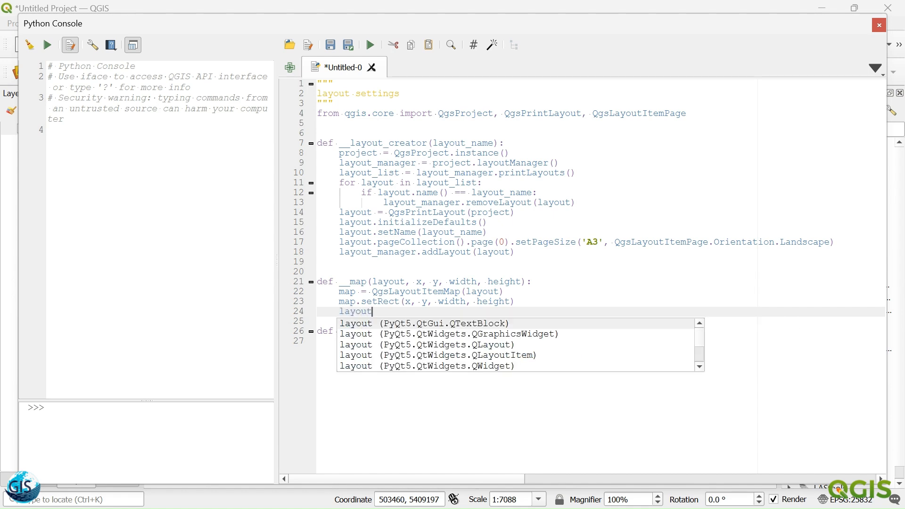
type(".addLayoutItem(map")
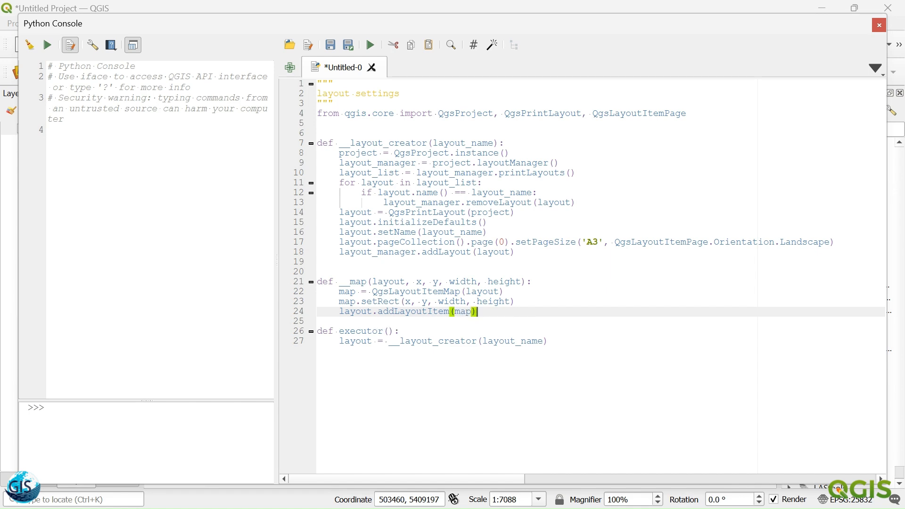
- Call __map(layout, 5, 5, 330, 285) at the end of executor
key("Return")
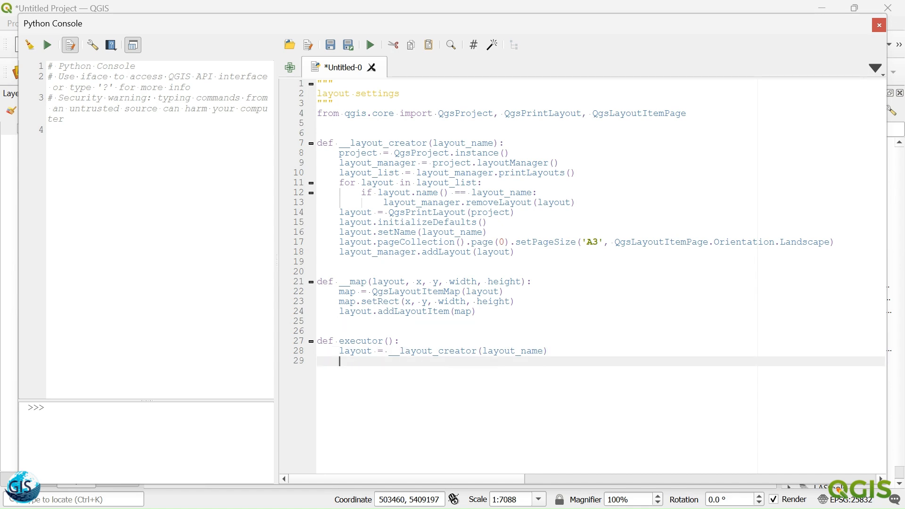
type("__map(layout,")
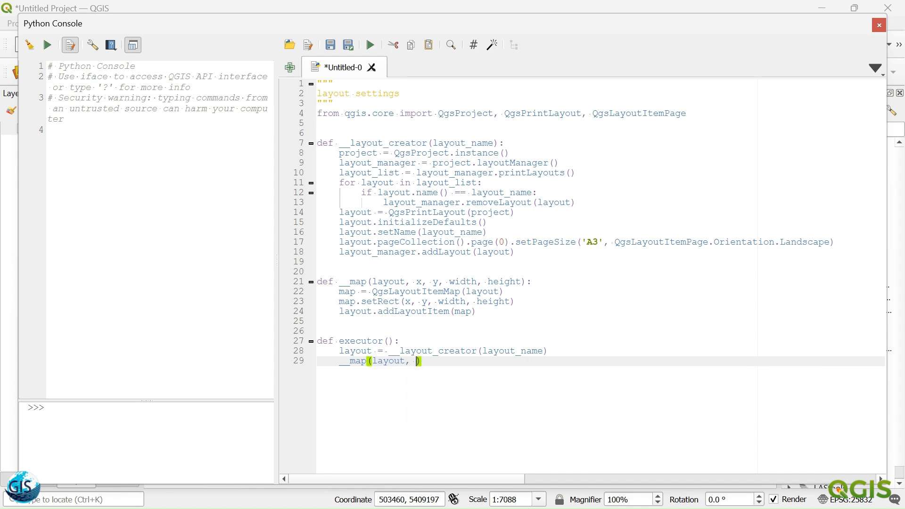
type("5,")
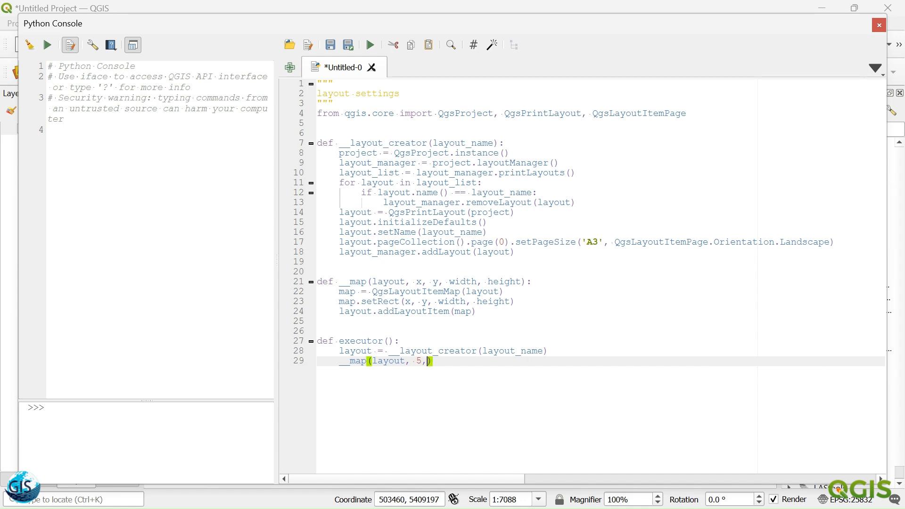
type("5,")
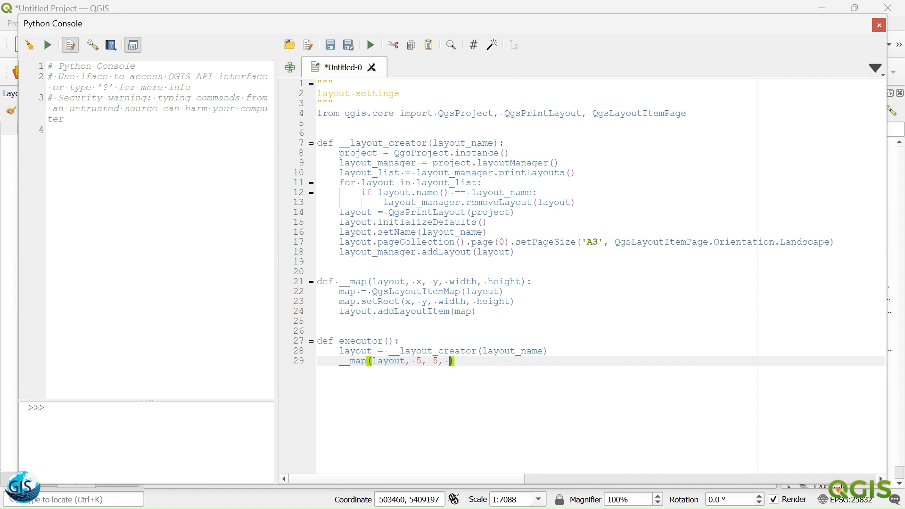
type("330")
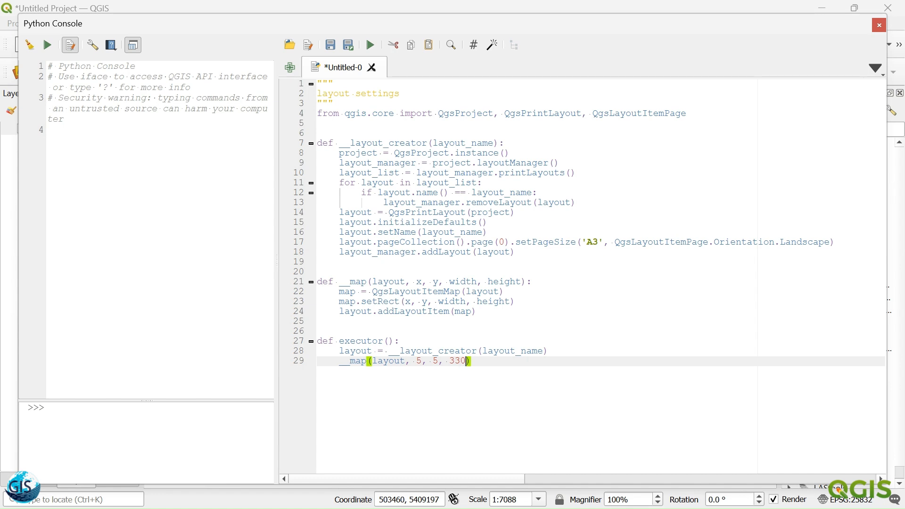
type(", 2")
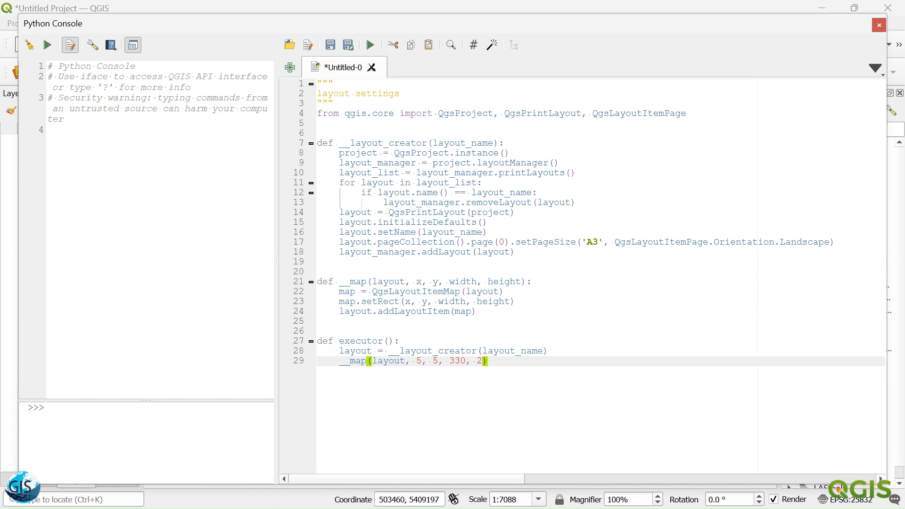
type("85")
type("if")
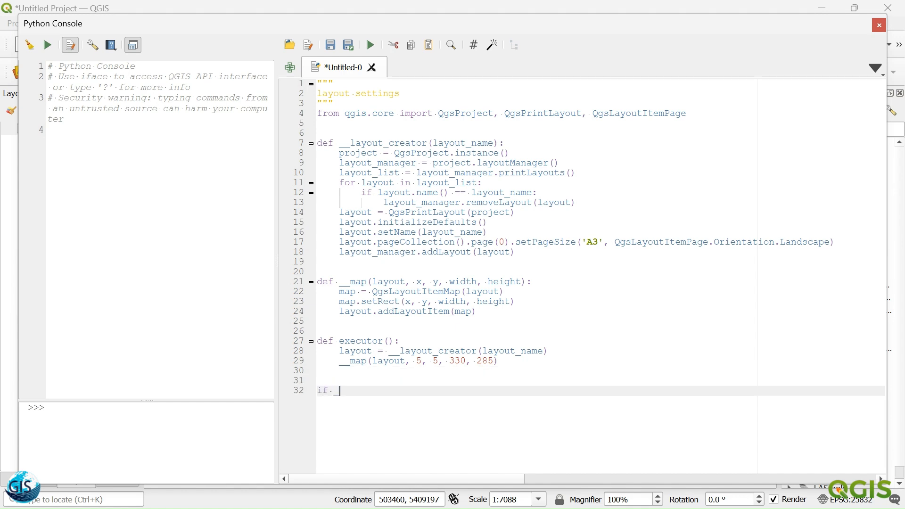
- Add an if __name__ == '__console__': block calling executor
type("__name__")
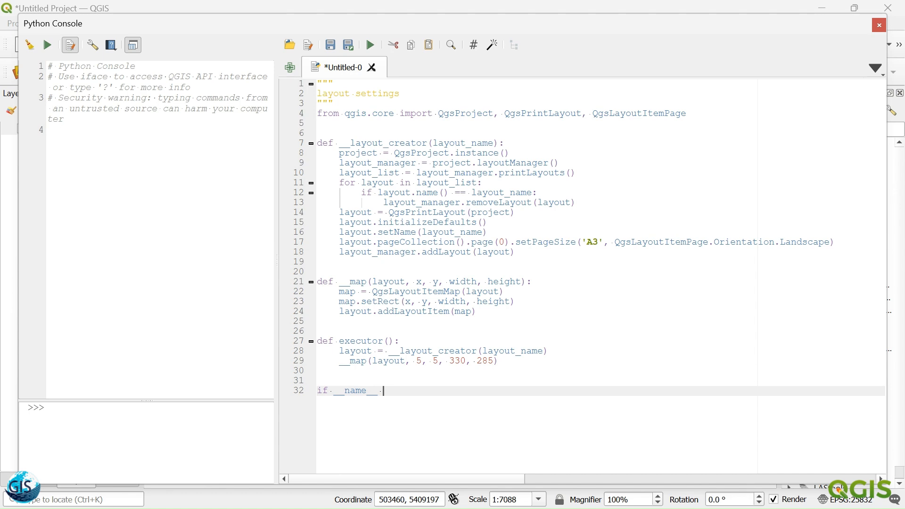
type("== ''")
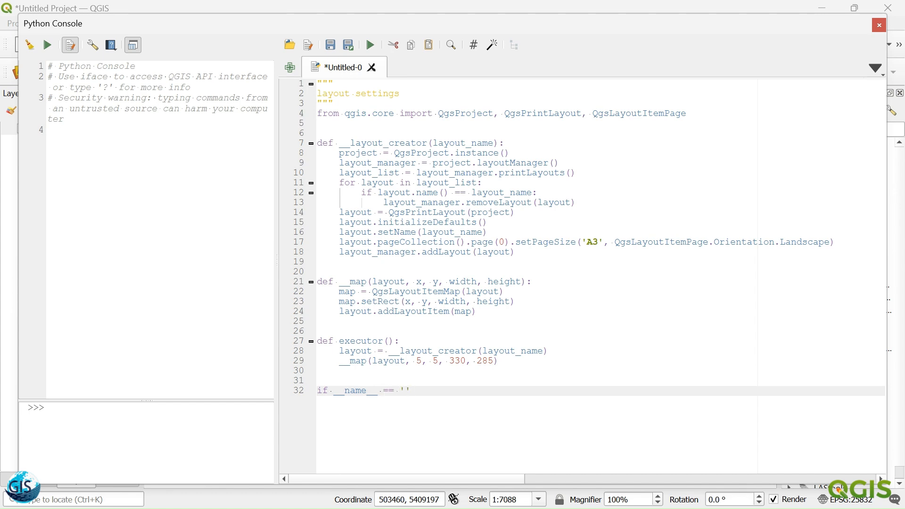
type("__console__")
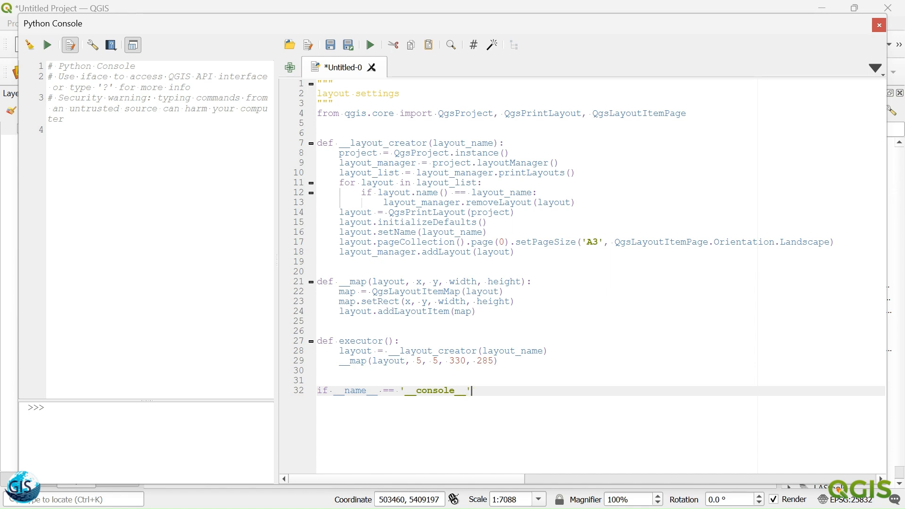
type(":")
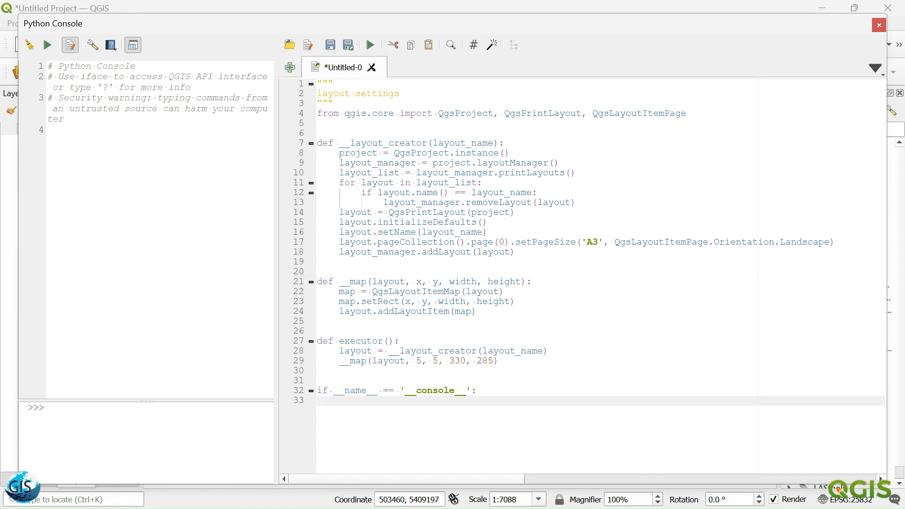
type("executor(")
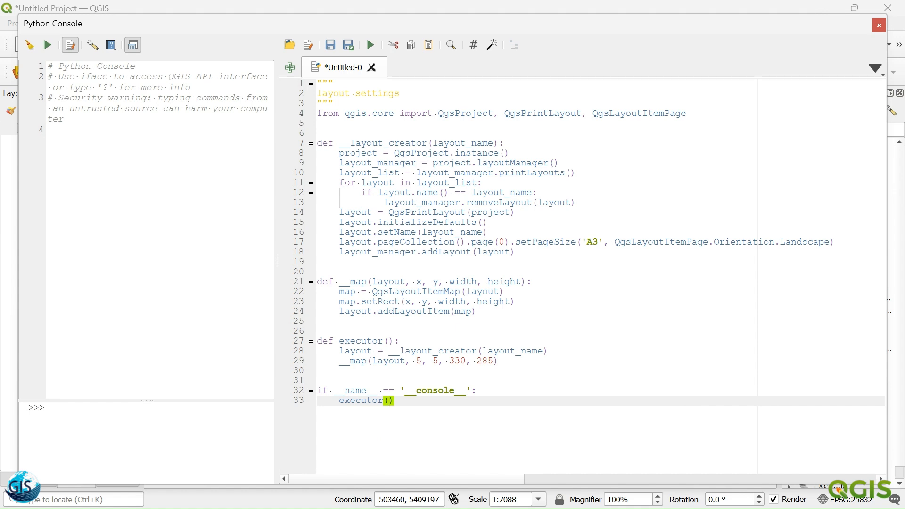
- Give executor a layout_name parameter and pass 'gisworld' in the call
double_click(512, 351)
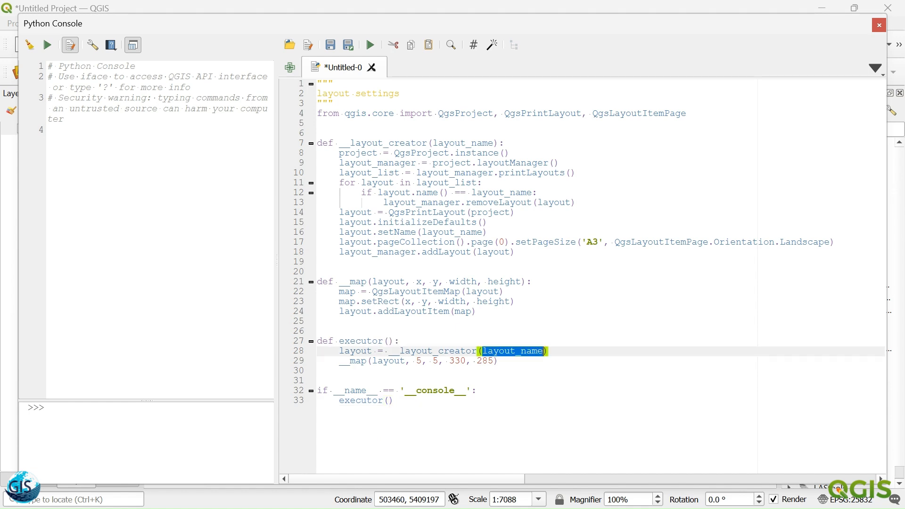
left_click(388, 340)
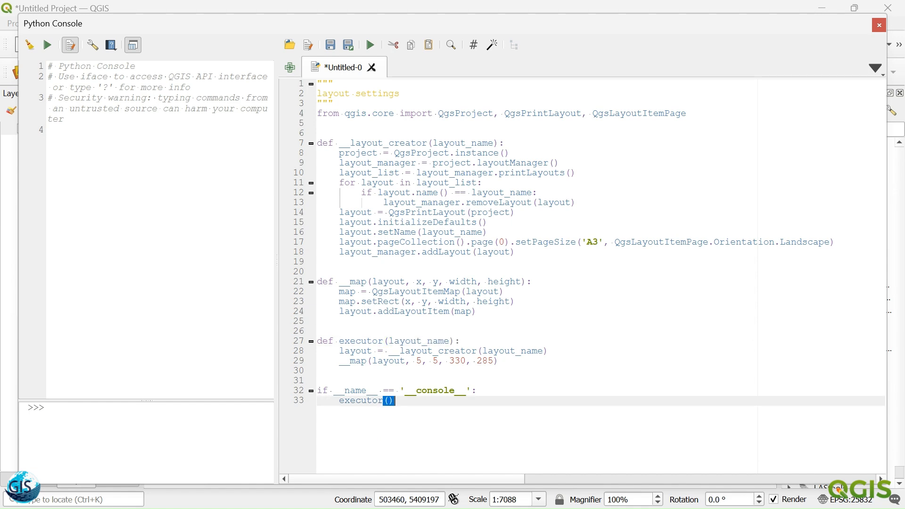
type("''")
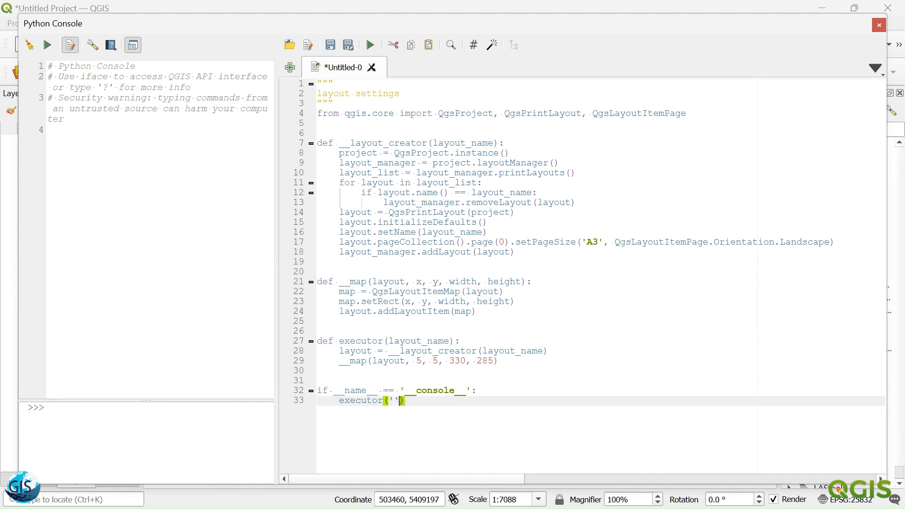
type("gis")
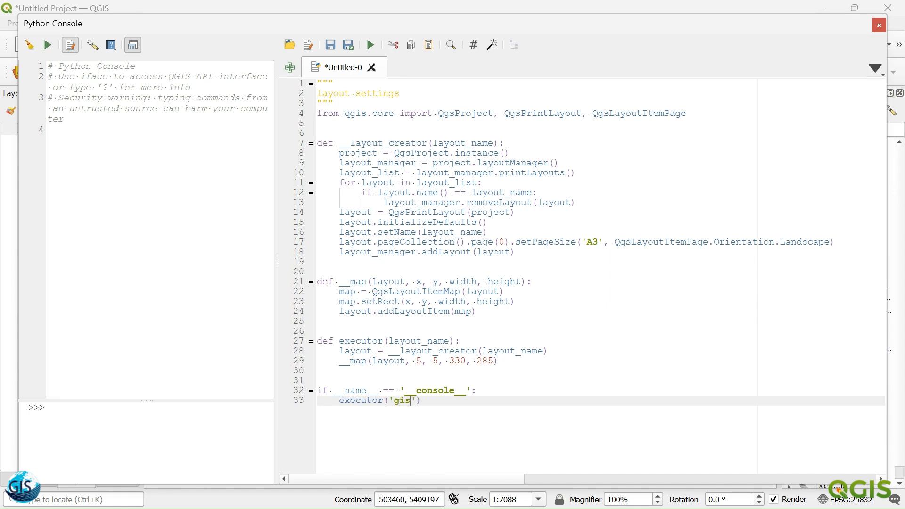
type("world")
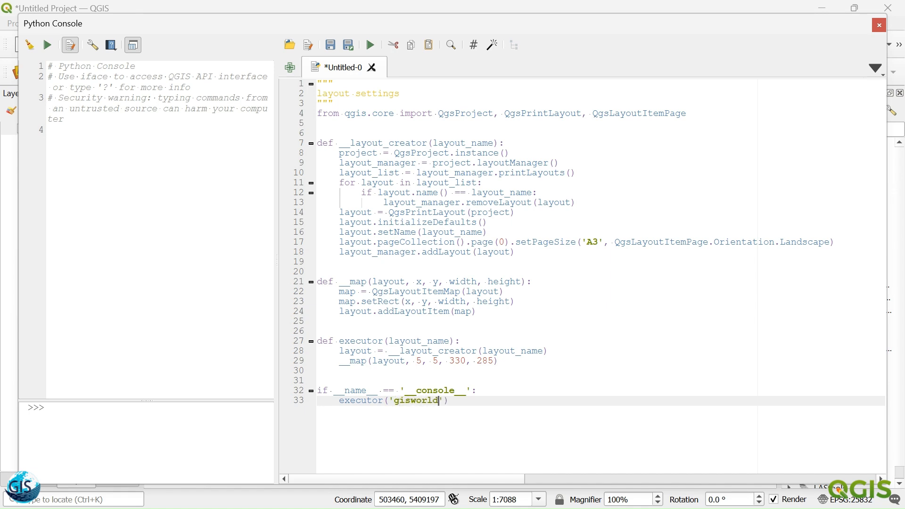
- Run the script and inspect the NoneType addLayoutItem AttributeError
left_click(369, 44)
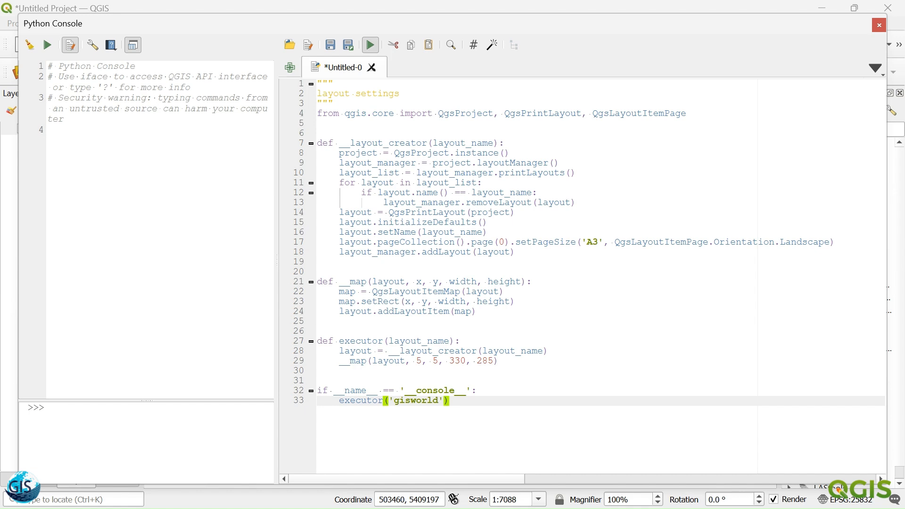
left_click(370, 45)
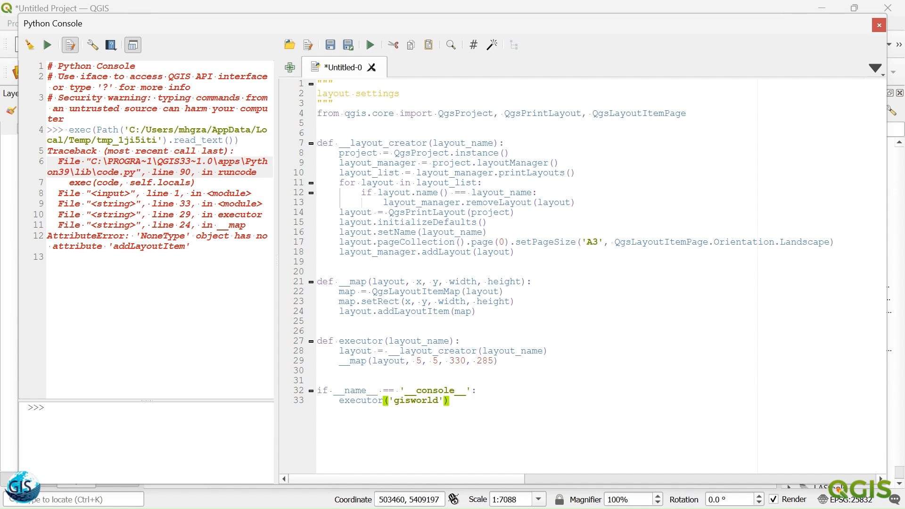
double_click(414, 311)
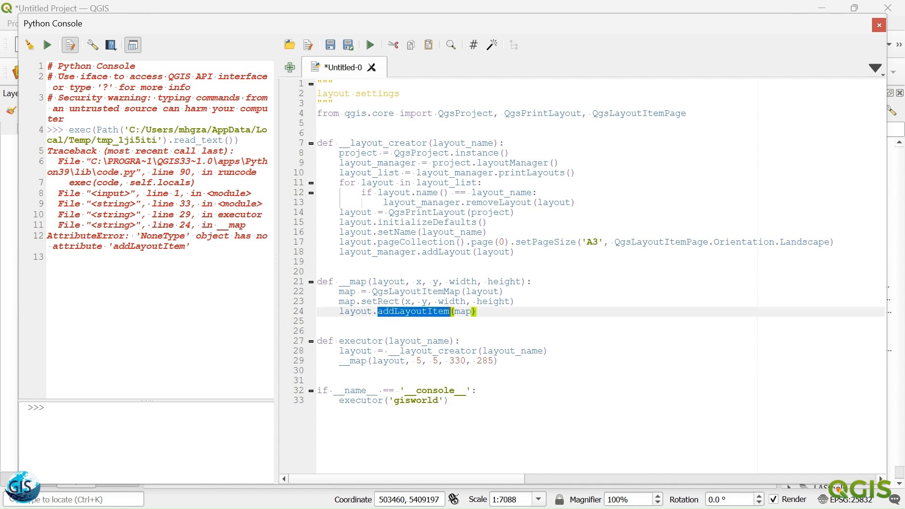
- Add 'return layout' at the end of __layout_creator
left_click(354, 312)
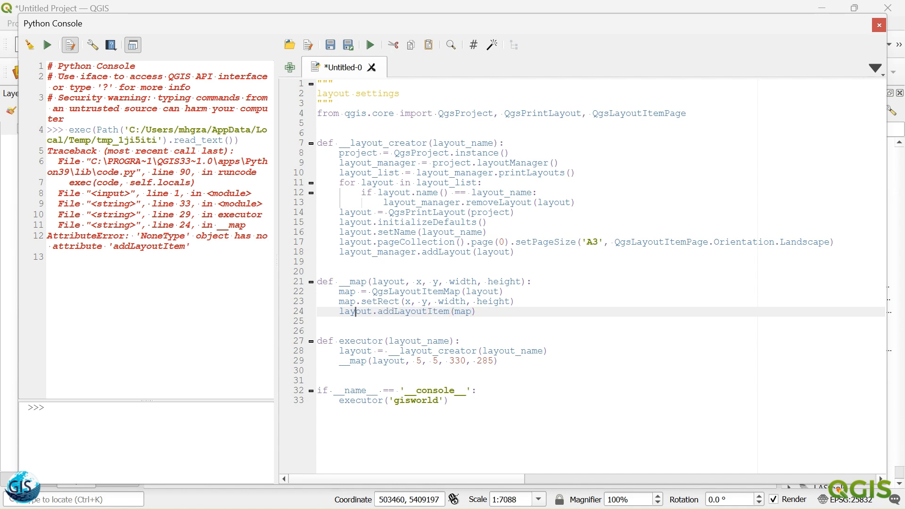
double_click(388, 281)
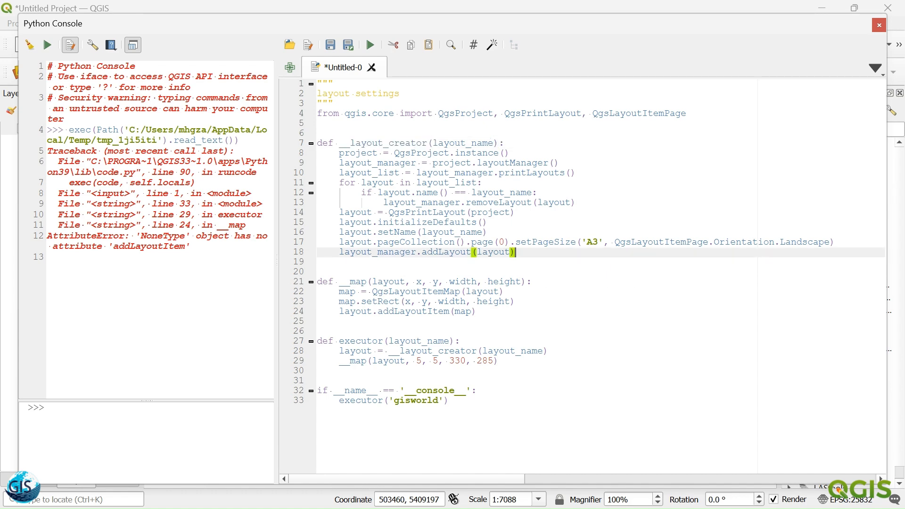
type("return layout")
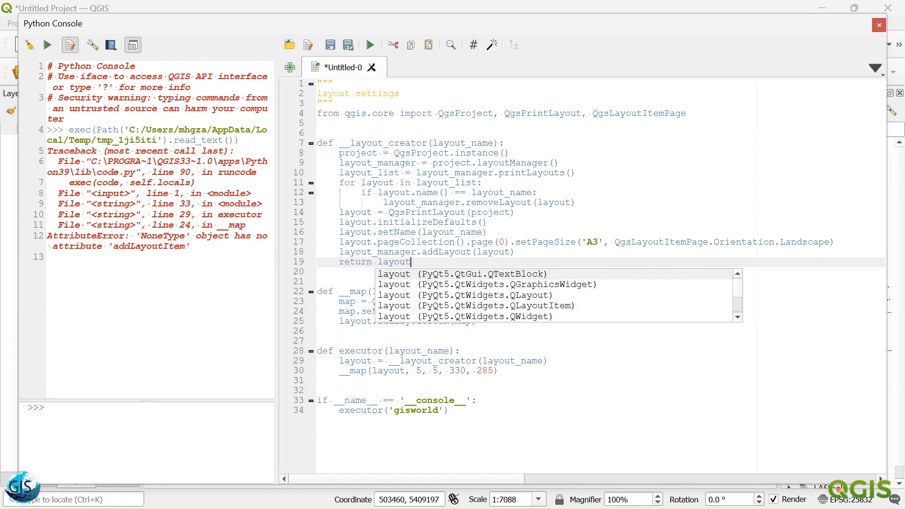
key("Escape")
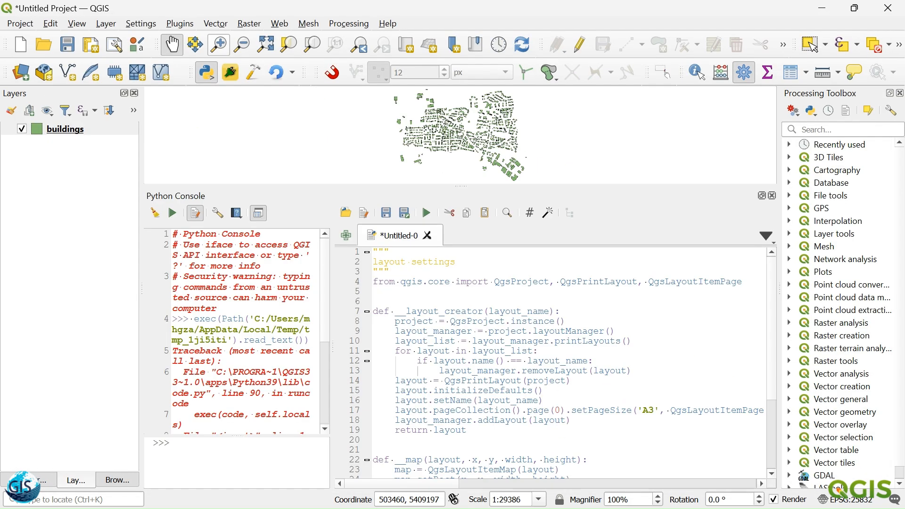
- Open the gisworld print layout and select its Map 1 item in the Items list
left_click(19, 23)
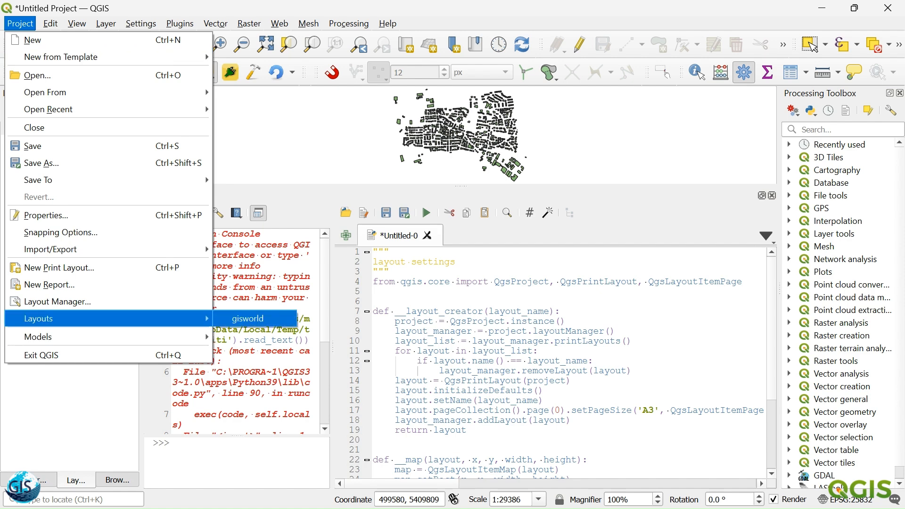
left_click(246, 318)
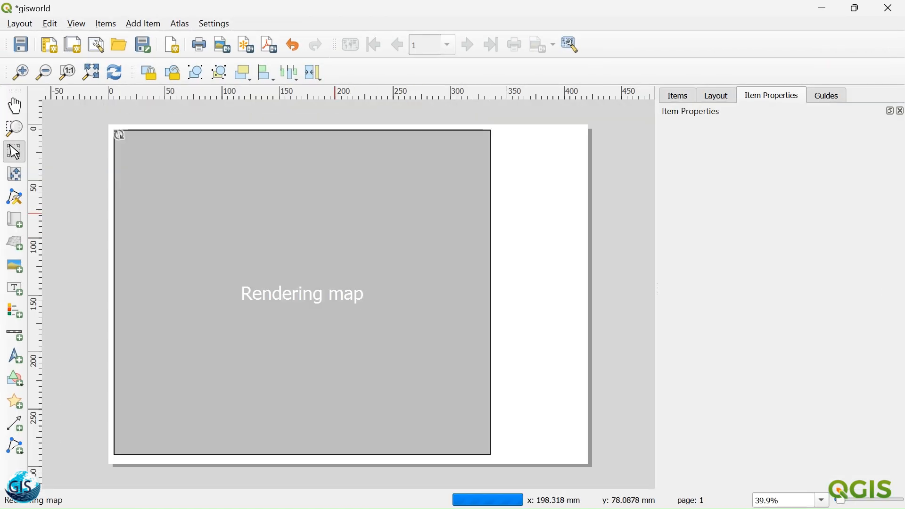
left_click(334, 213)
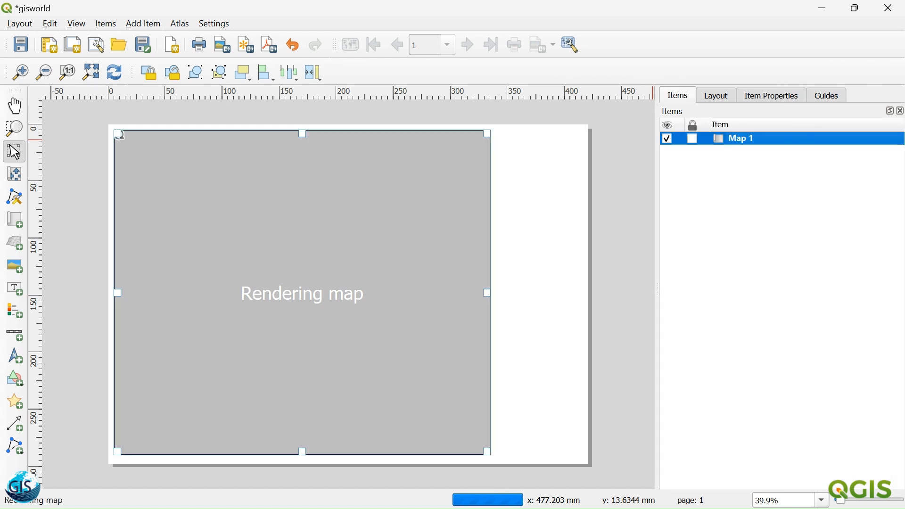
left_click(769, 95)
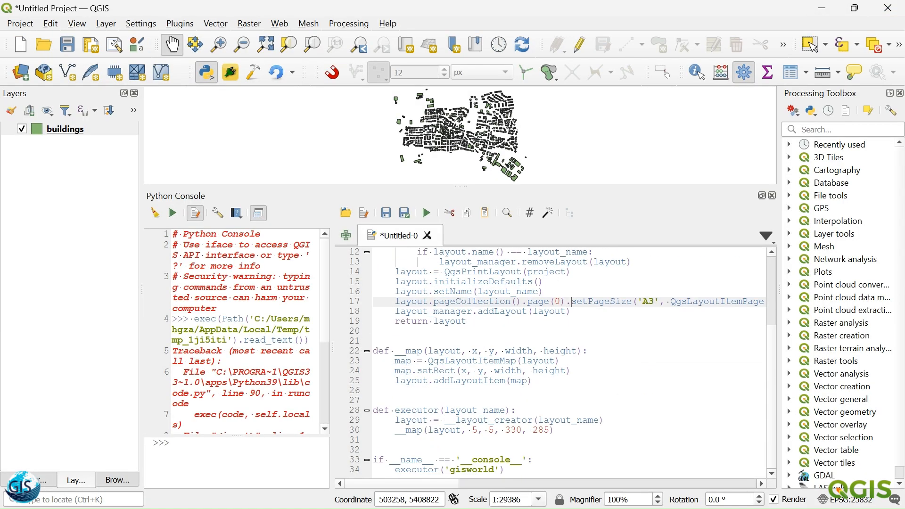
- Replace the setRect arguments with placeholder values 1, 1, 1, 1
double_click(502, 371)
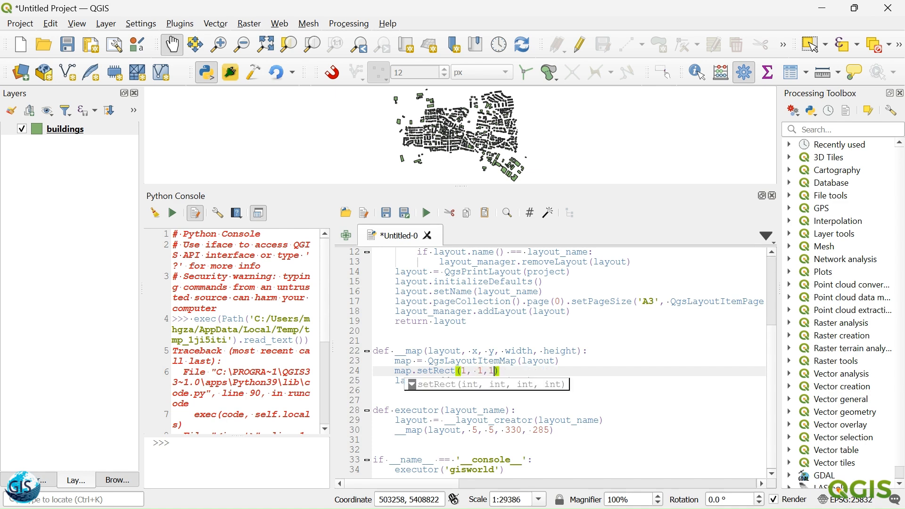
type(",")
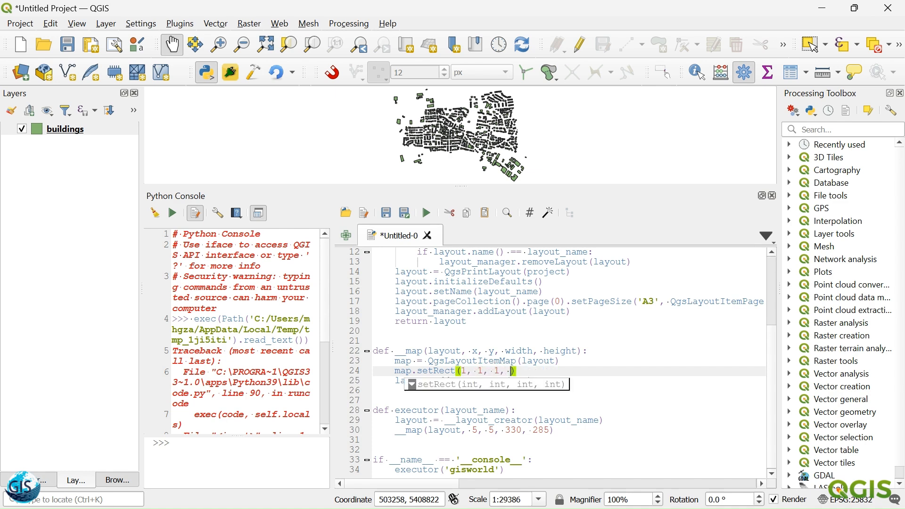
type("1")
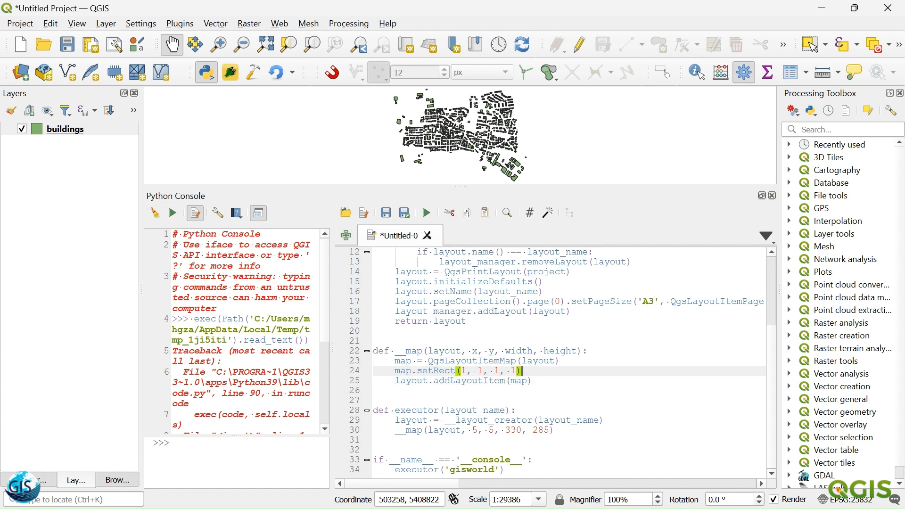
left_click(545, 361)
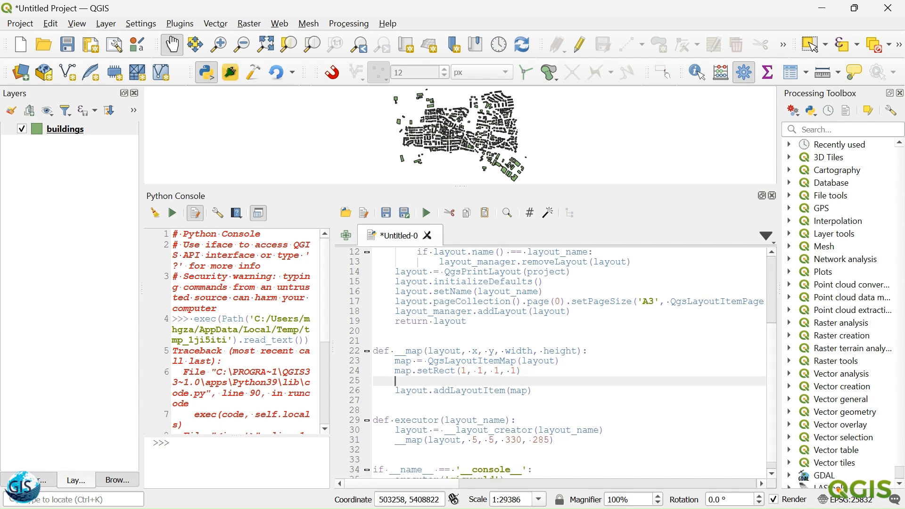
- Write map.attemptMove(QgsLayoutPoint(x, y, QgsUnitTypes.LayoutMillimeters)) in the map function
type("m")
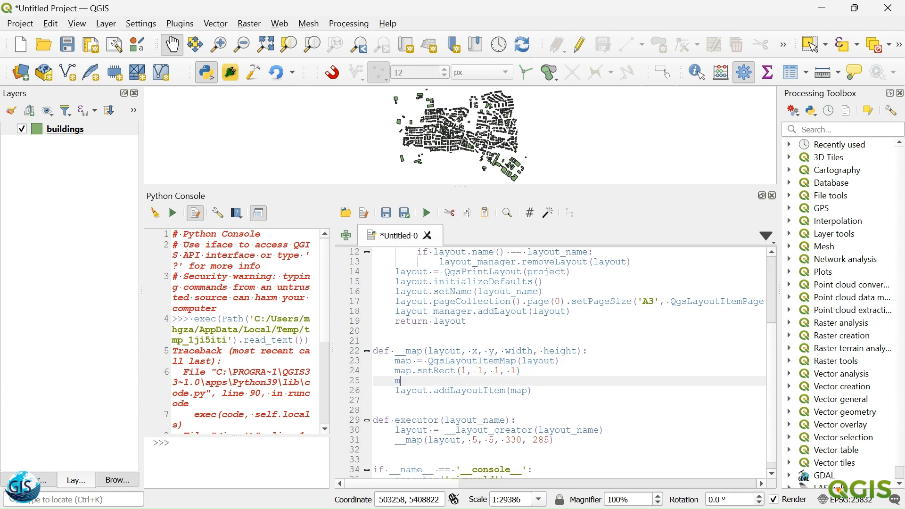
type("ap.mo")
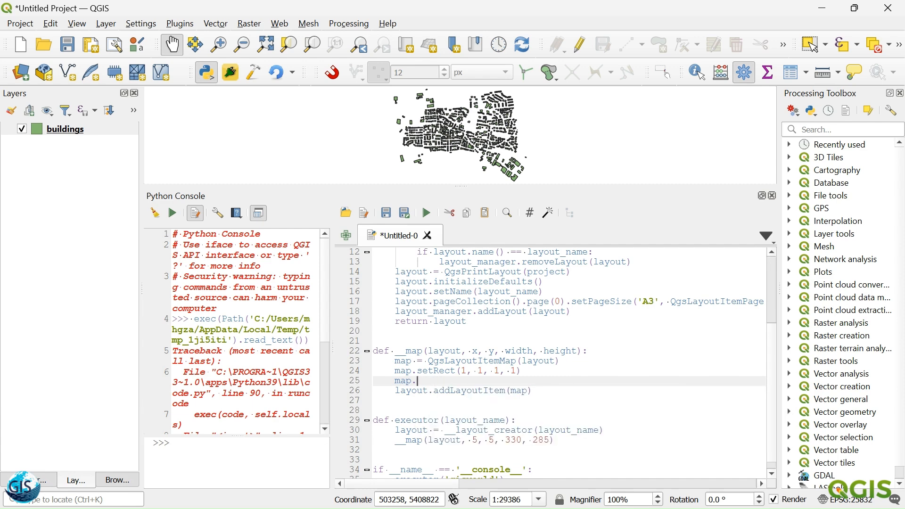
type("attemptMove")
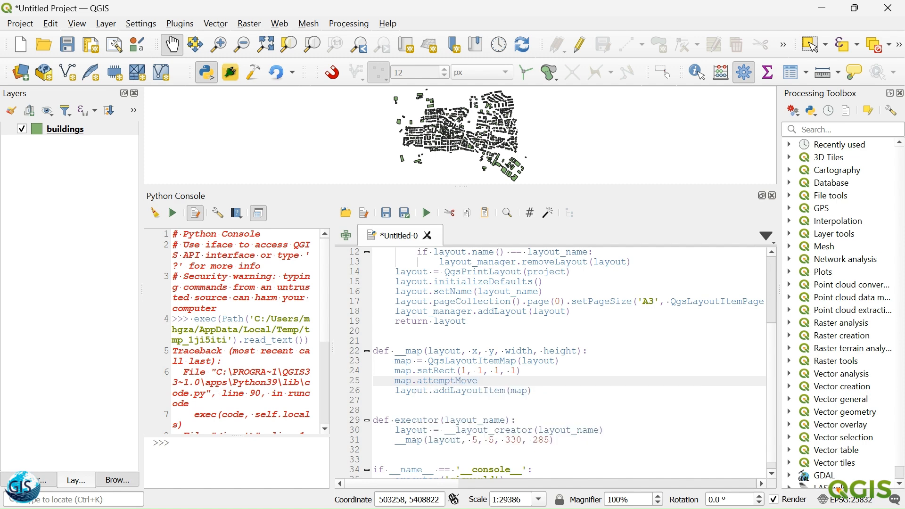
left_click(478, 380)
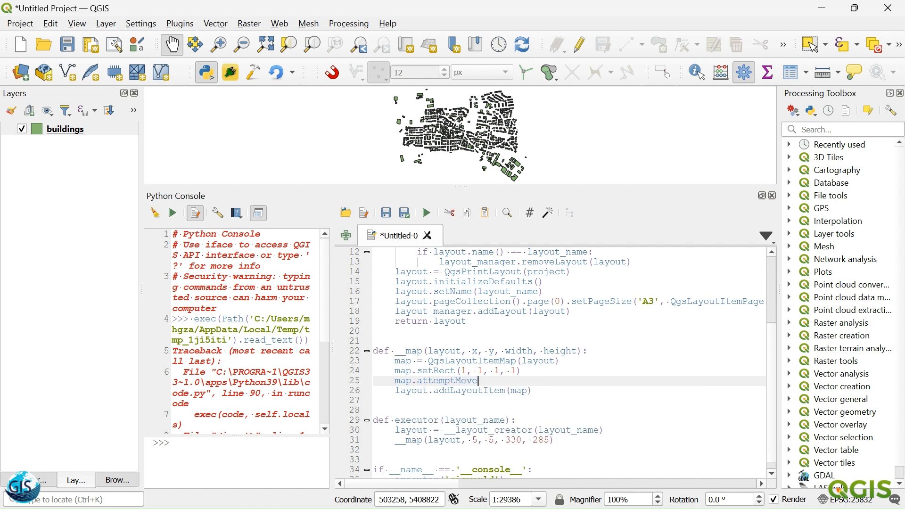
type("map.attemptResize")
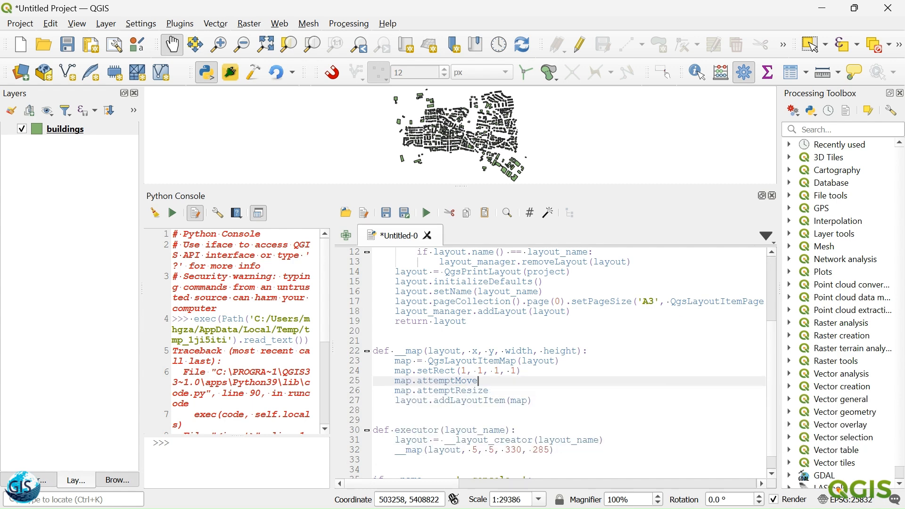
type("(")
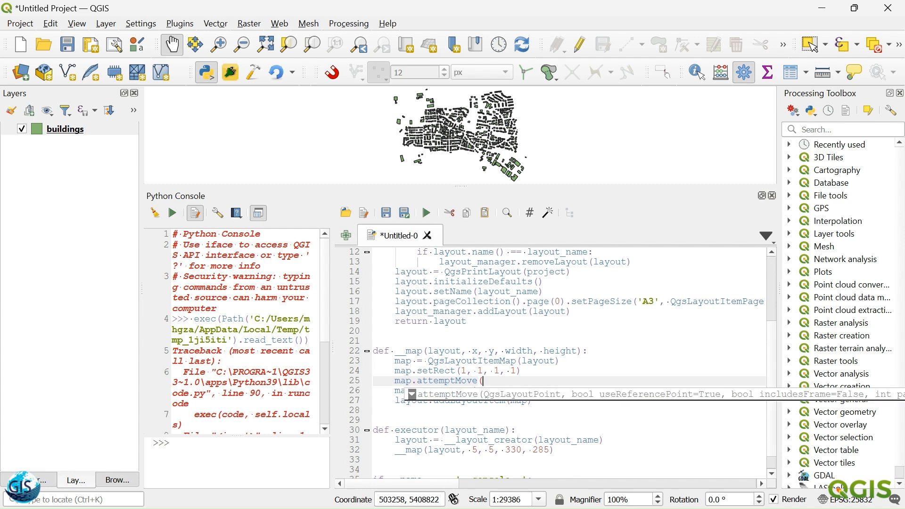
type("Q")
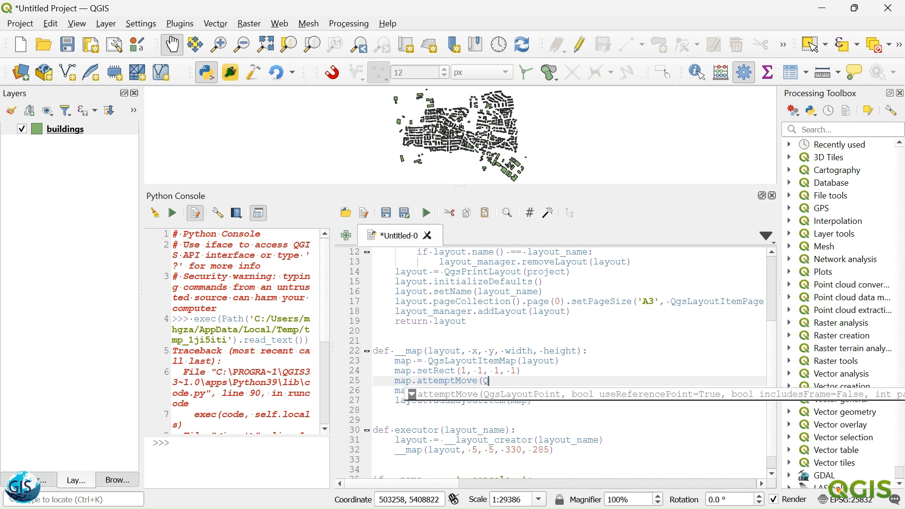
type("gsLayoutPoi")
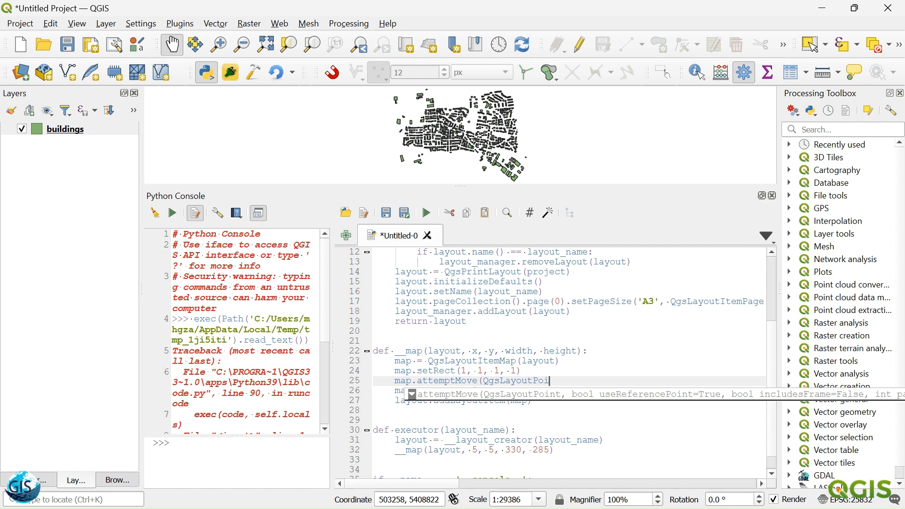
type("()")
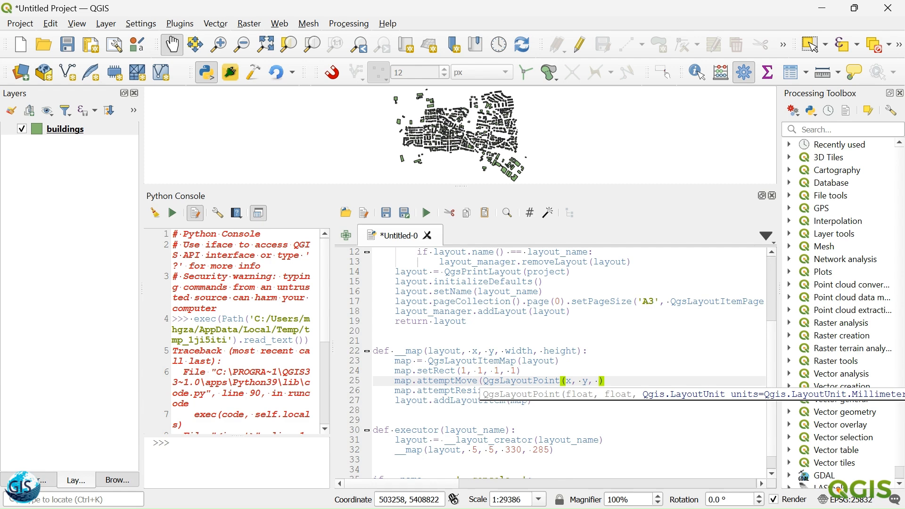
type("Qgs")
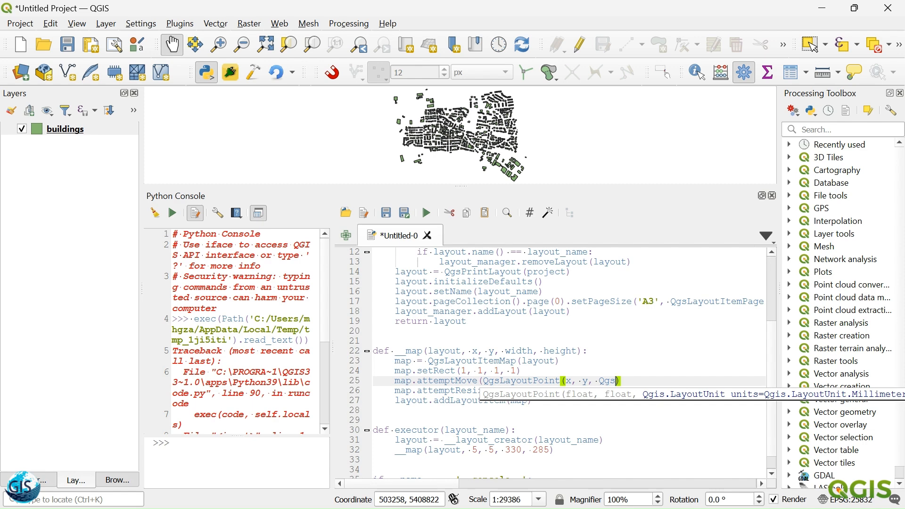
type("Unit")
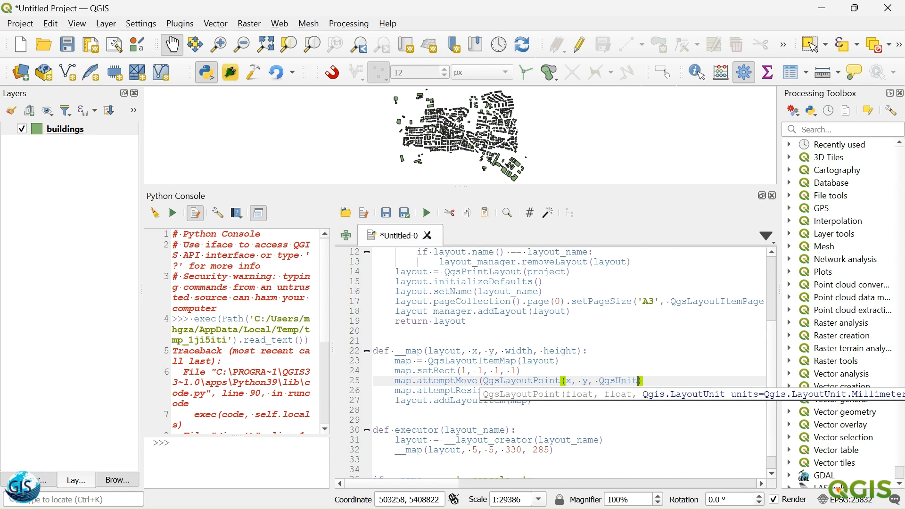
type("Types")
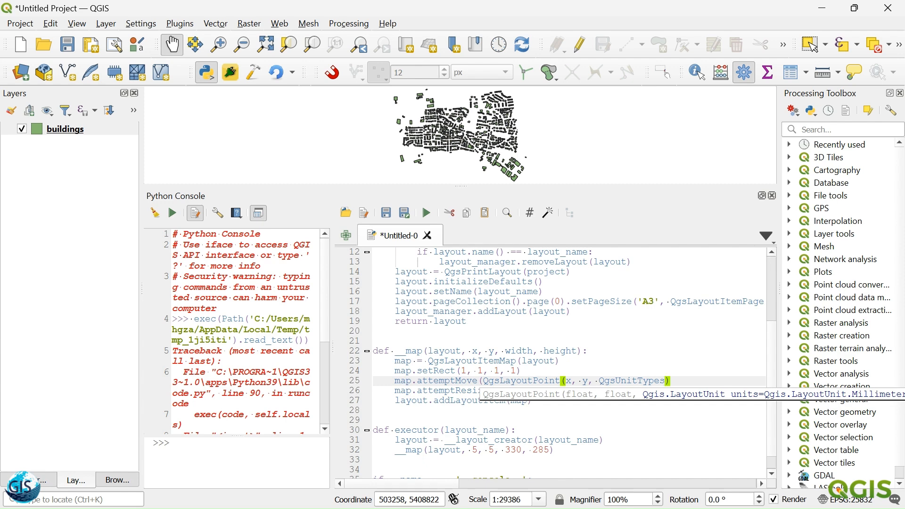
type("Layout")
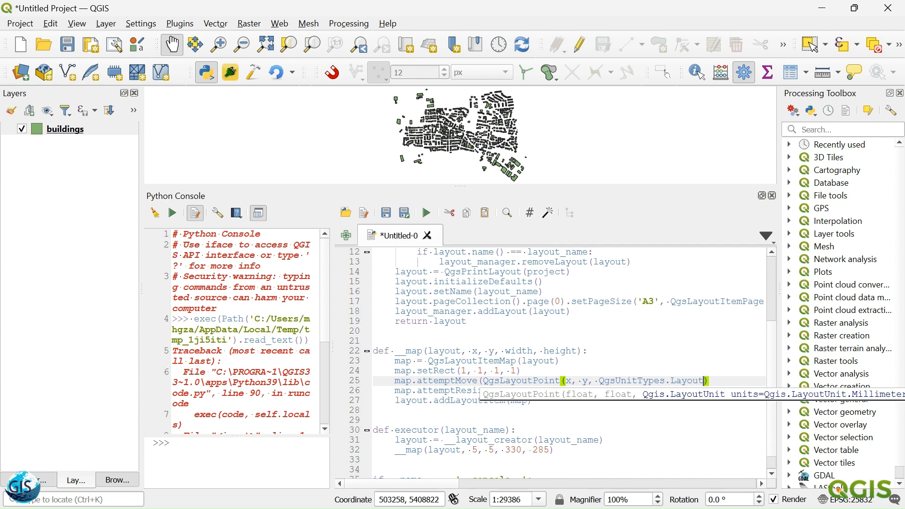
type("Millimeters")
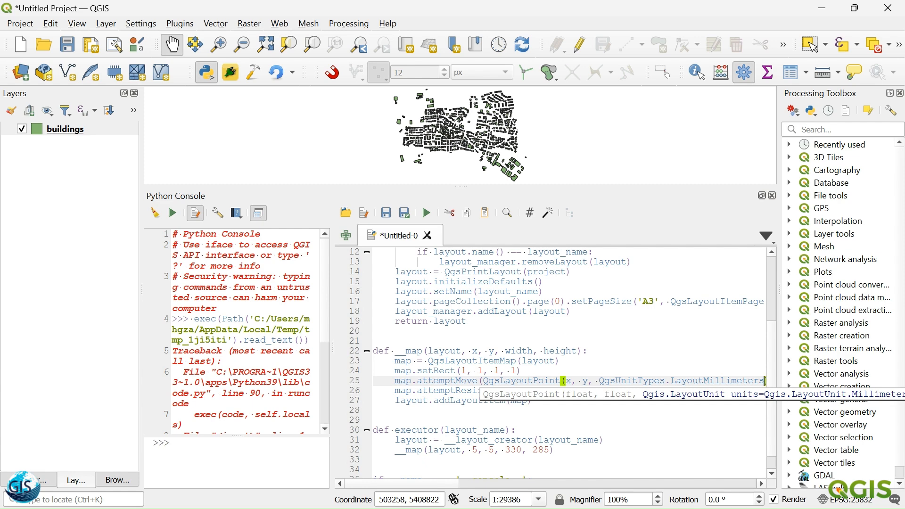
- Add the matching attemptResize call using QgsLayoutSize(width, height) in millimetres
left_click(587, 350)
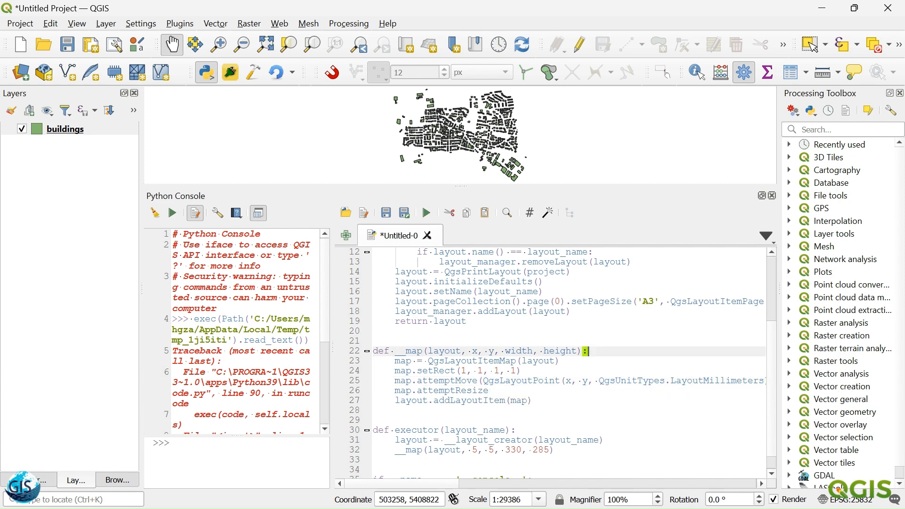
double_click(577, 380)
type("(QgsLayoutPoint(, y, QgsUnitTypes.LayoutMillimeters")
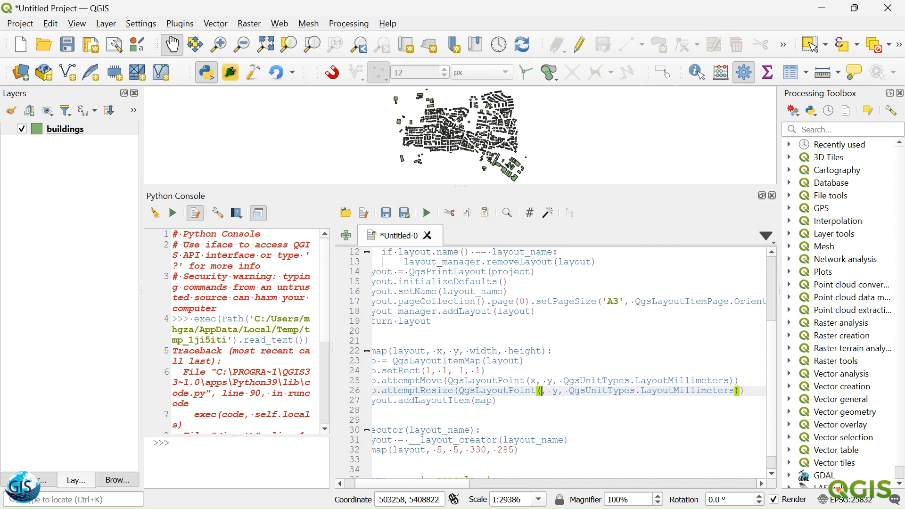
type("width")
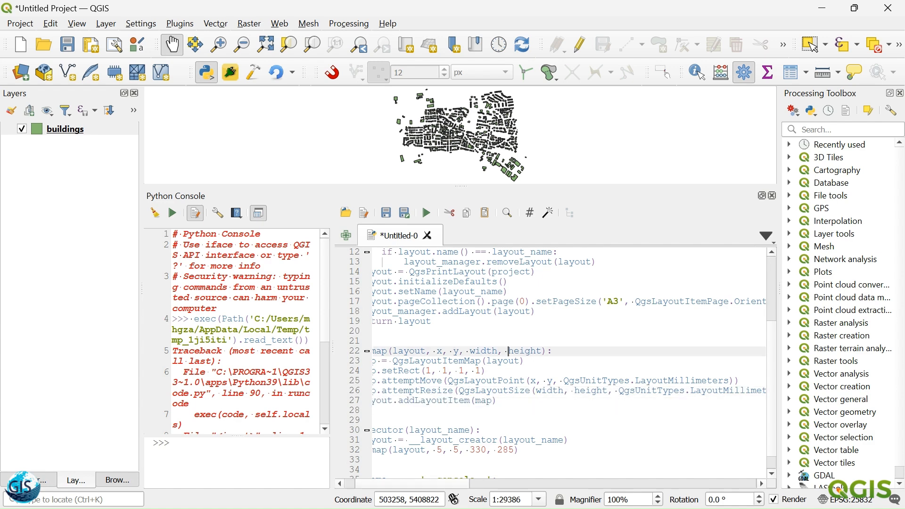
scroll("left", 3)
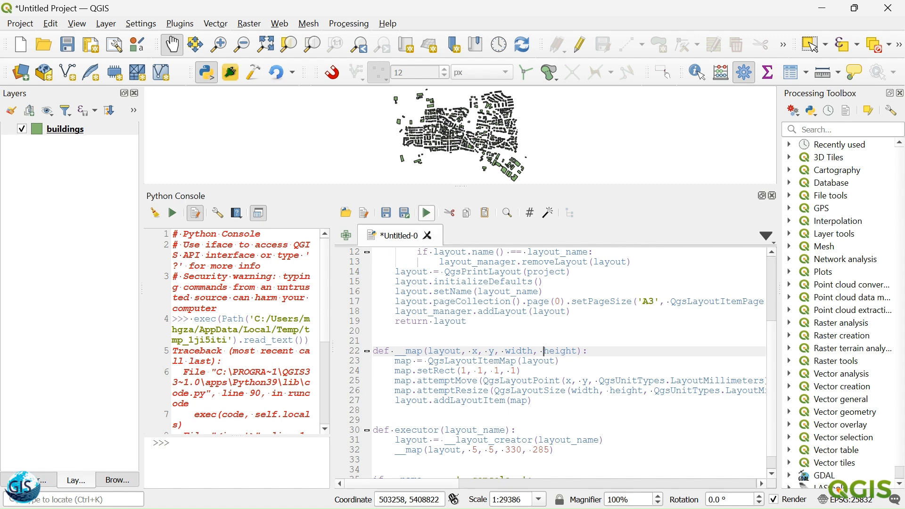
- Rerun the script and inspect Map 1 in the gisworld layout, whose scale and extents read nan
left_click(19, 23)
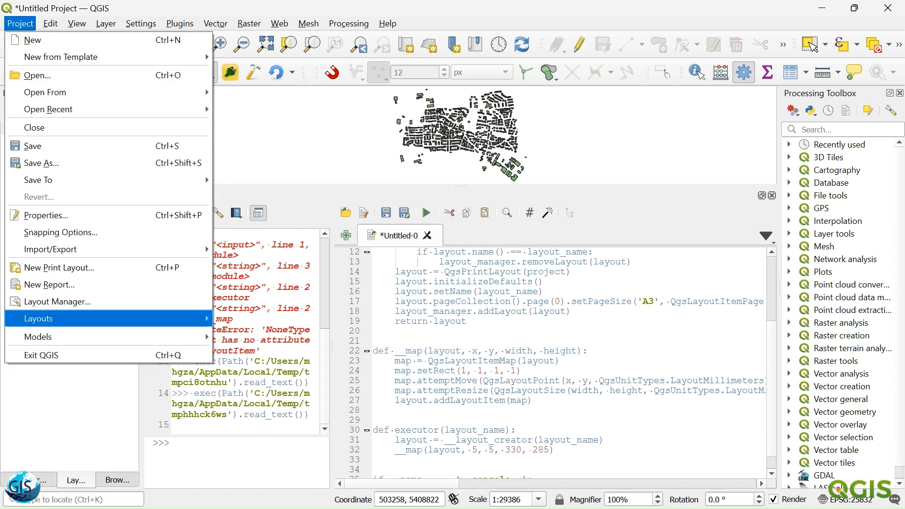
left_click(38, 318)
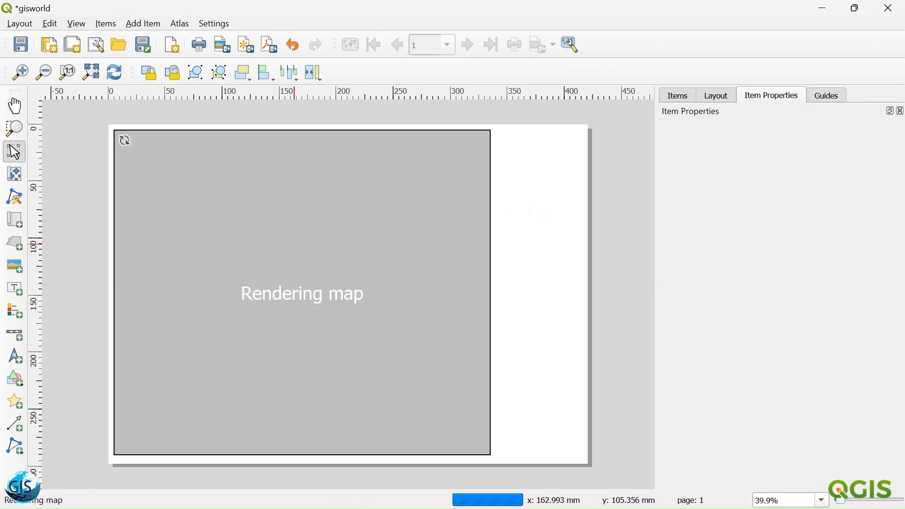
left_click(300, 289)
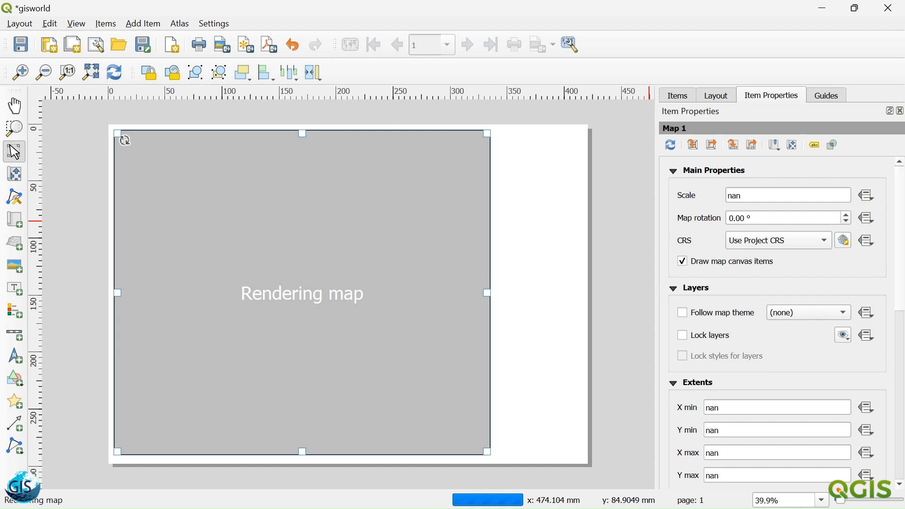
scroll("down", 3)
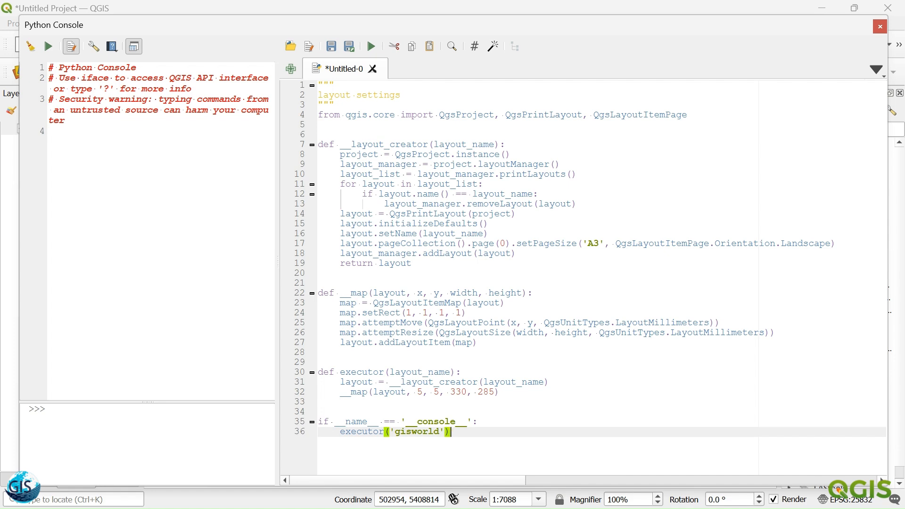
- Add layer = QgsProject.instance().mapLayerByName('buildings') above the executor call
key("Return")
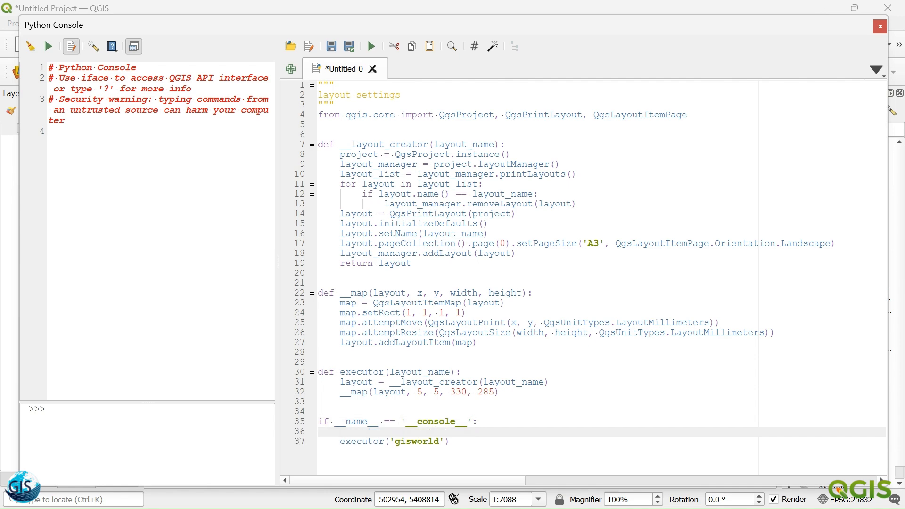
type("layer")
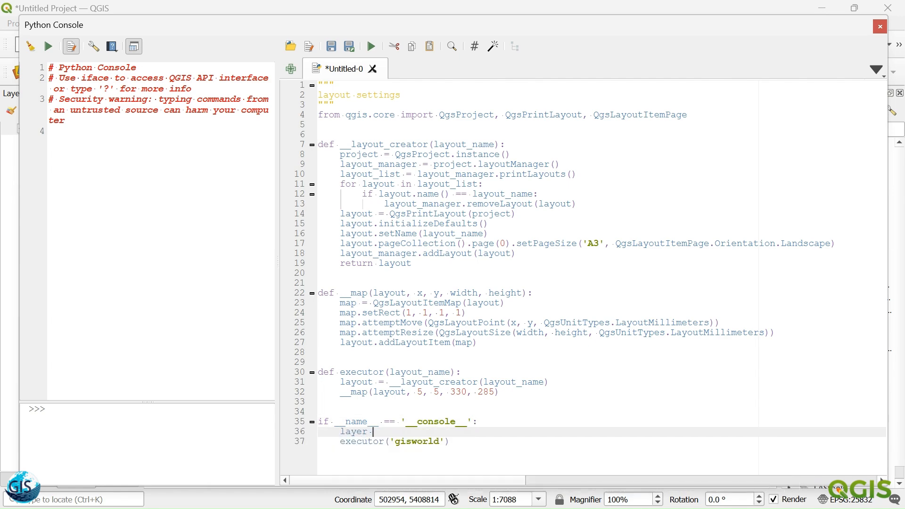
type("= p")
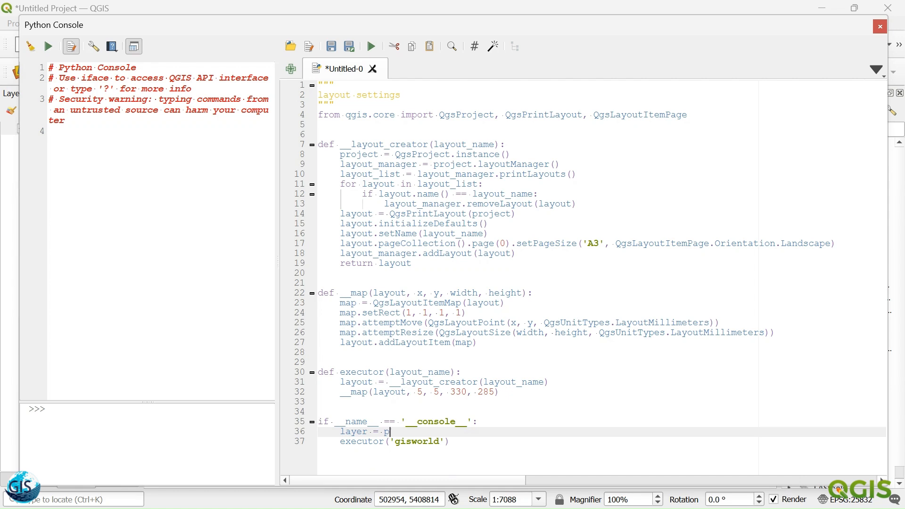
type("Qg")
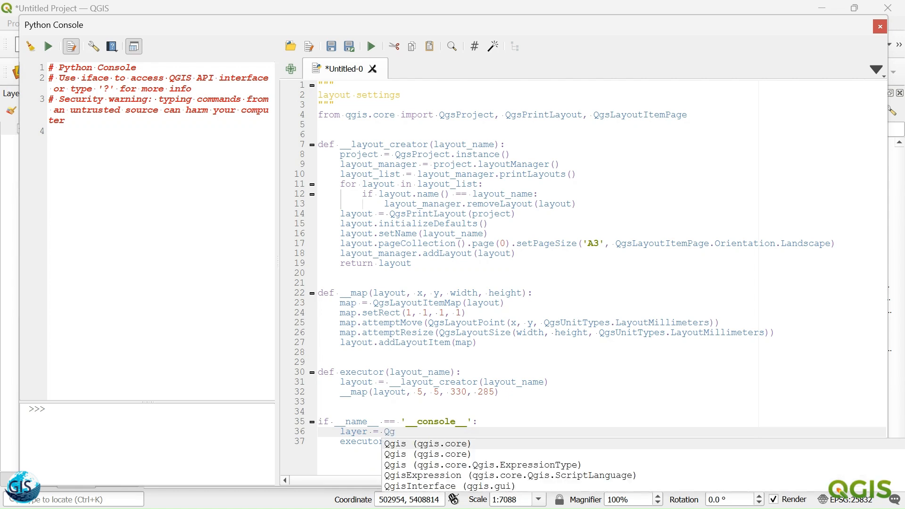
type("sProject.instance().")
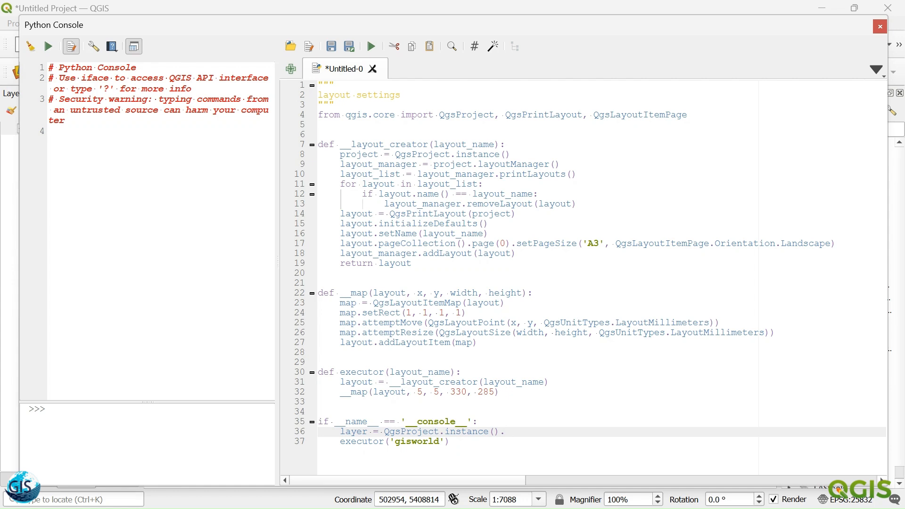
type("map")
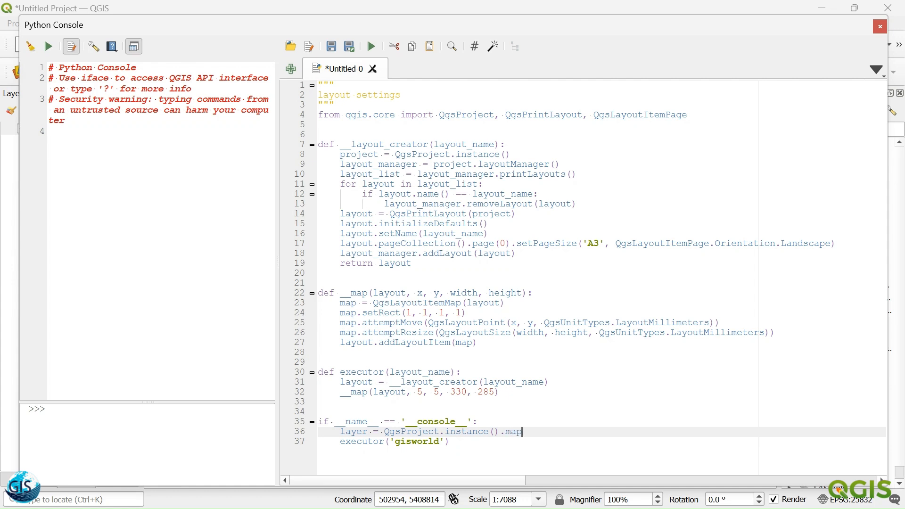
type("Layer")
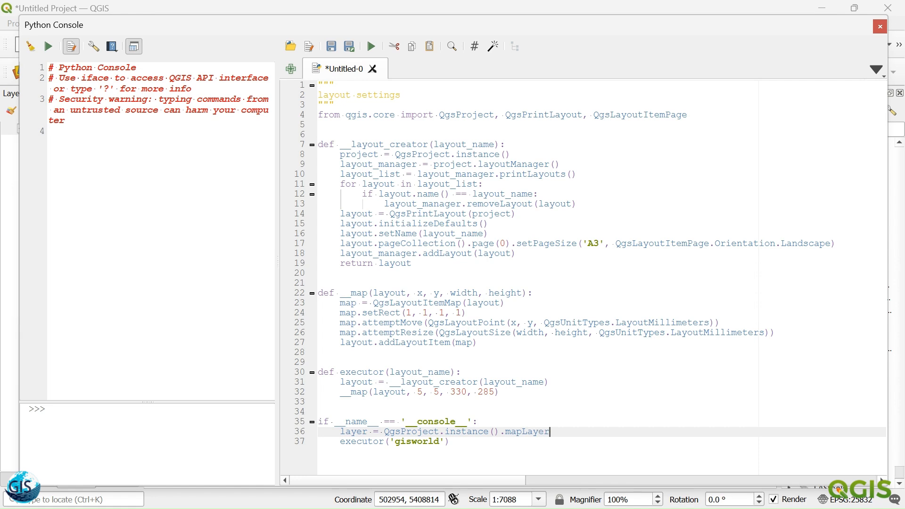
type("s")
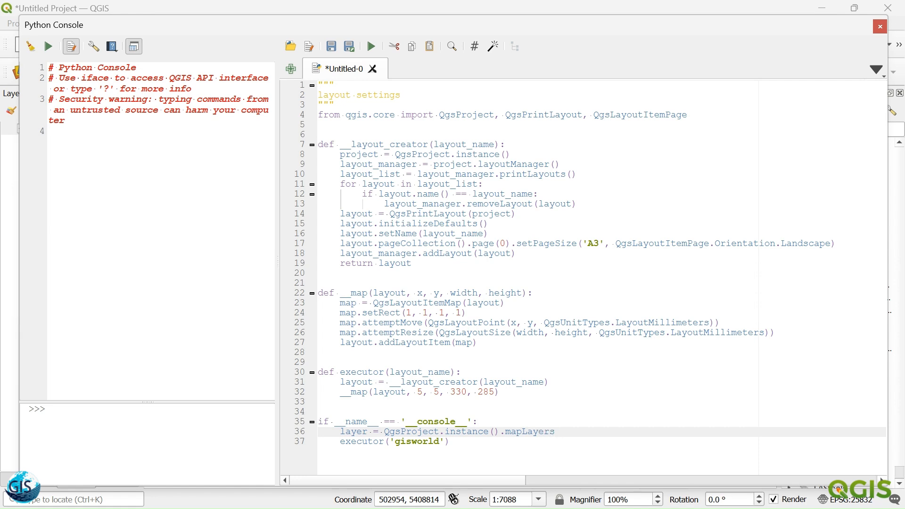
type("ByName(")
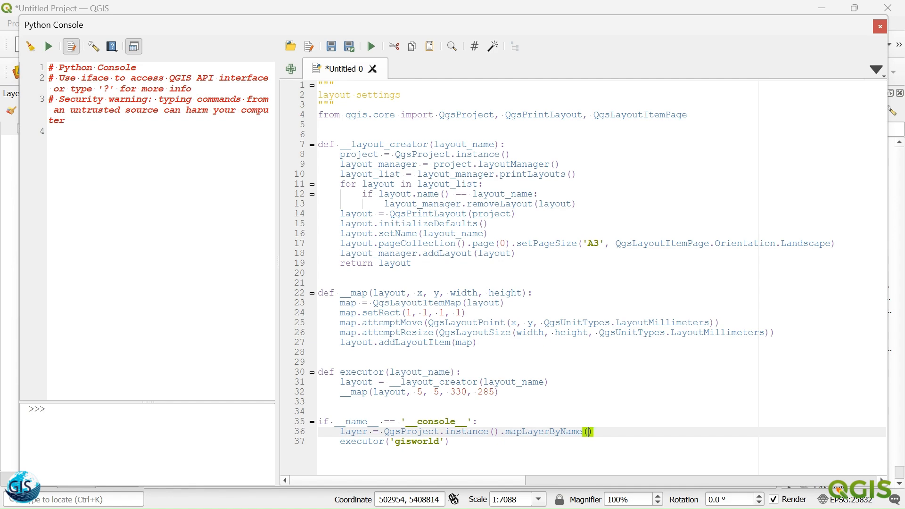
type("'building'")
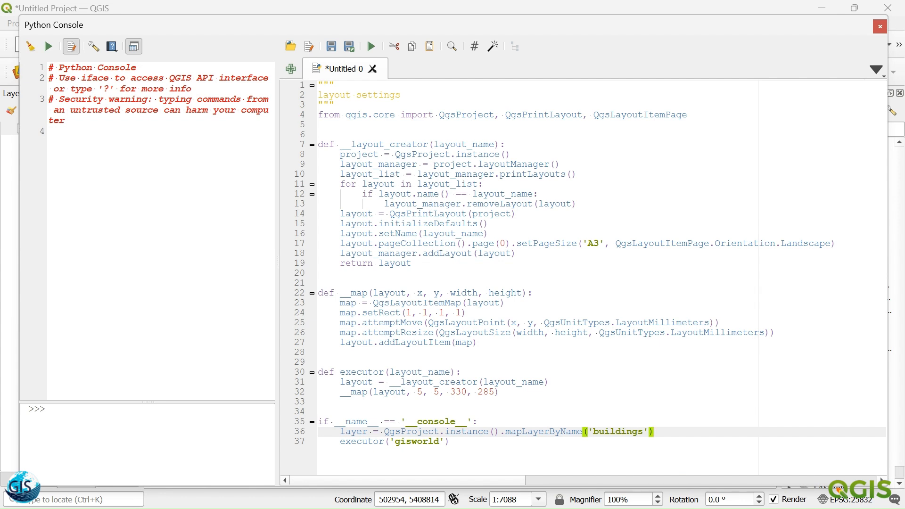
- Add a layer parameter to executor and pass layer into the __map call
double_click(352, 432)
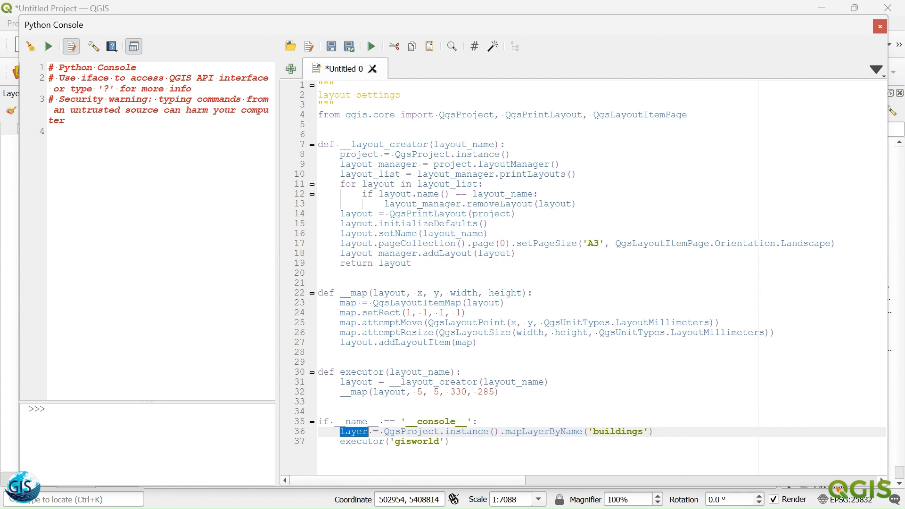
type(", layer")
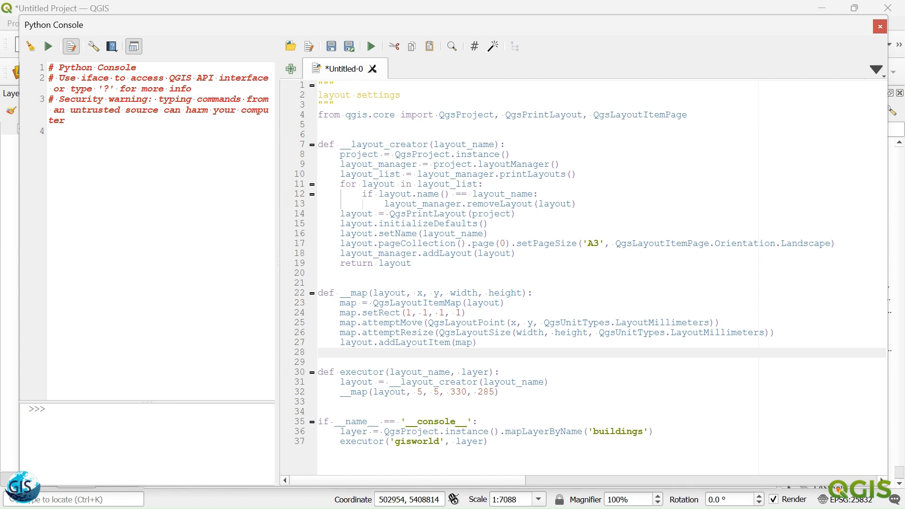
left_click(419, 391)
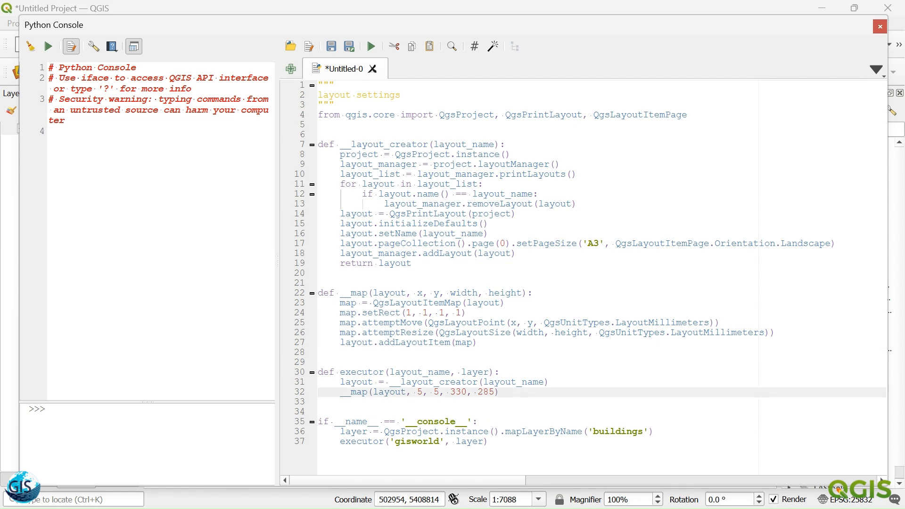
type("layer,")
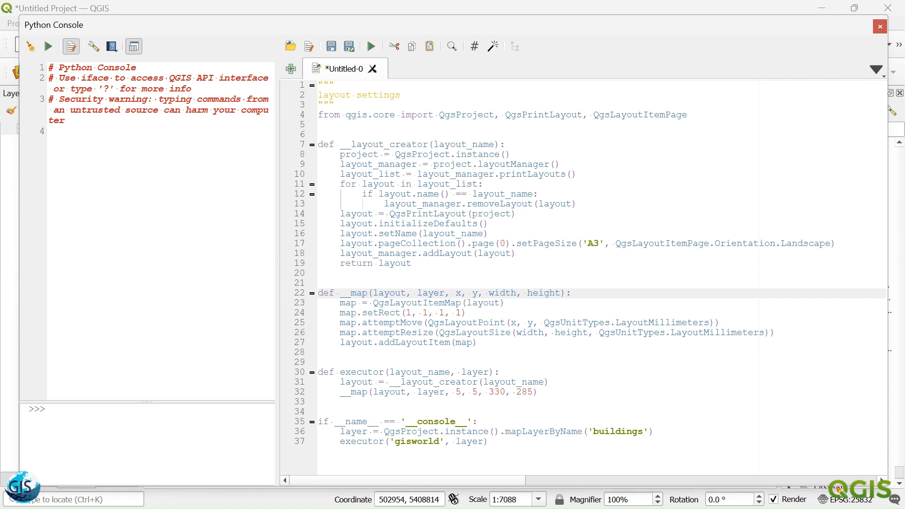
type("map.")
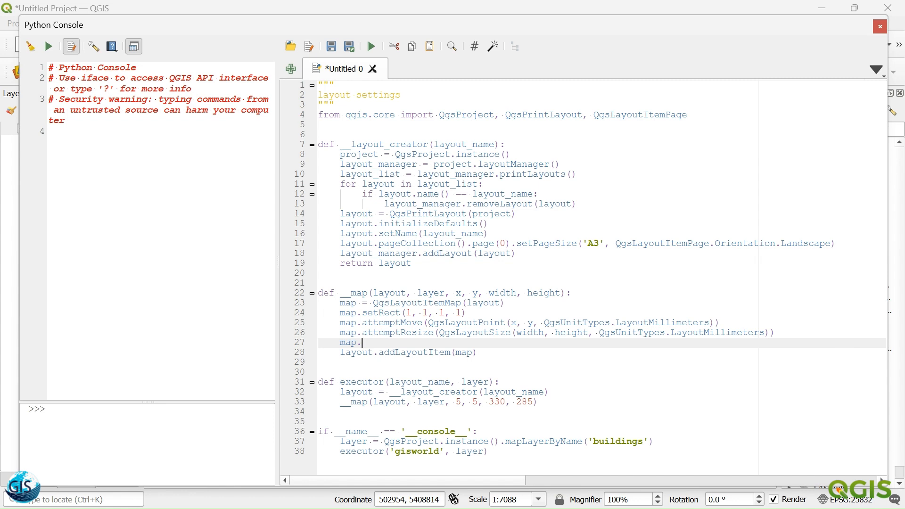
- Add map.zoomToExtent(layer.extent()) and switch the buildings lookup to mapLayersByName
type("zoomToExtent")
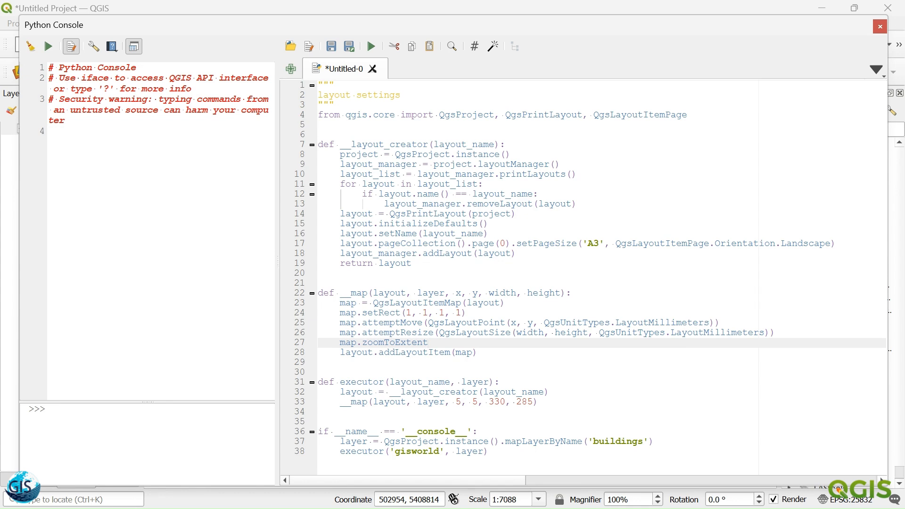
type("(1")
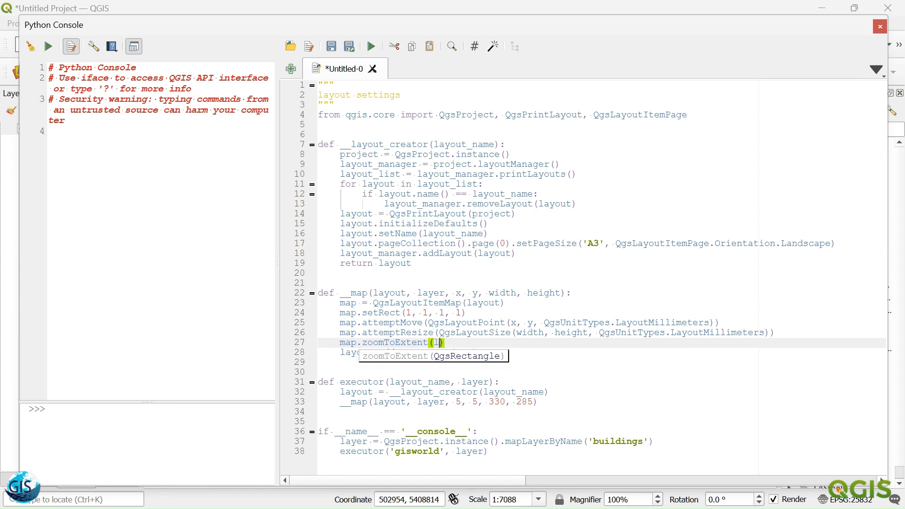
type("ayer.extent(")
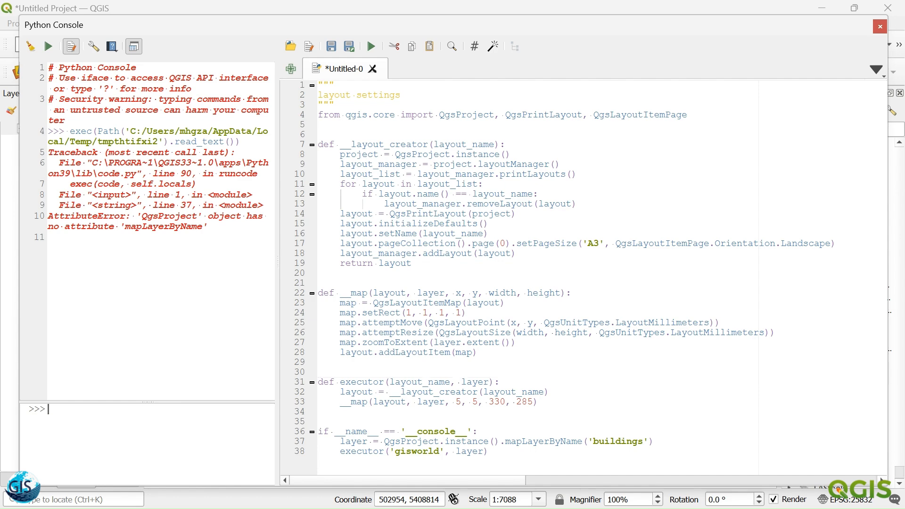
type("mapLa")
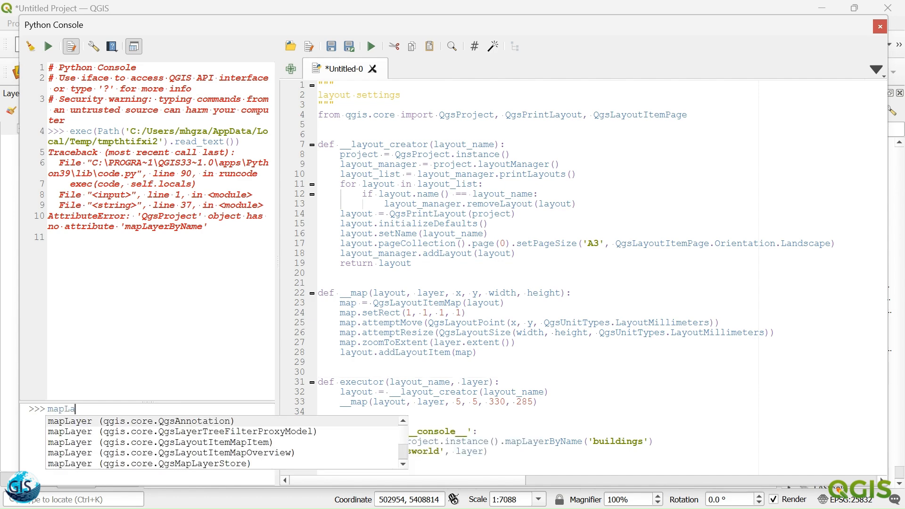
type("yer")
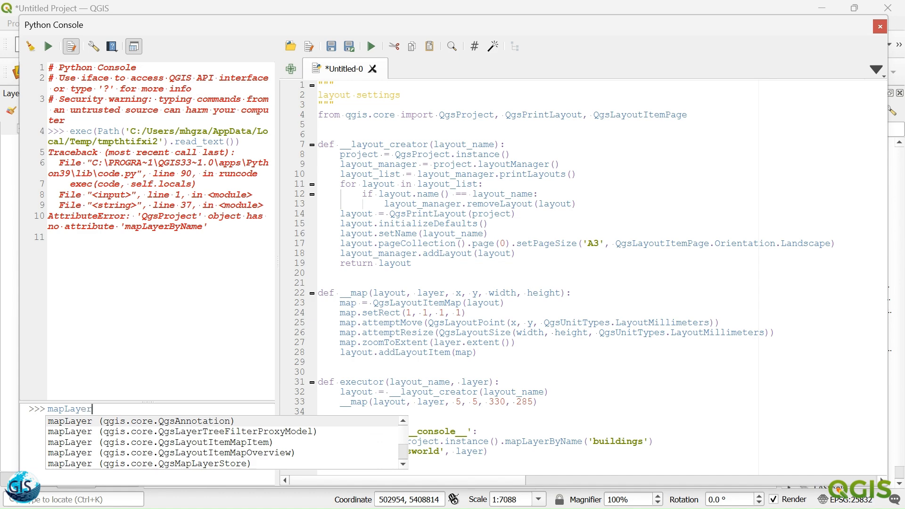
type("sBy")
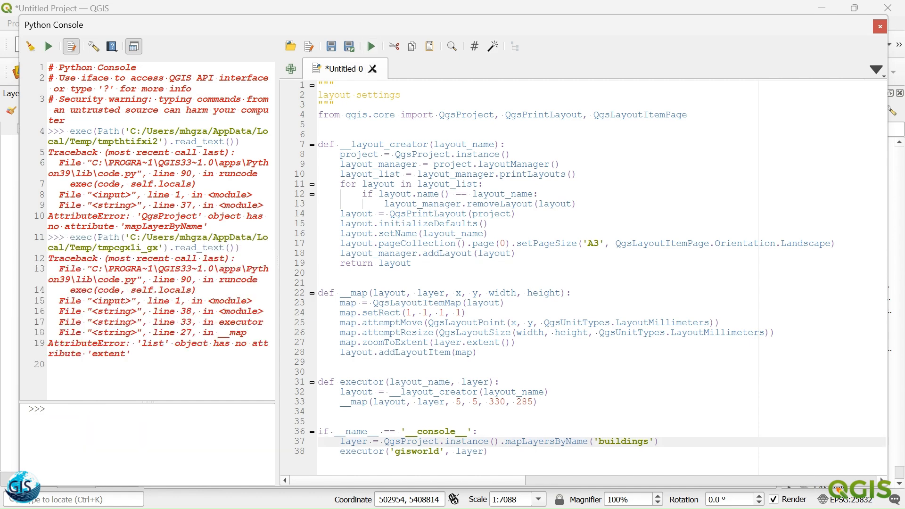
double_click(108, 354)
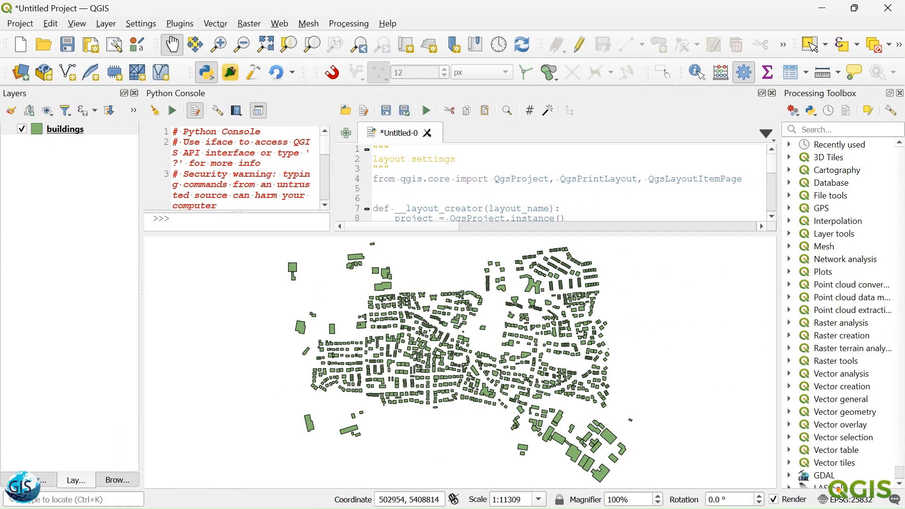
- Open the gisworld layout, enable Map 1's frame, and review the A3 page settings
left_click(19, 23)
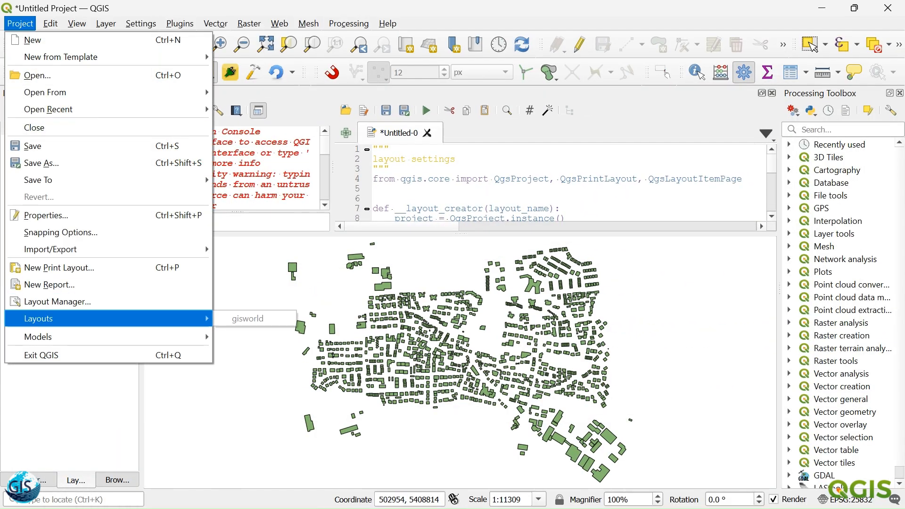
left_click(247, 319)
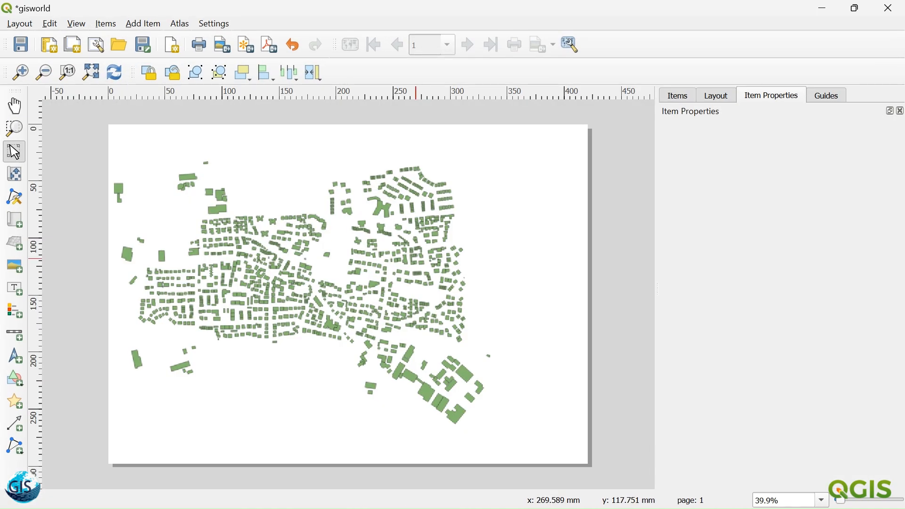
left_click(300, 291)
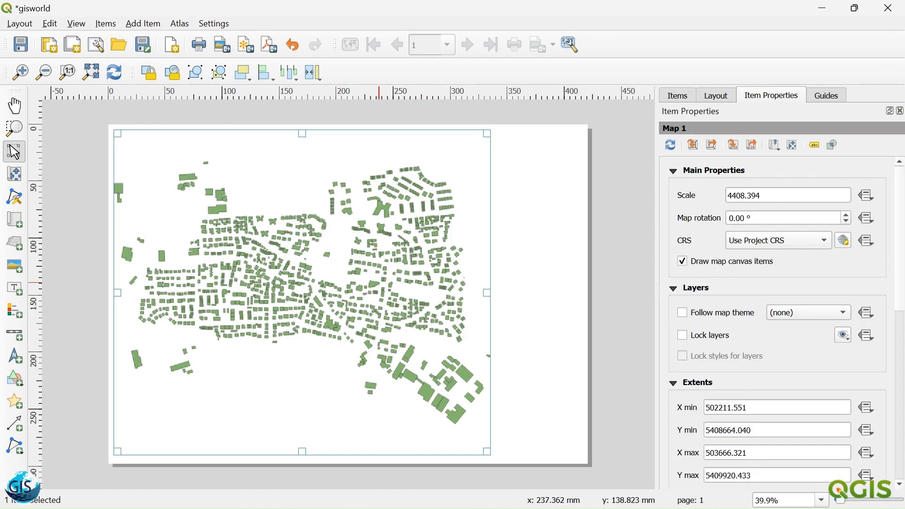
mouse_move(393, 291)
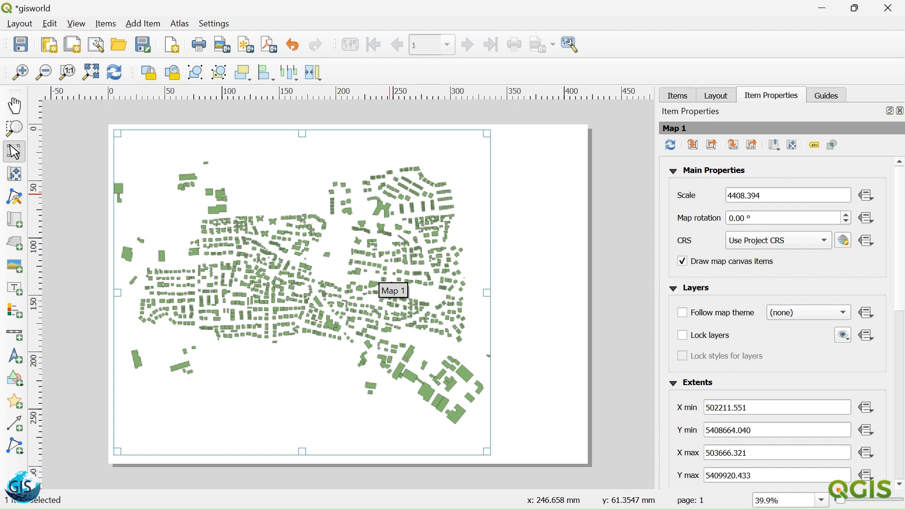
scroll("down", 3)
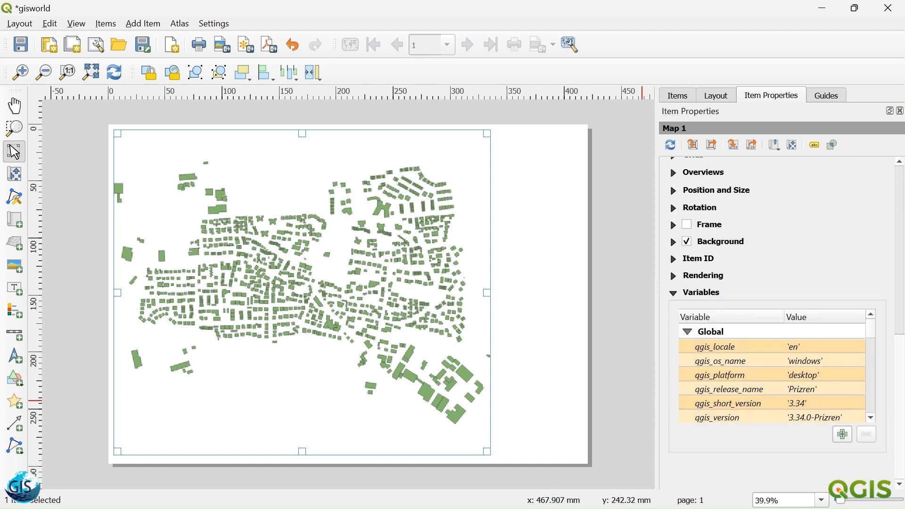
left_click(687, 224)
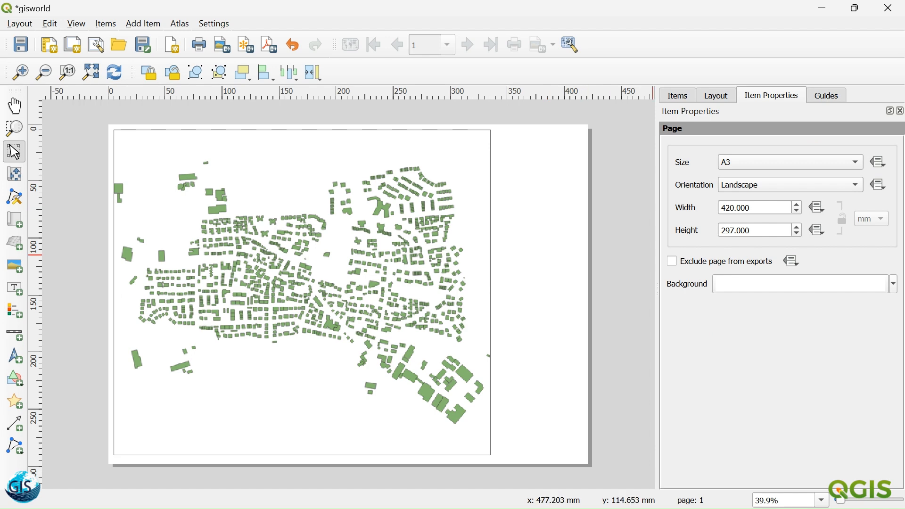
left_click(300, 288)
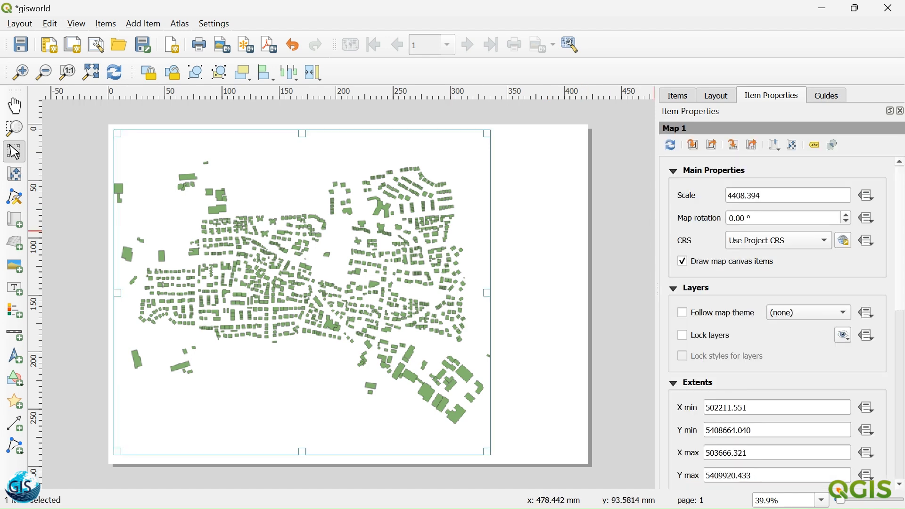
scroll("down", 3)
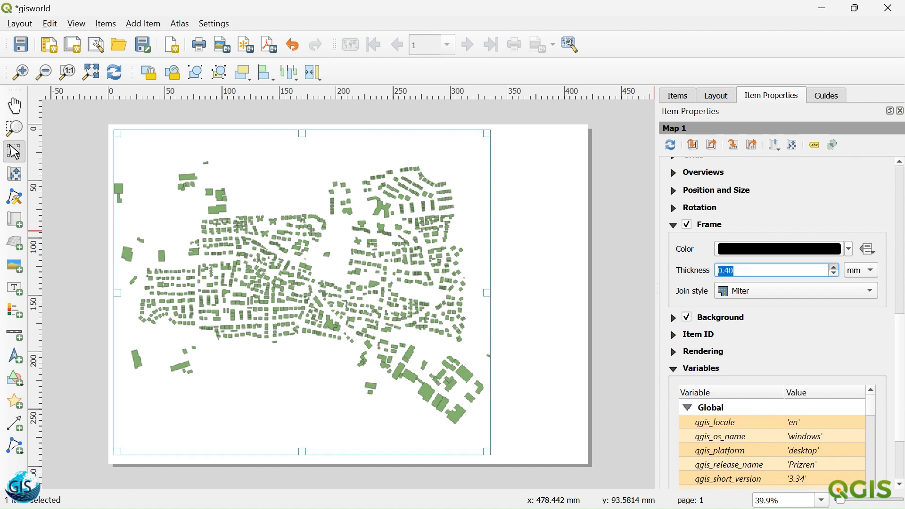
left_click(833, 267)
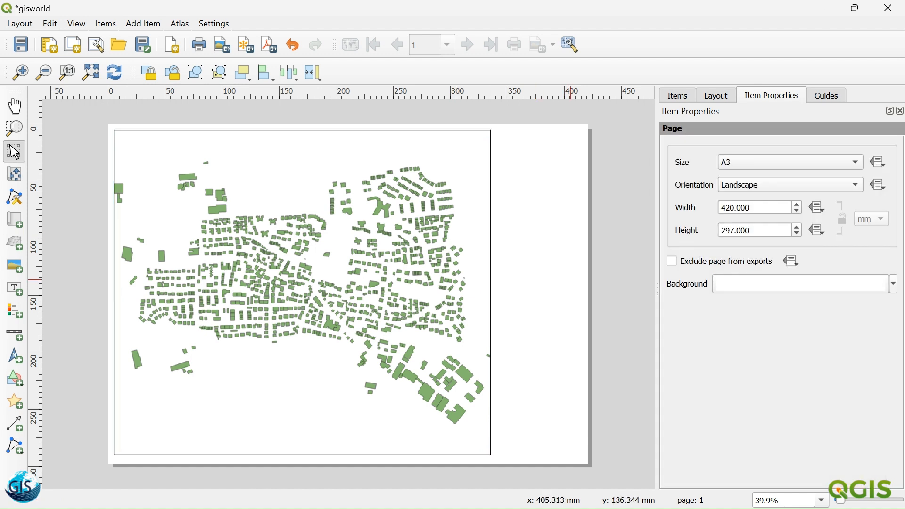
mouse_move(397, 301)
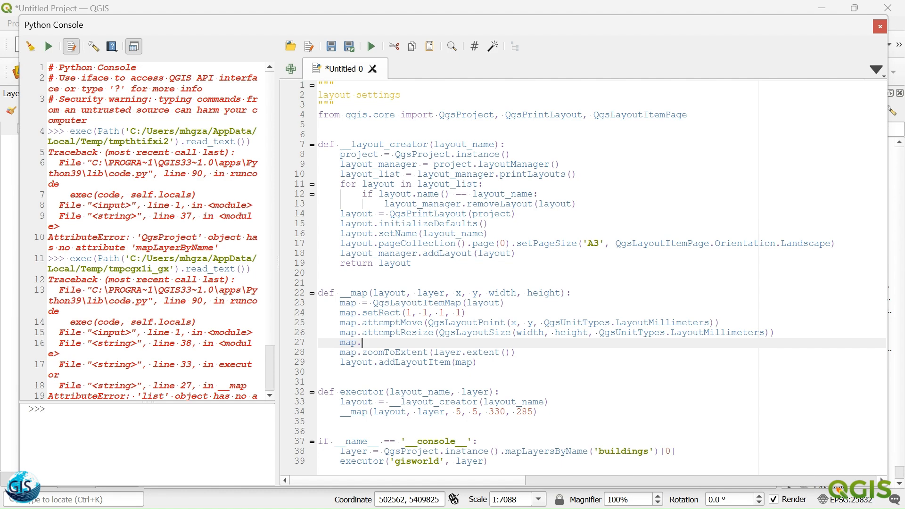
- Add map.setFrameEnabled(True) and map.setFrameStrokeWidth(QgsLayoutMeasurement(0.5)) to __map
type("setFrameEnabled")
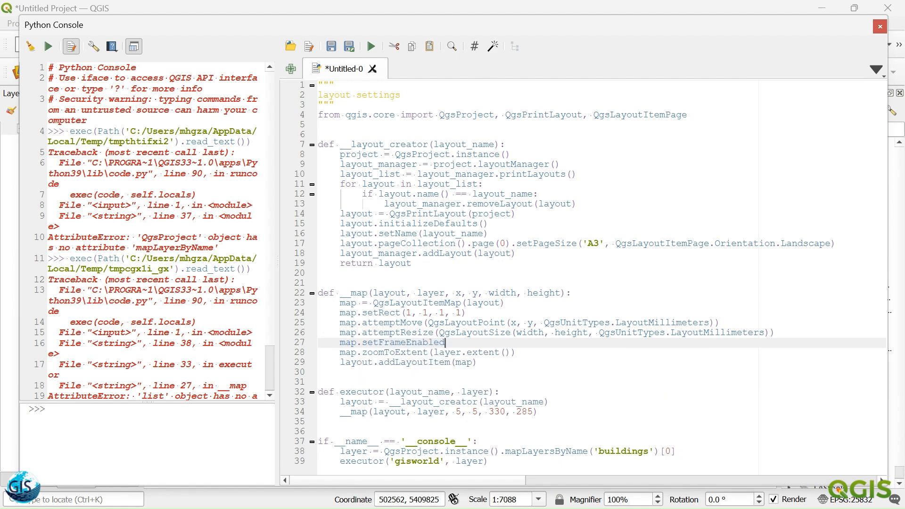
type("()")
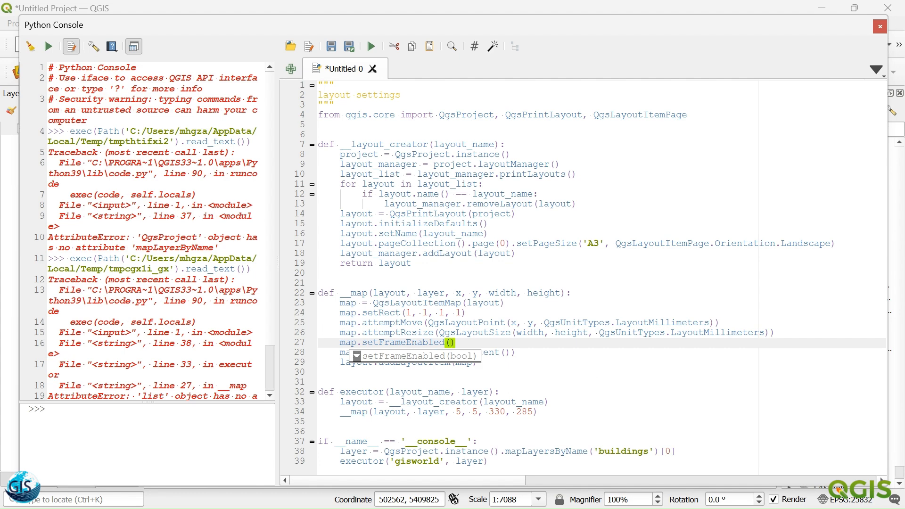
type("True")
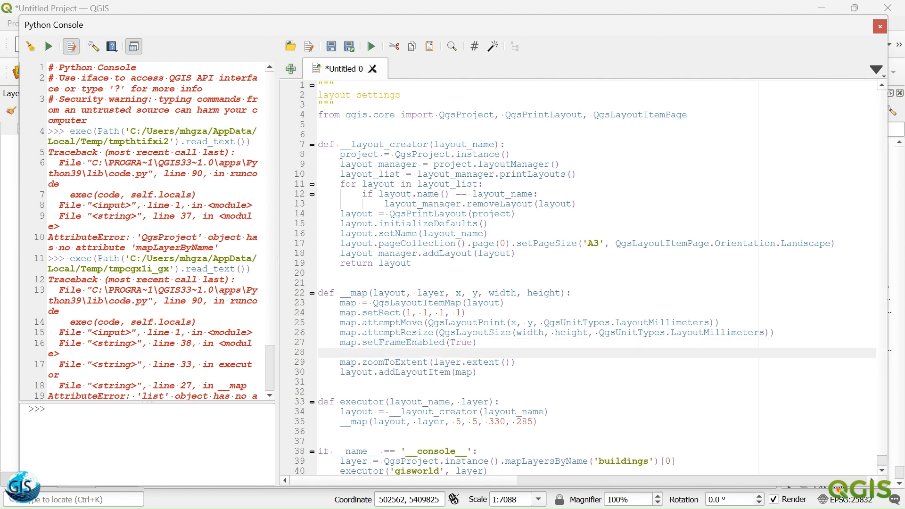
type("map.")
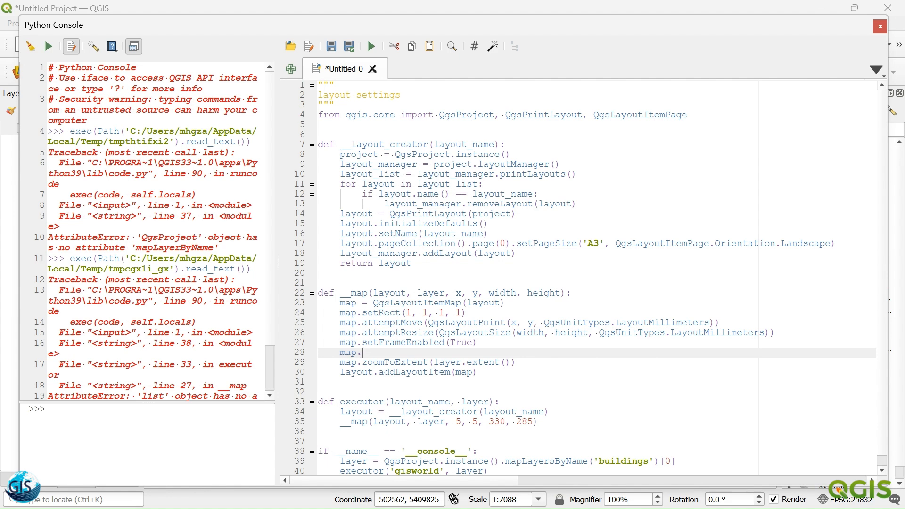
type("s")
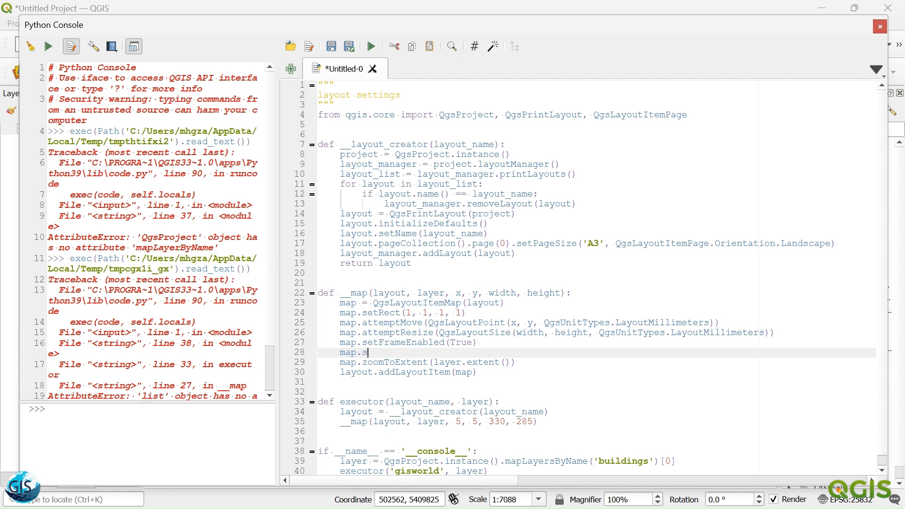
type("etFrame")
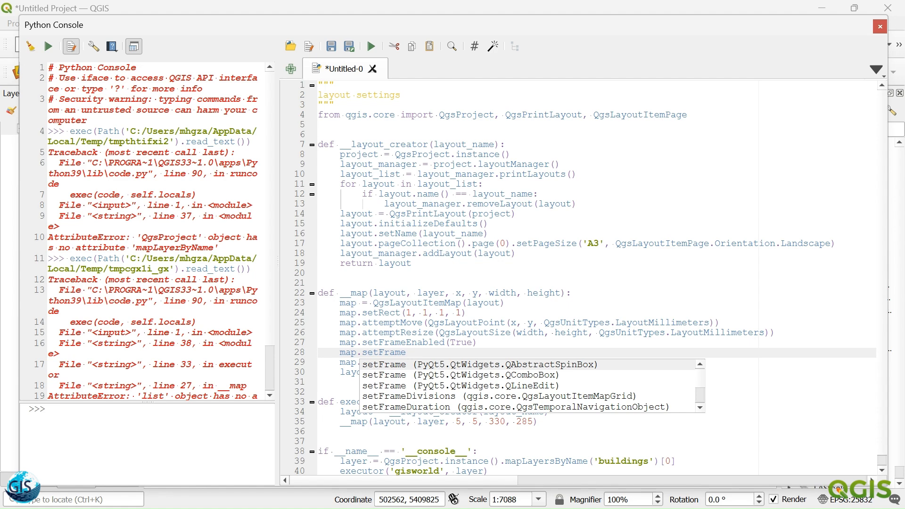
type("StrokeWidth")
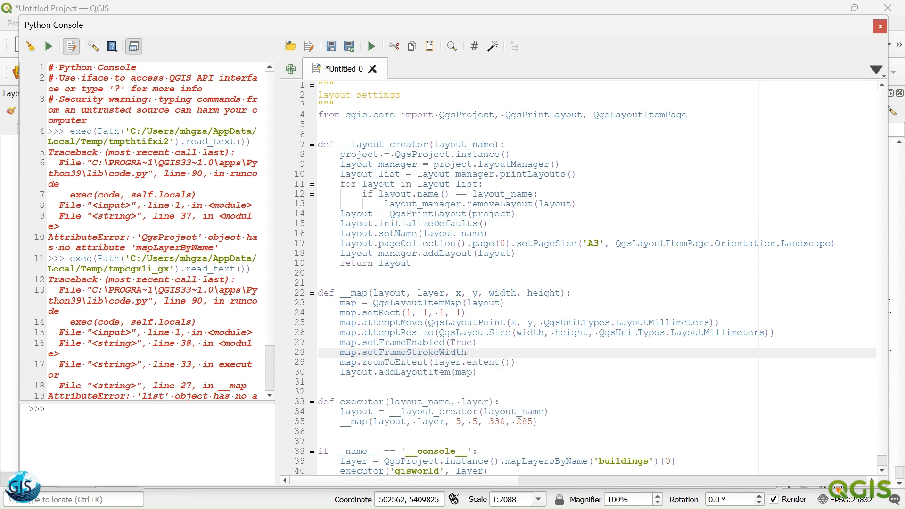
type("(")
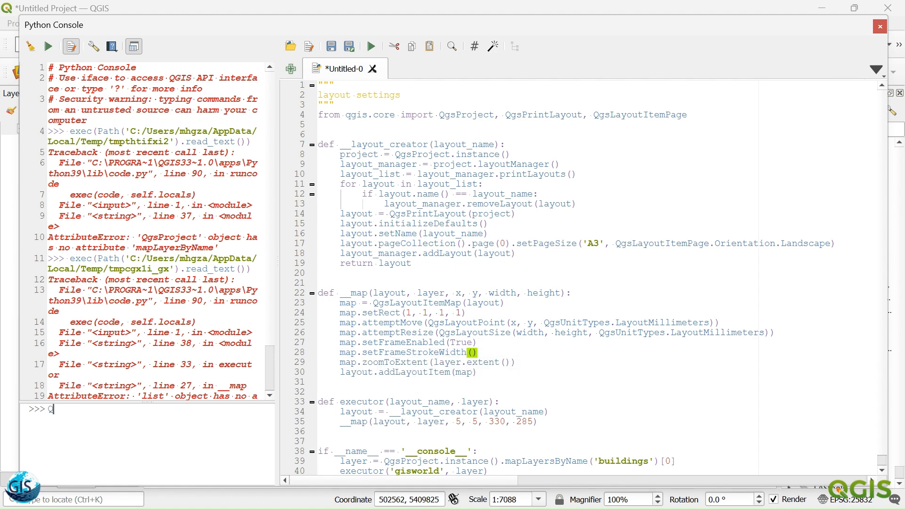
type("gsLayo")
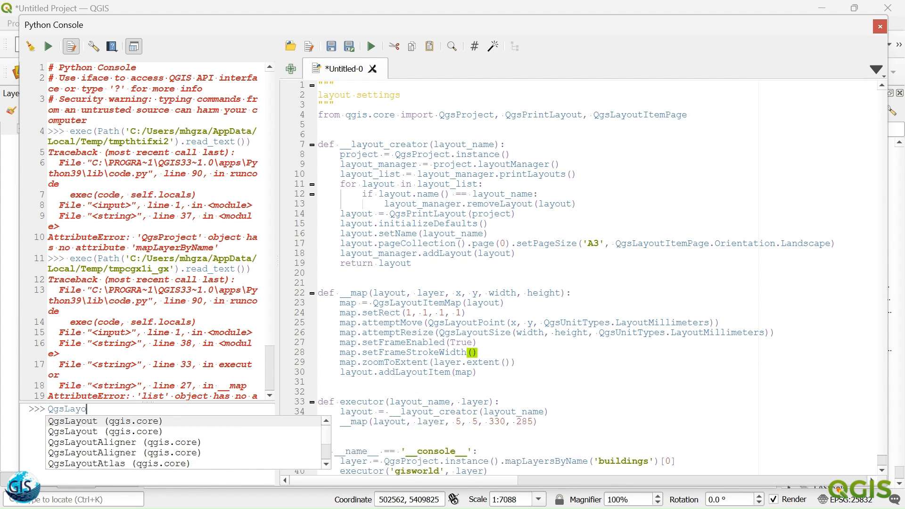
type("Mea")
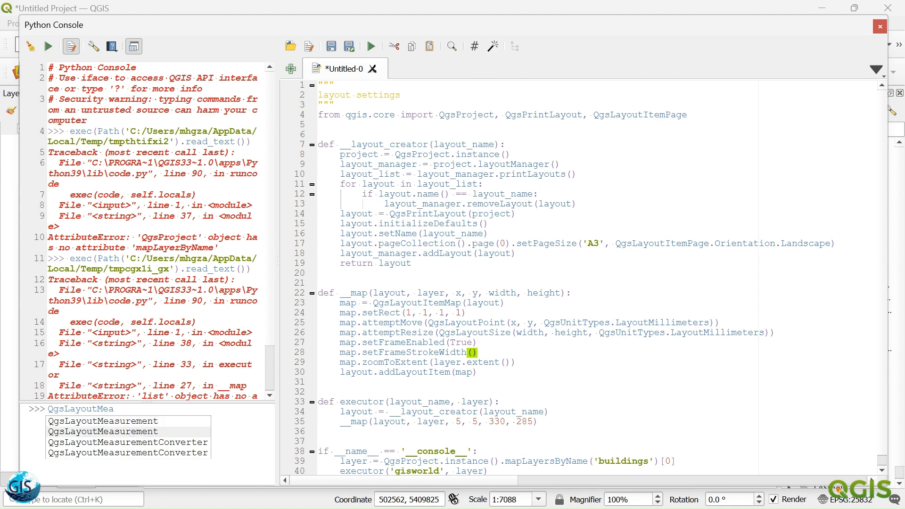
left_click(102, 420)
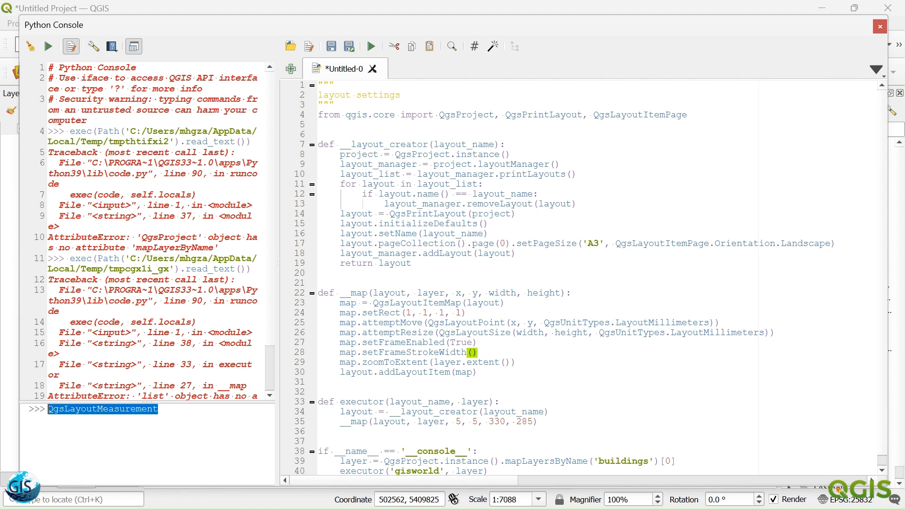
type("QgsLayoutMeasurement")
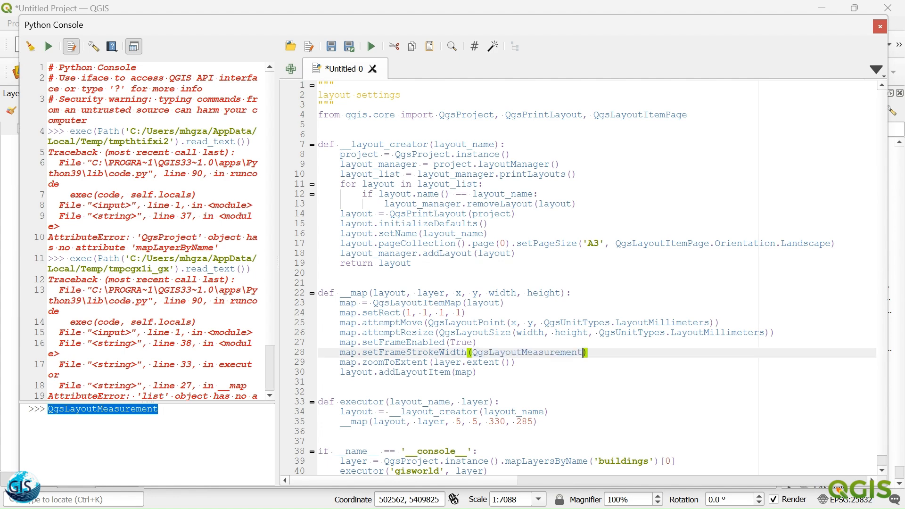
type("()")
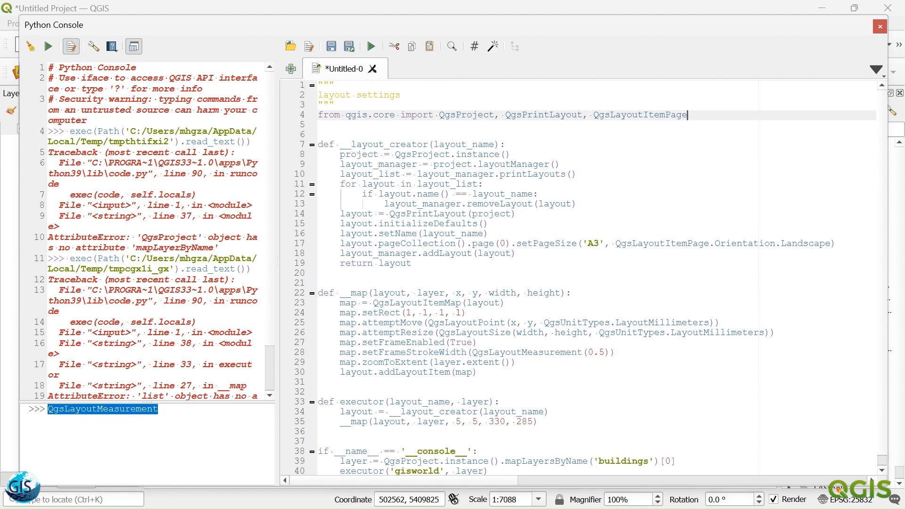
- Append QgsLayoutMeasurement and QgsLayoutPoint to the qgis.core import line
type(", QgsLayoutMeasurement")
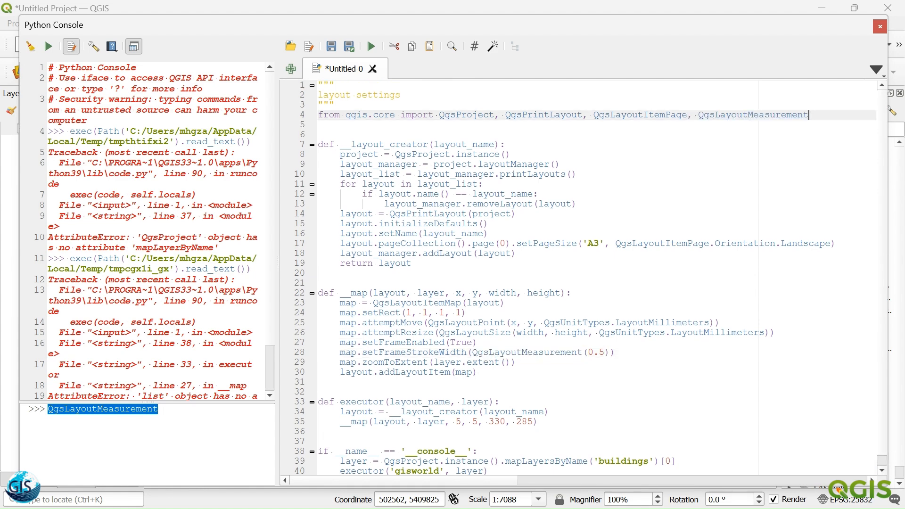
double_click(650, 243)
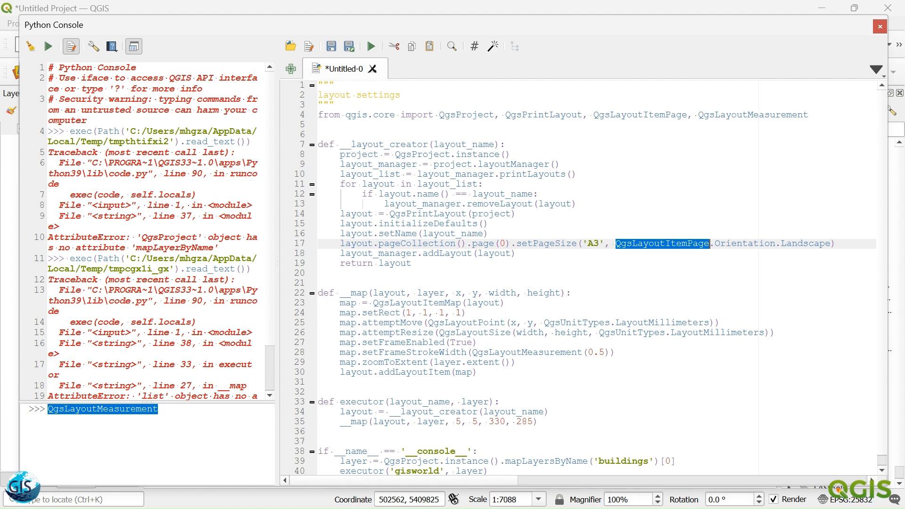
scroll("right", 3)
type(", QgsLayoutIt")
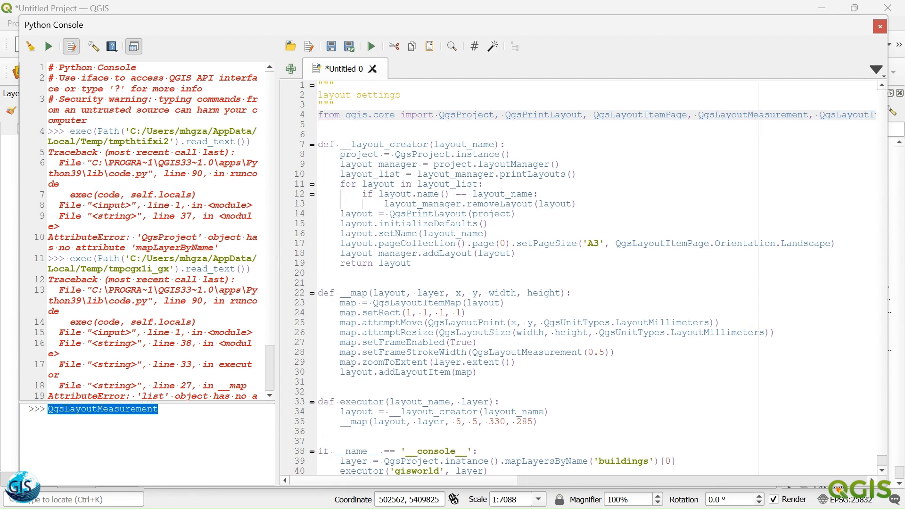
double_click(427, 214)
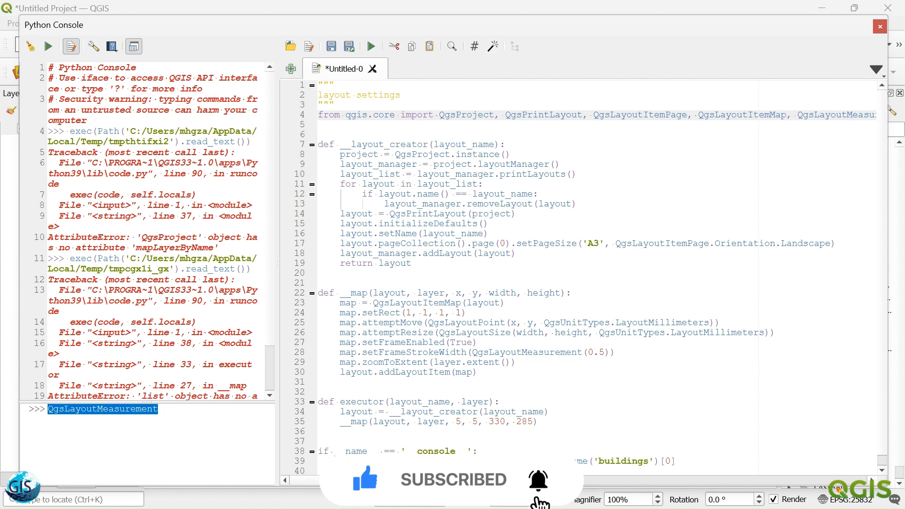
double_click(743, 114)
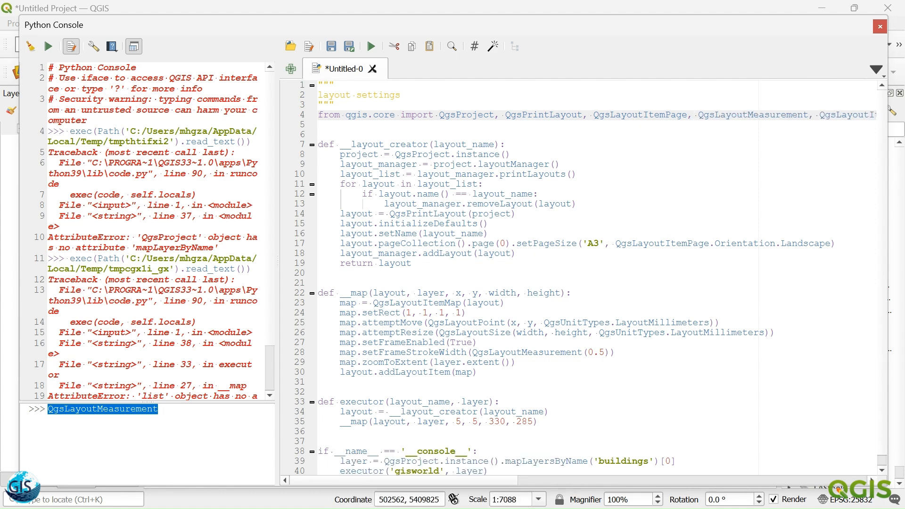
double_click(414, 303)
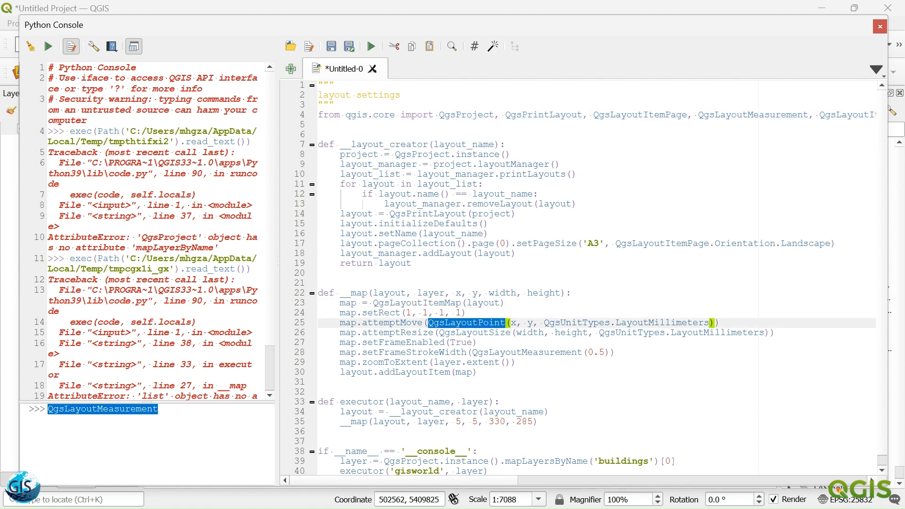
scroll("right", 3)
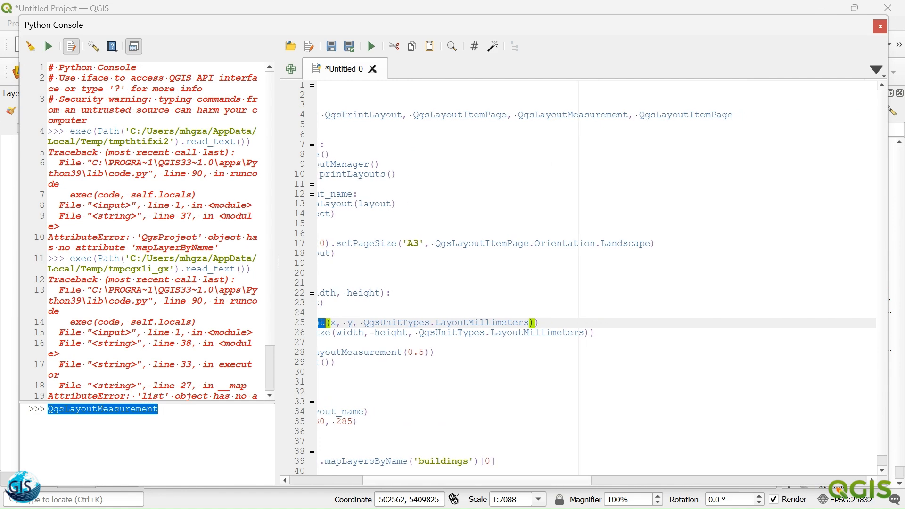
type(", QgsLayoutPoint")
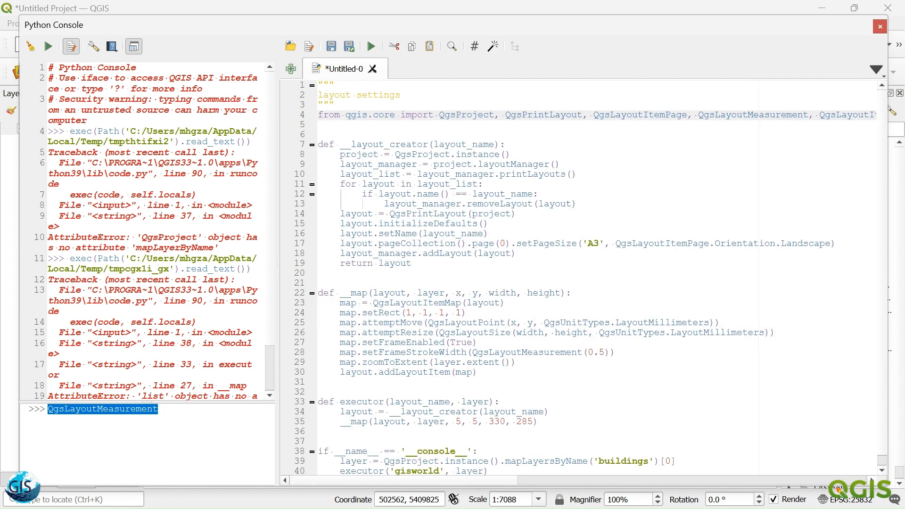
- Copy the QgsUnitTypes and QgsLayoutSize class names for the import line
double_click(467, 322)
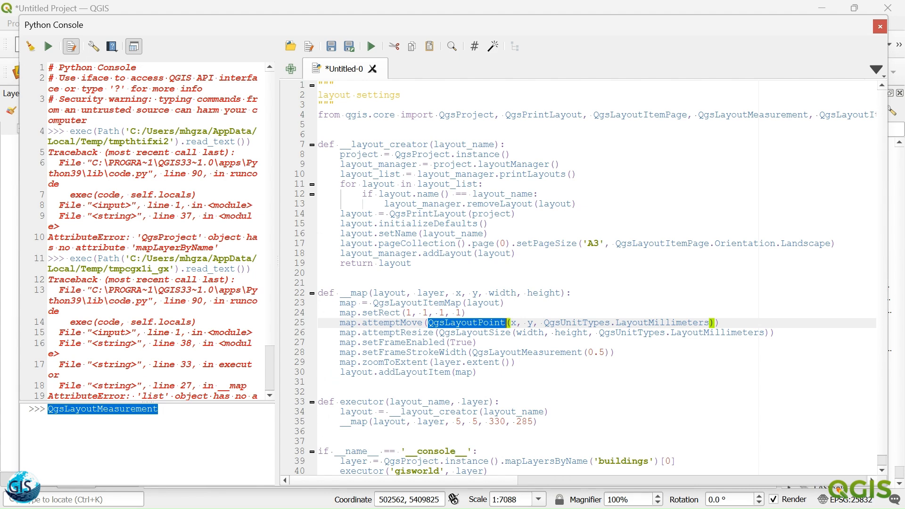
left_click(563, 322)
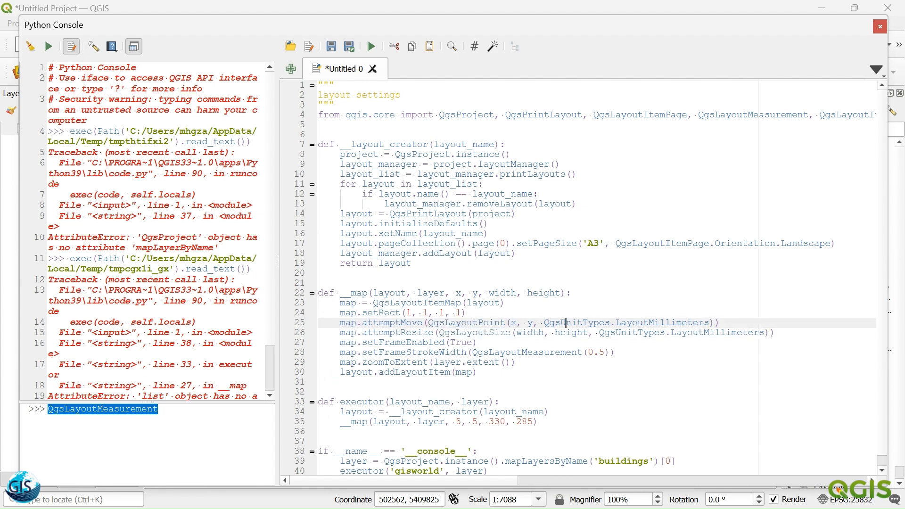
double_click(576, 321)
type(" QgsLayoutPoint,")
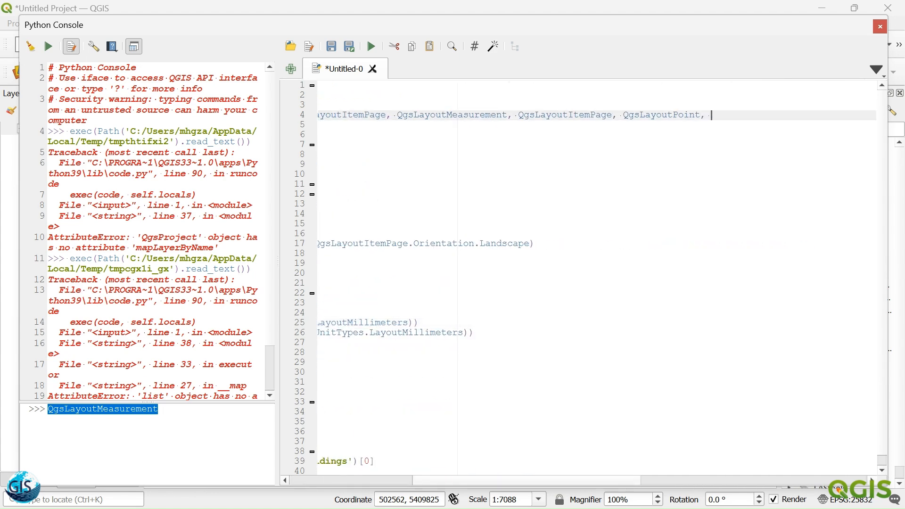
scroll("left", 3)
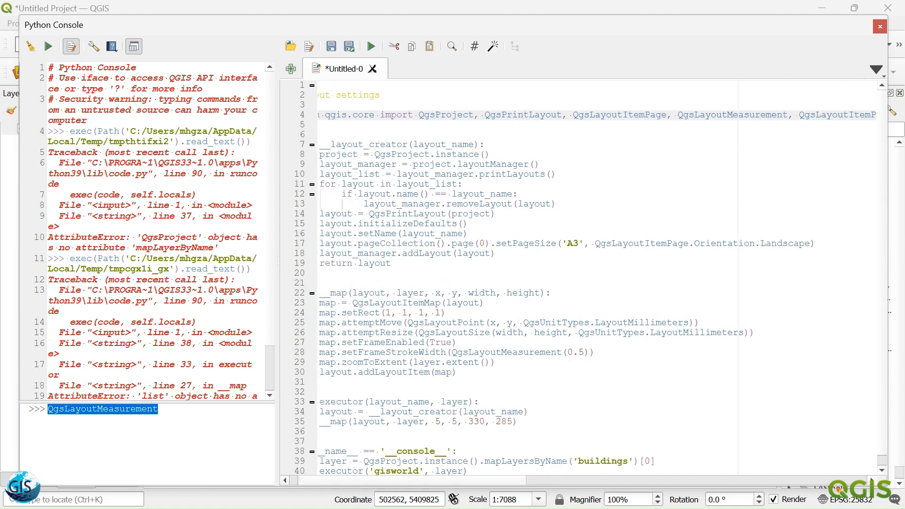
double_click(453, 332)
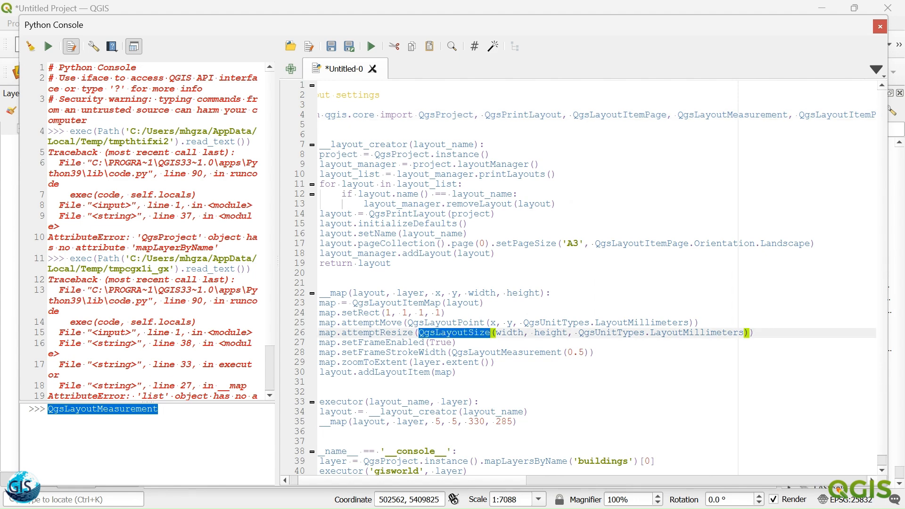
scroll("right", 3)
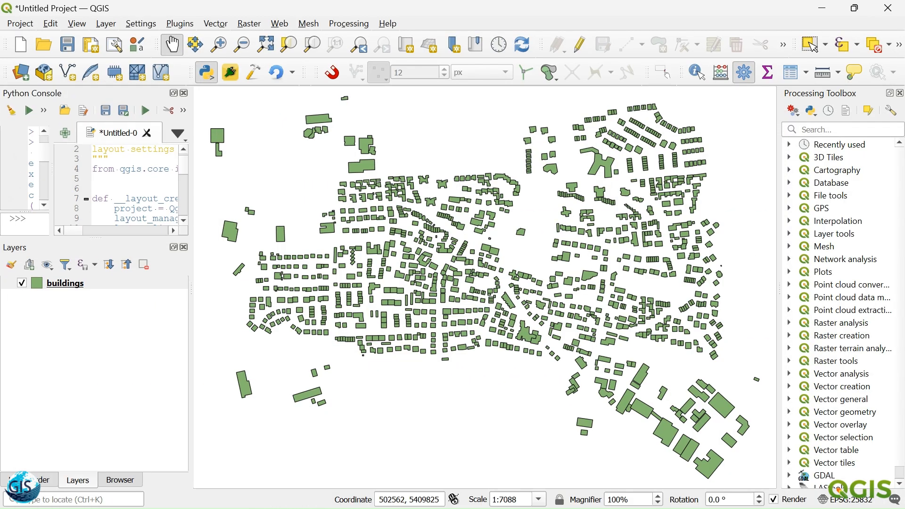
- Return to the main QGIS window via the Project menu
left_click(19, 23)
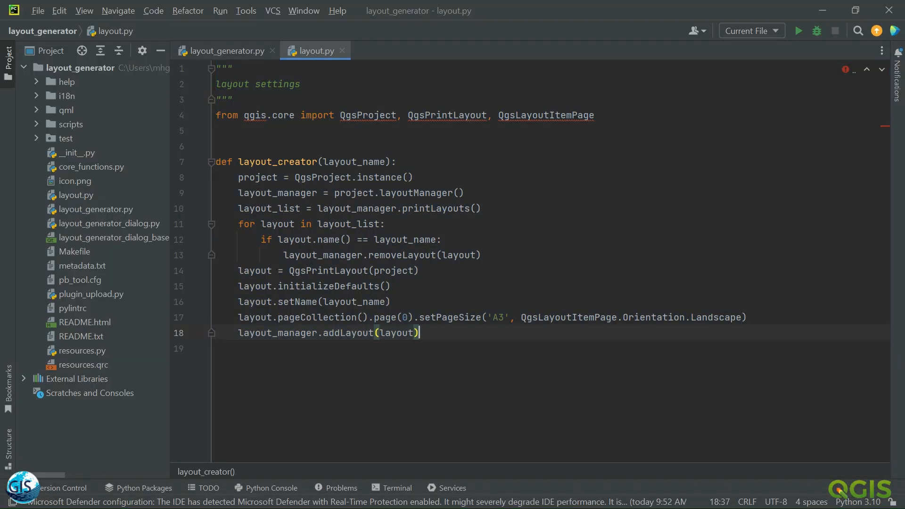
- Wrap the qgis.core import in parentheses and add QgsLayoutItemMap to the imported layout classes
key("ctrl+a")
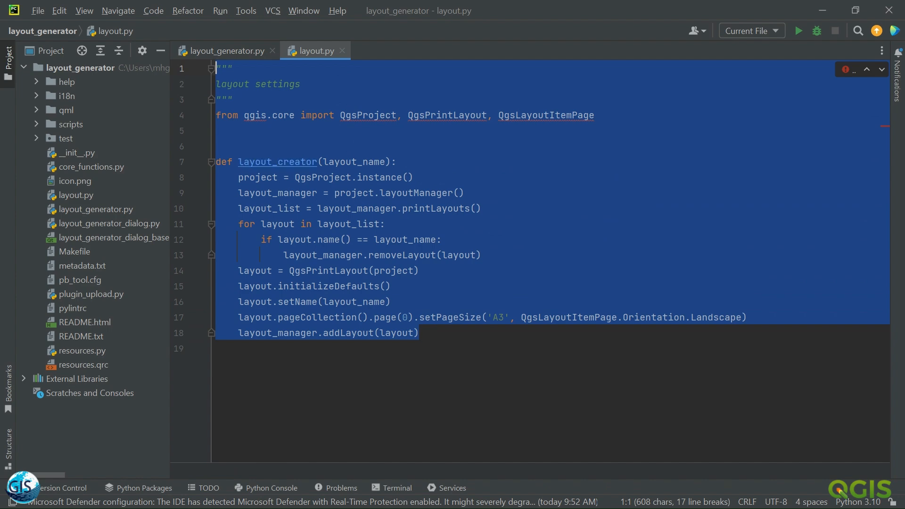
scroll("down", 3)
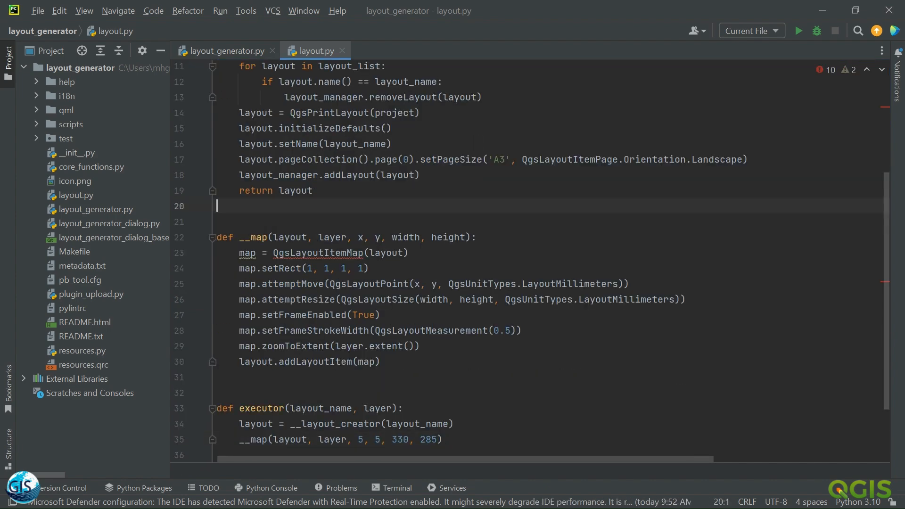
scroll("up", 3)
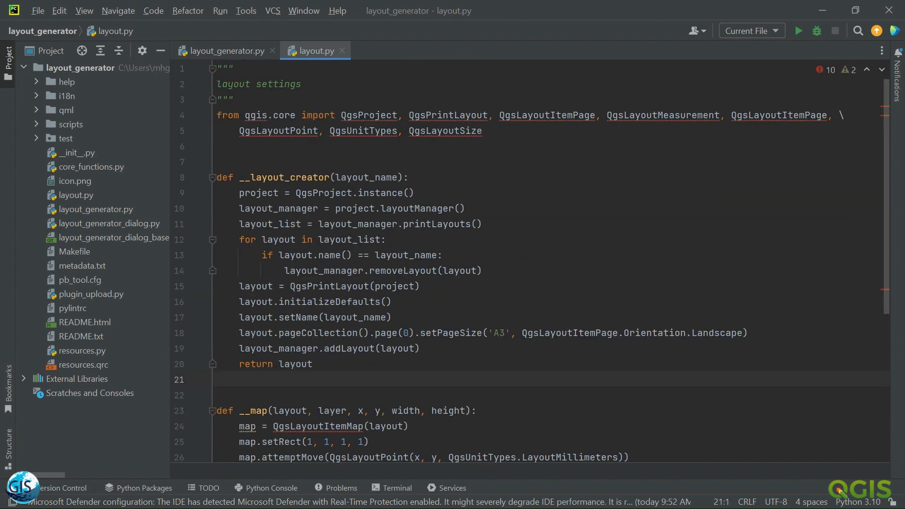
left_click(341, 115)
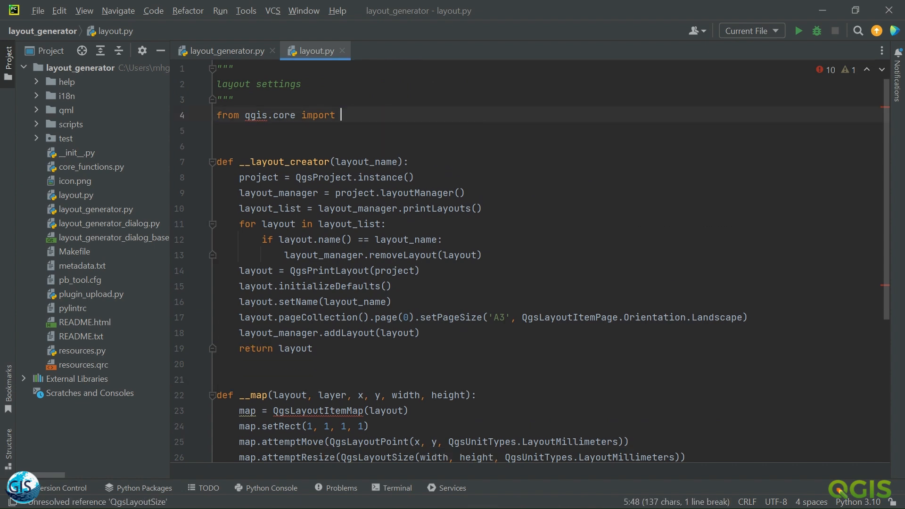
type("()")
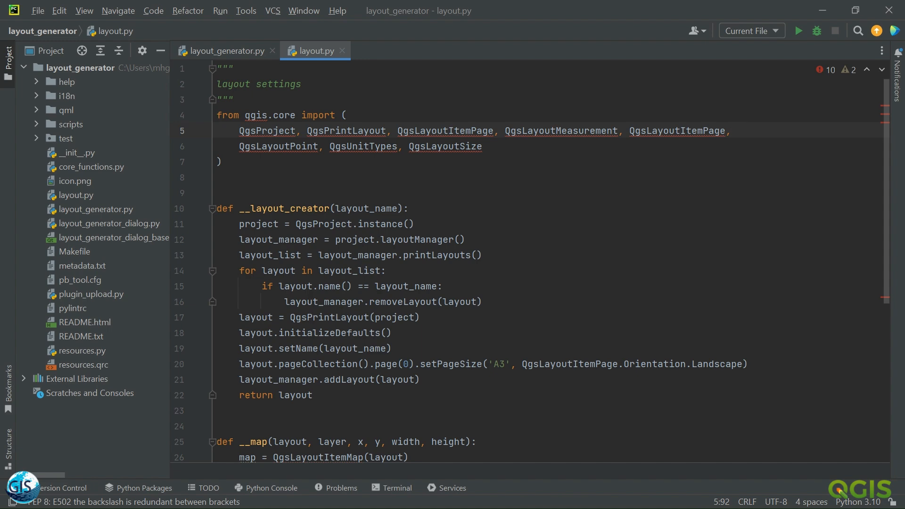
scroll("down", 3)
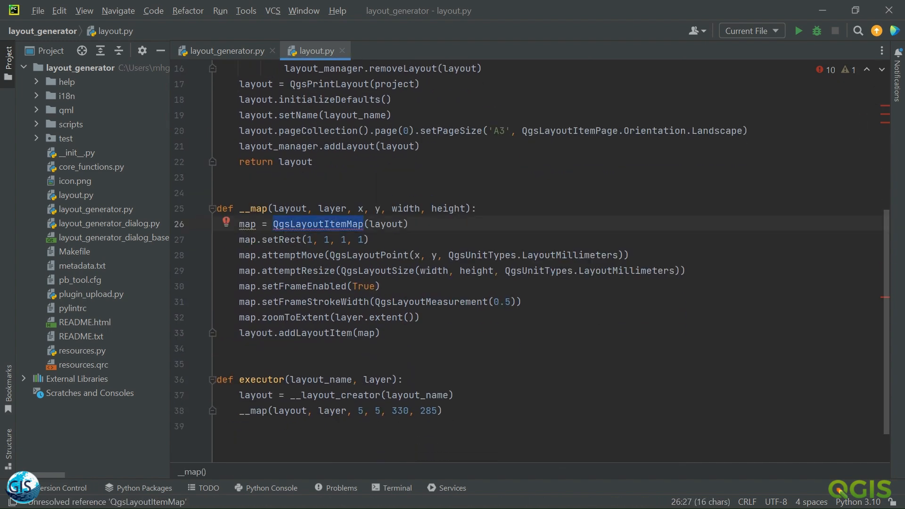
scroll("up", 3)
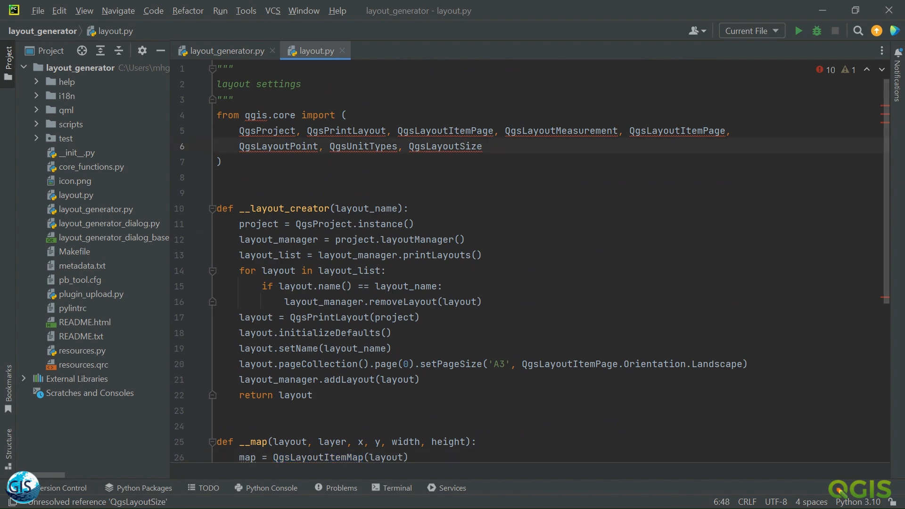
scroll("down", 3)
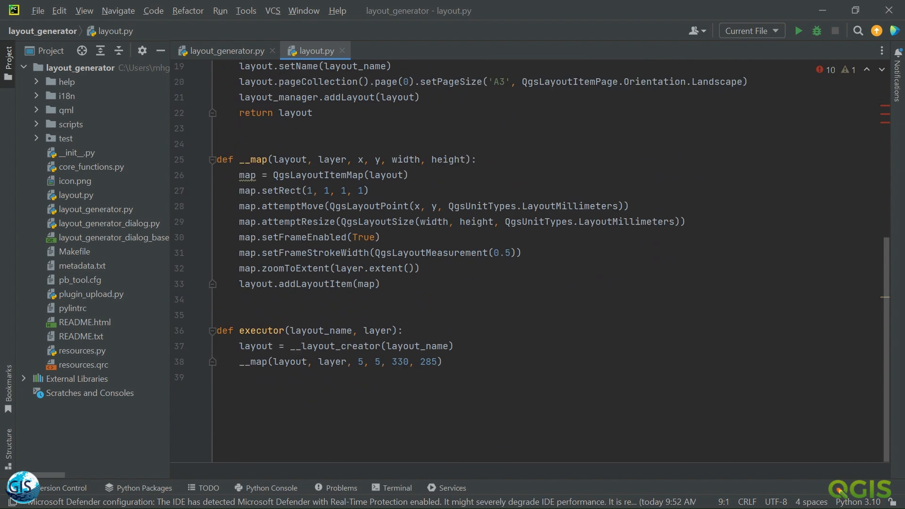
left_click(358, 362)
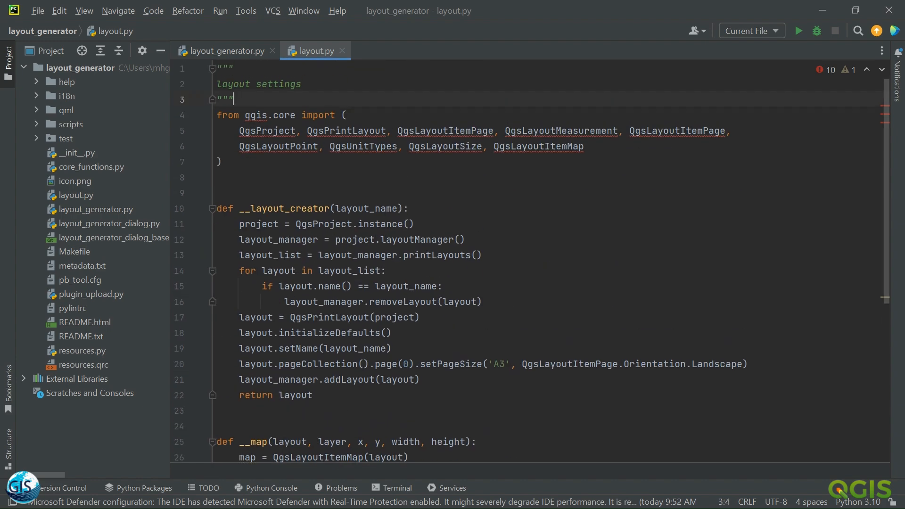
scroll("down", 3)
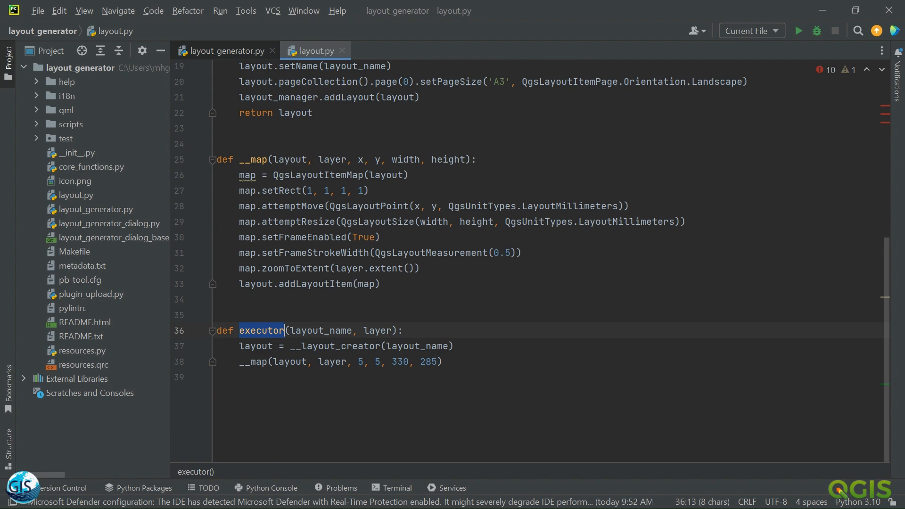
- In layout_generator.py, import executor instead of layout_creator from .layout
left_click(224, 51)
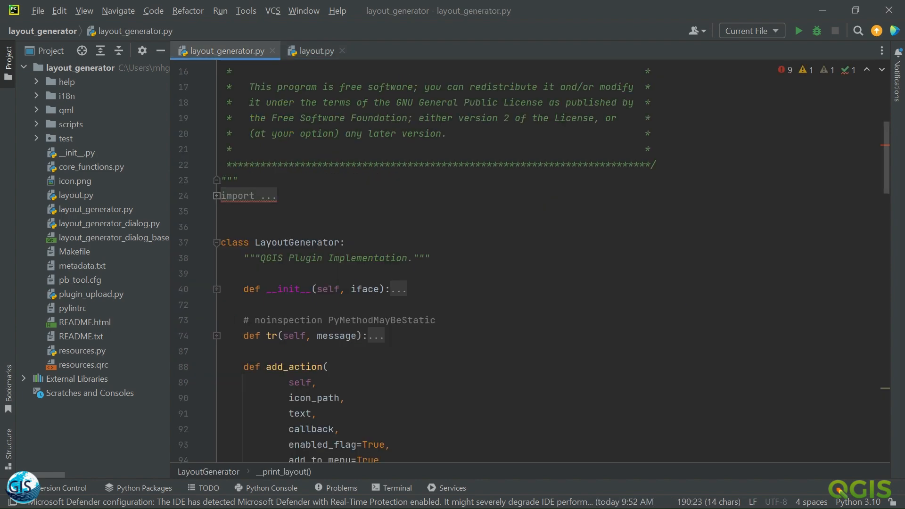
left_click(217, 196)
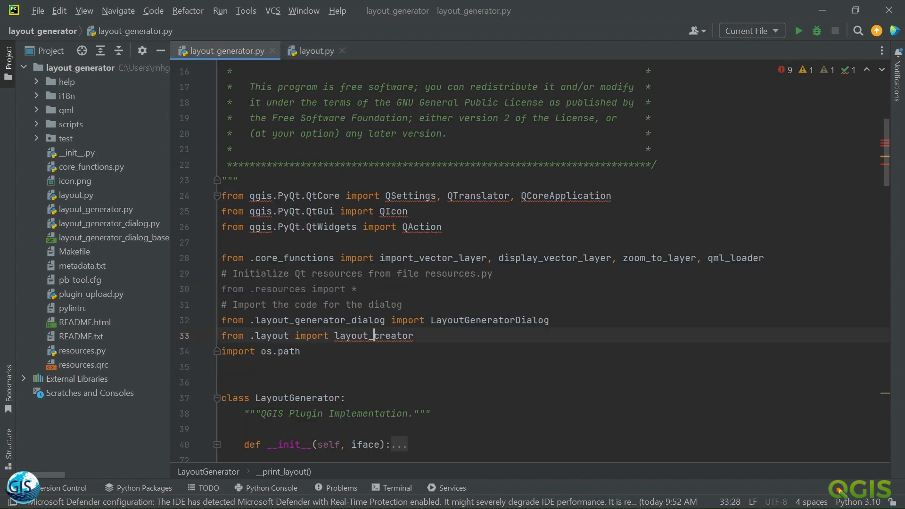
type("executor")
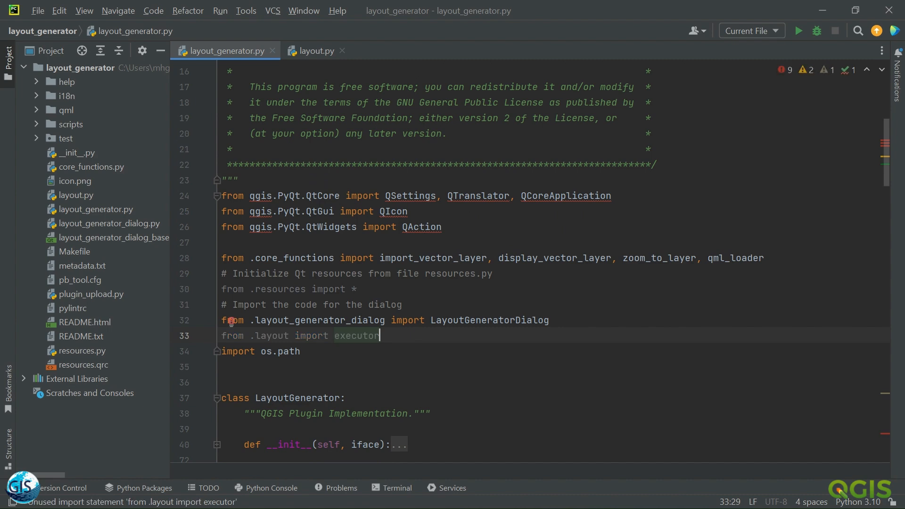
scroll("down", 3)
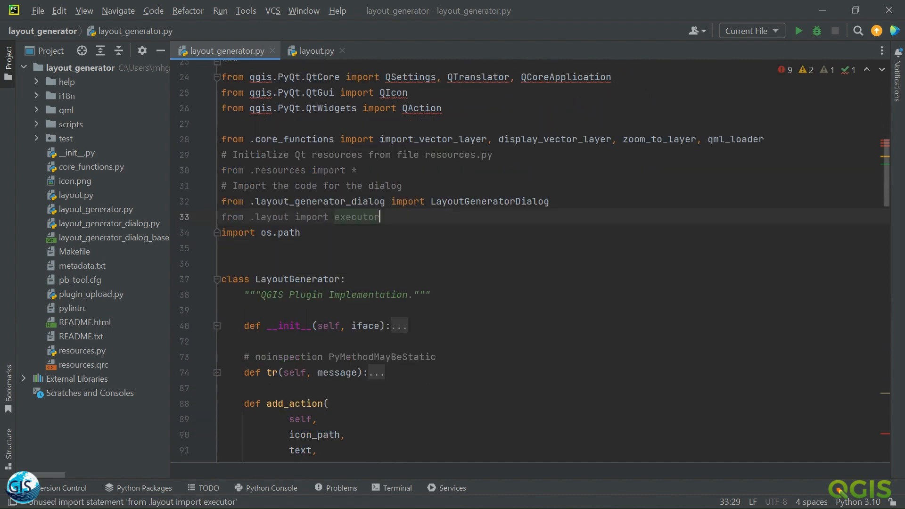
scroll("down", 3)
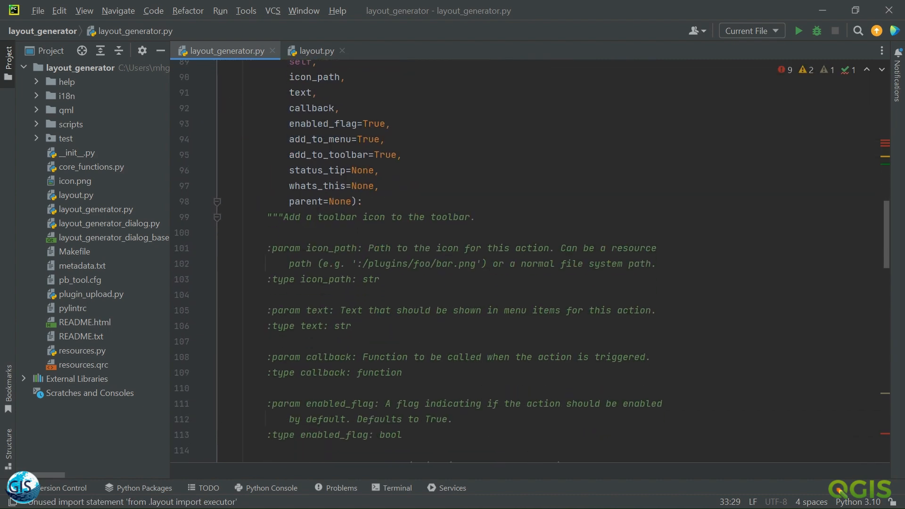
scroll("down", 3)
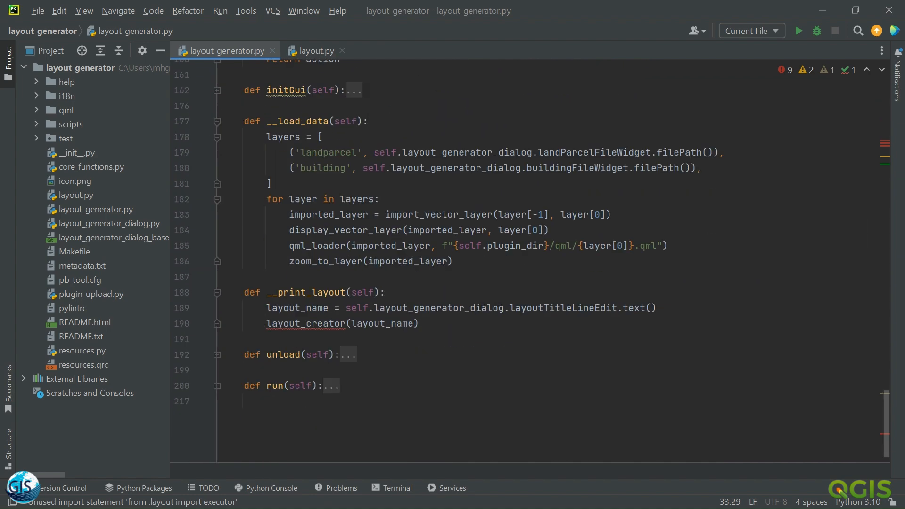
scroll("up", 3)
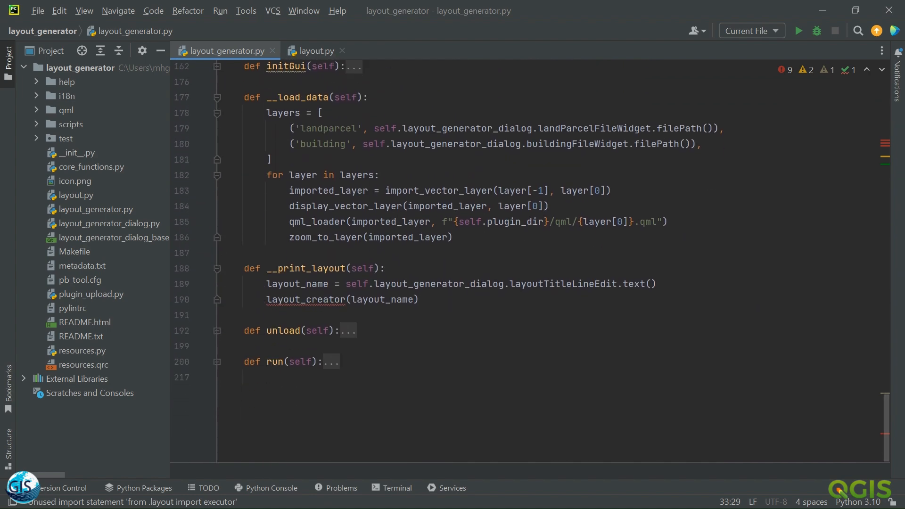
type("executor(layout_name, layer):")
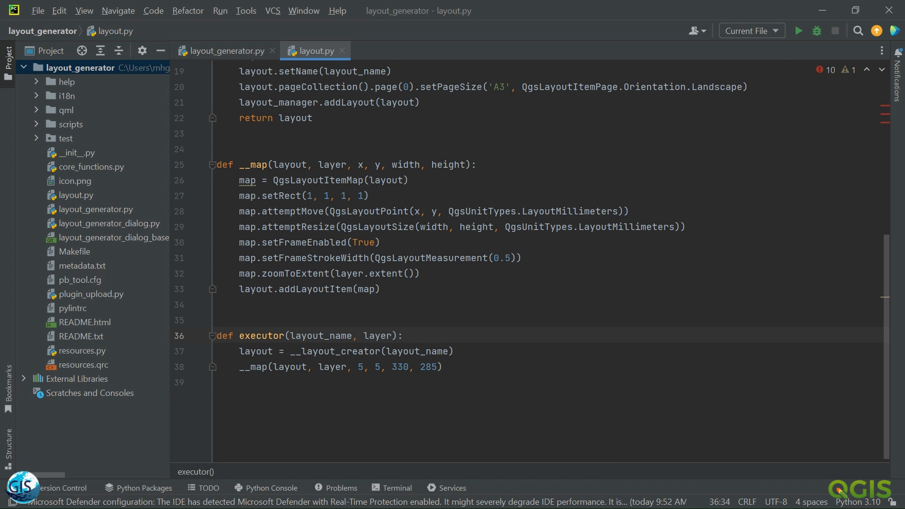
- In core_functions.py, define activate_existing_layer(layer_name) below display_vector_layer
left_click(402, 335)
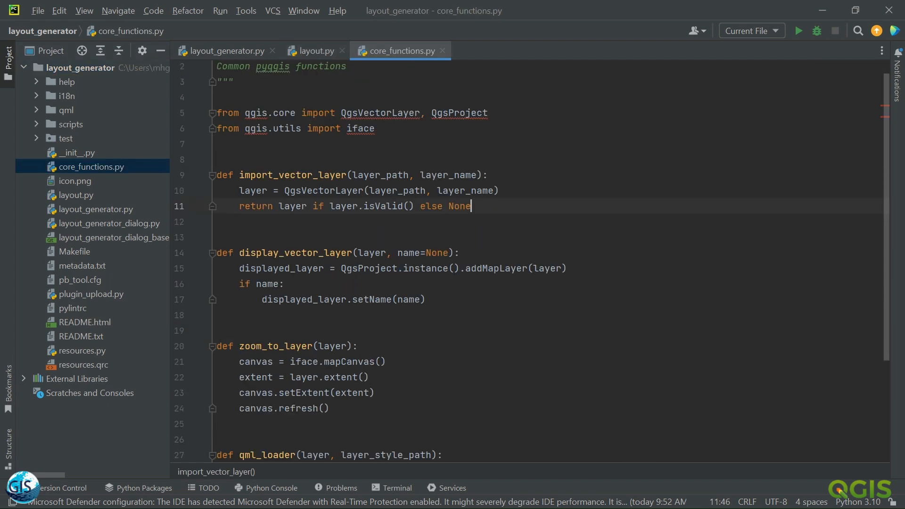
scroll("down", 3)
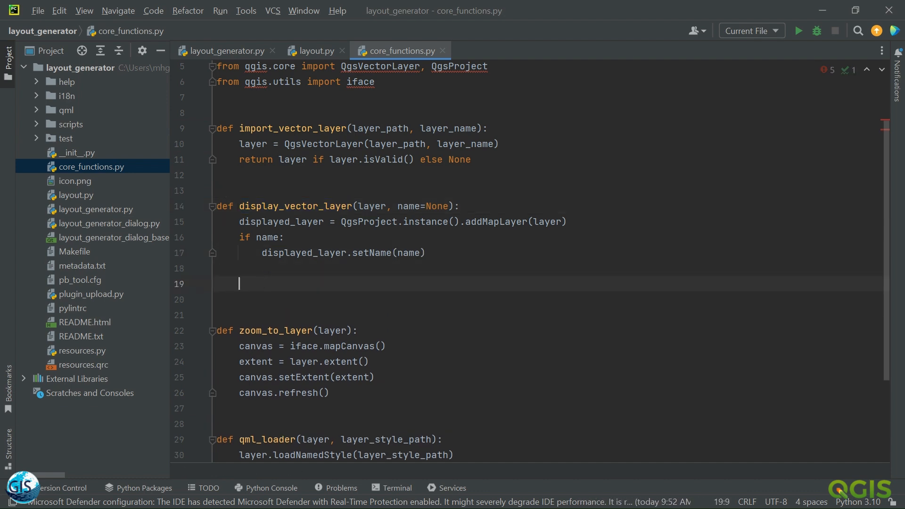
type("def")
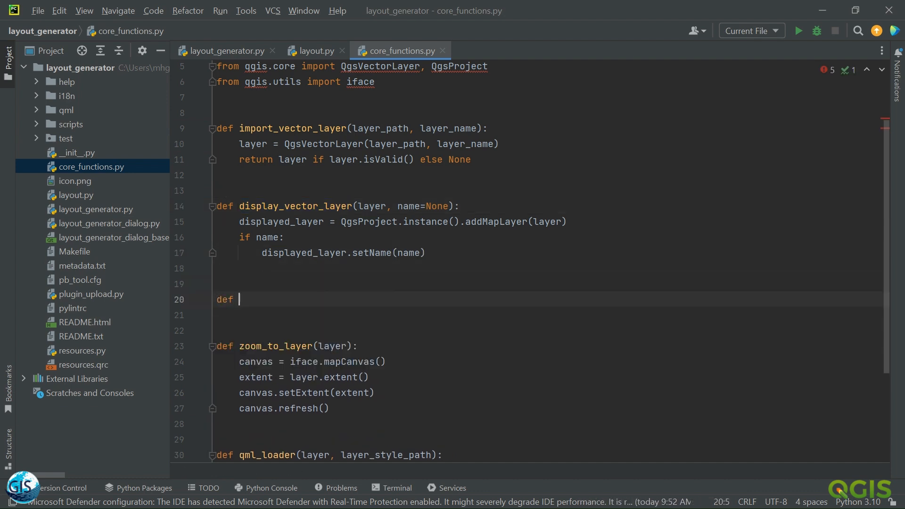
type("act")
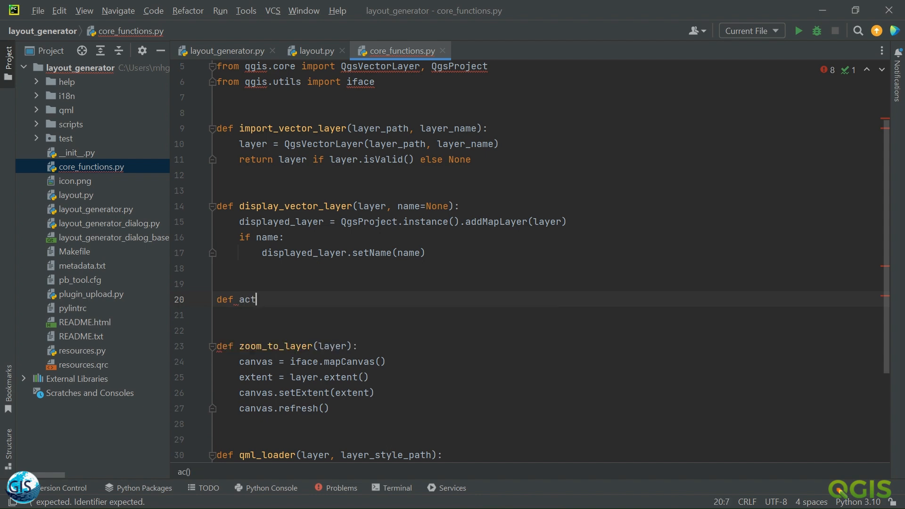
type("ivate_e")
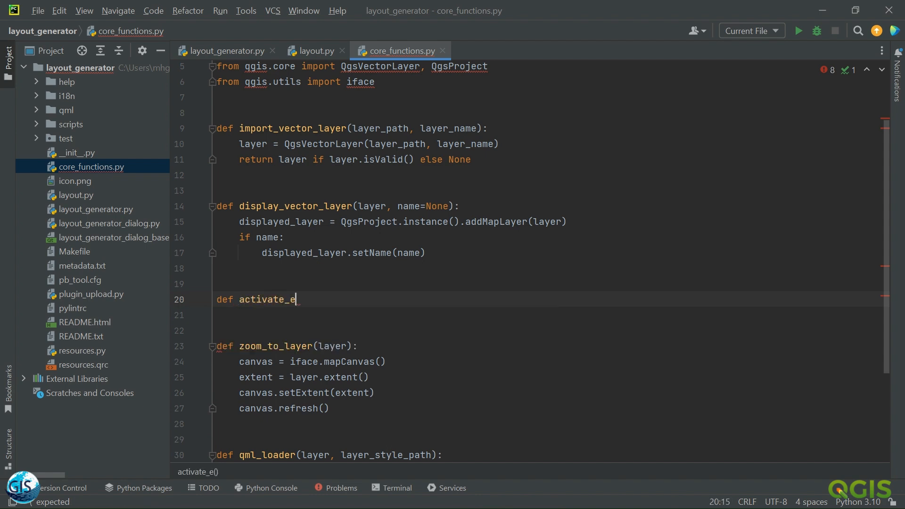
type("xisting")
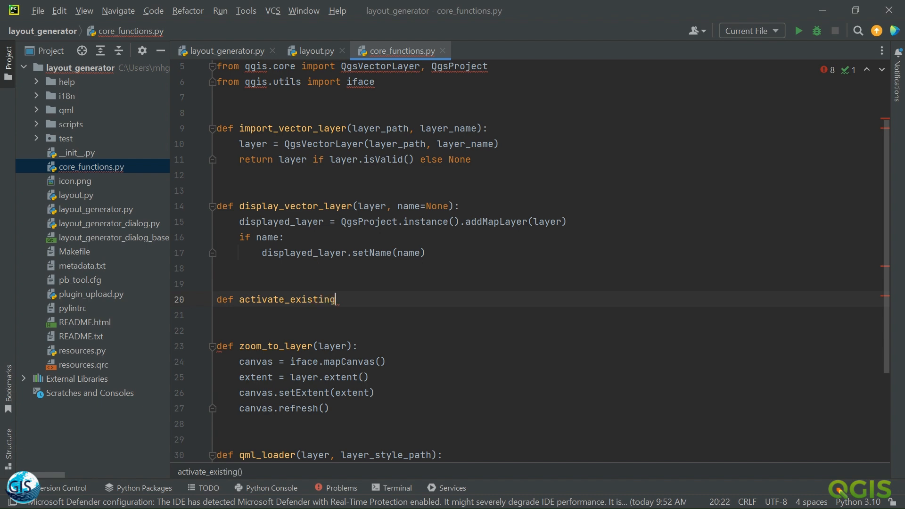
type("_layer")
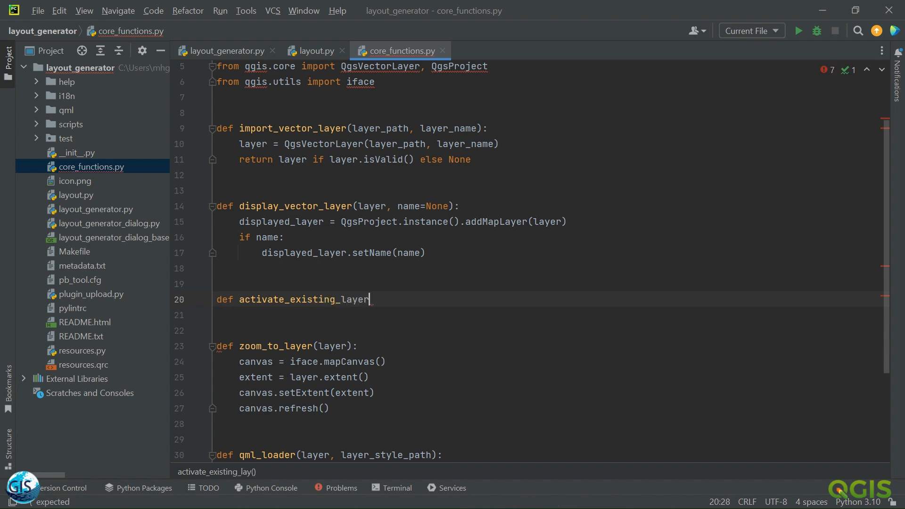
type("(")
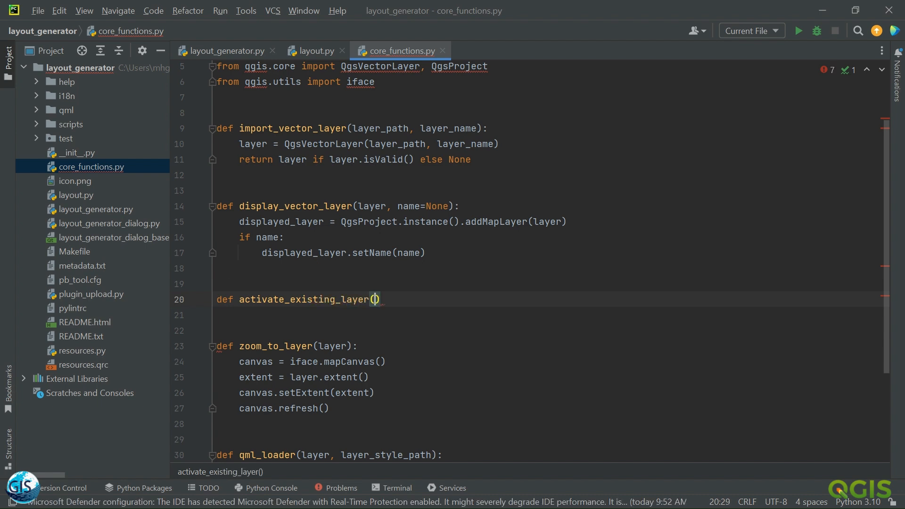
type("layer_name")
type("return Q")
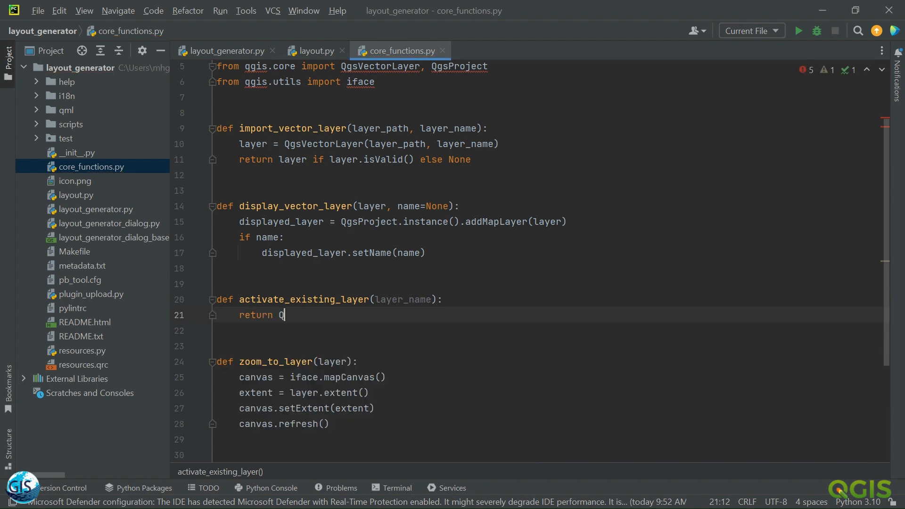
- Make it return QgsProject.instance().mapLayersByName(layer_name)[0]
type("gsProject.instance(")
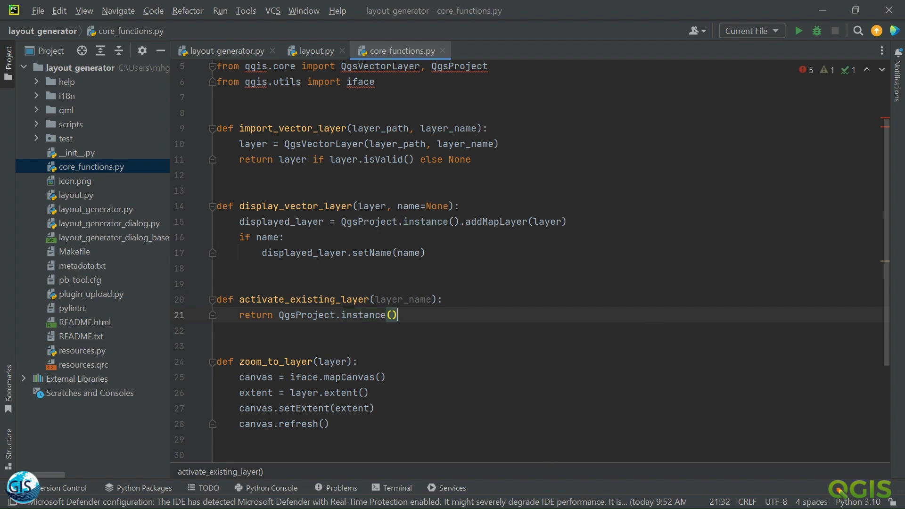
type(".")
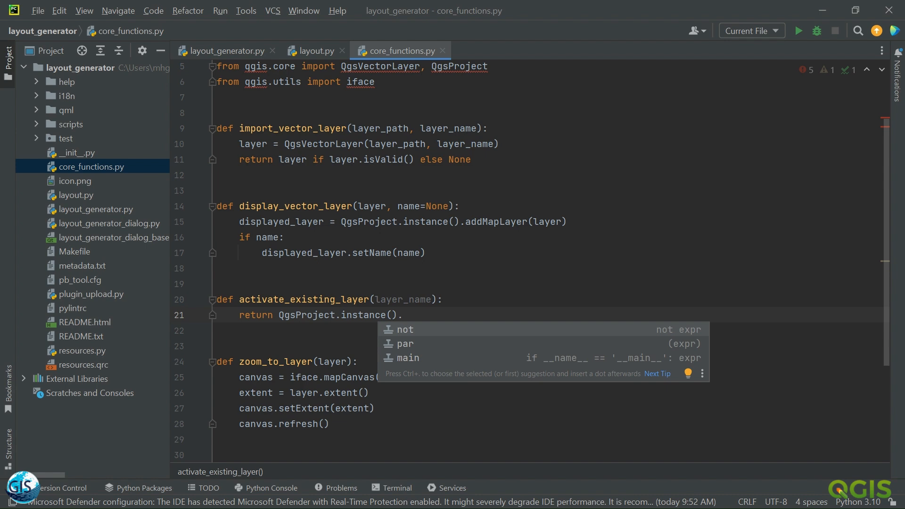
type("map")
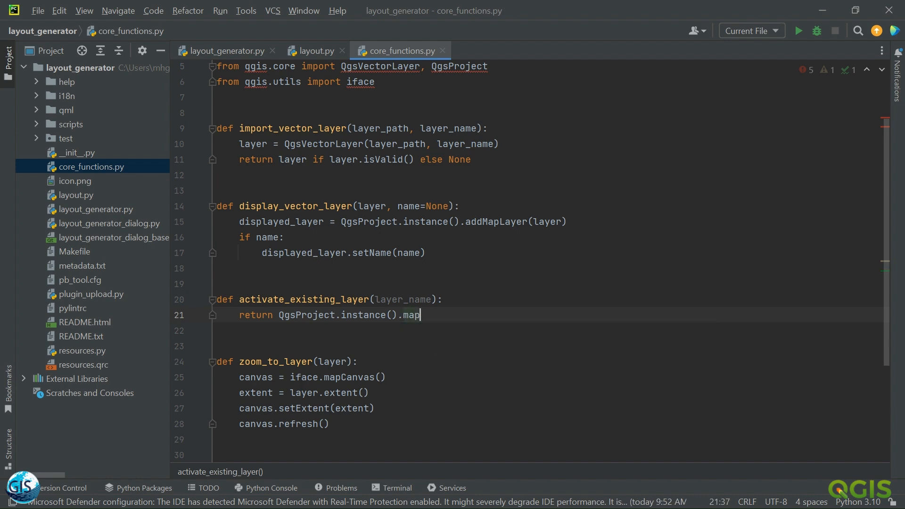
type("Layers")
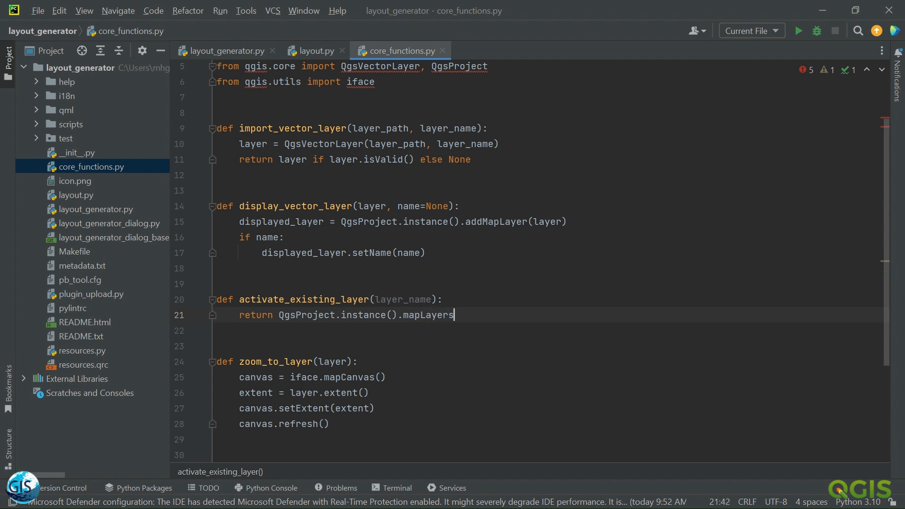
type("ByNam")
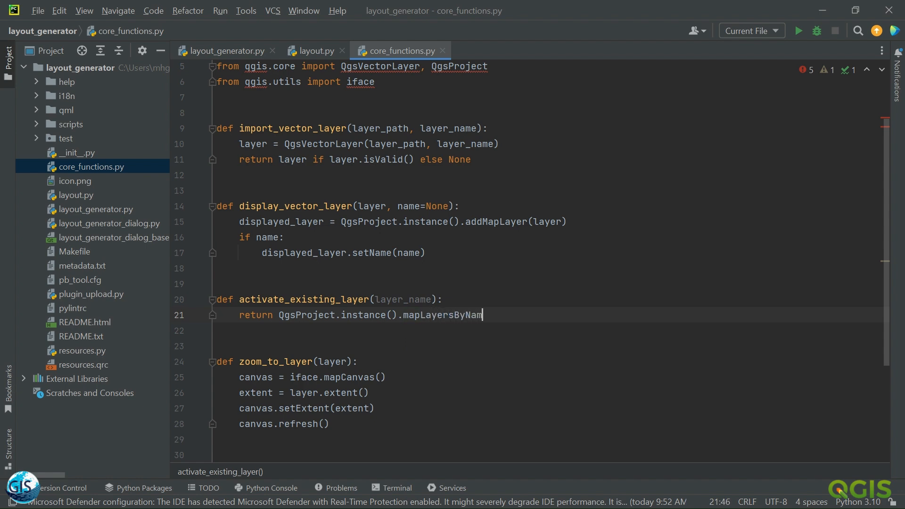
type("(layer_name")
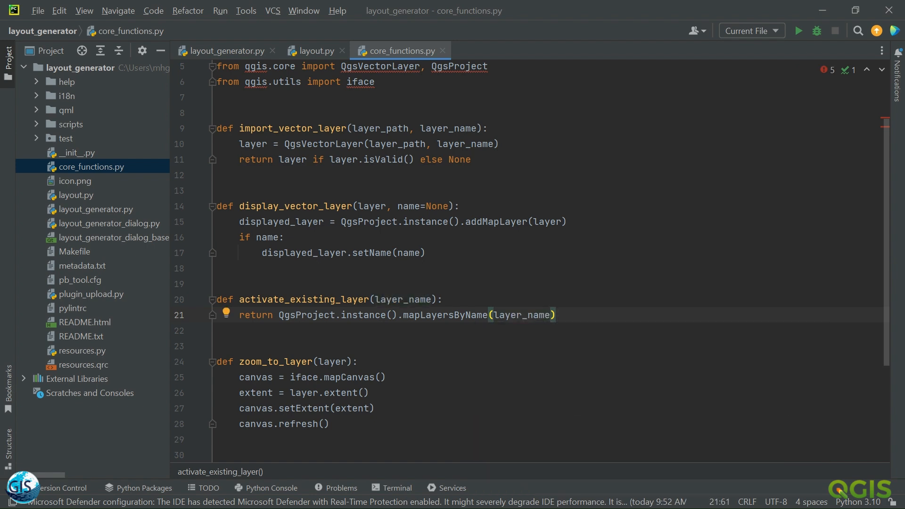
type("[]")
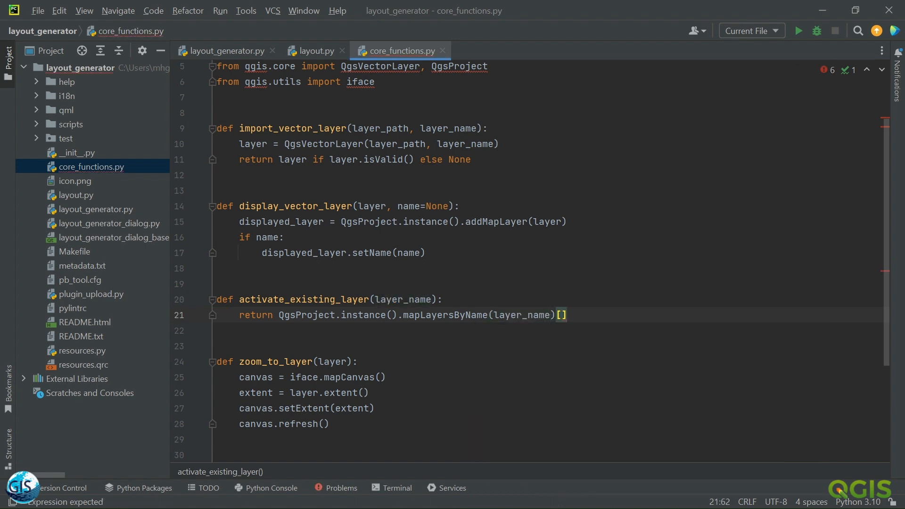
type("0")
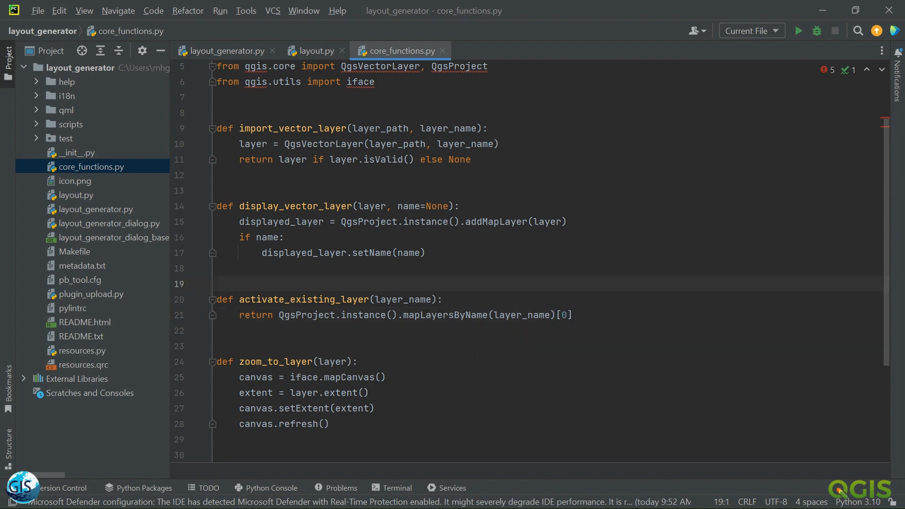
- In layout.py, add 'from .core_functions import activate_existing_layer'
left_click(314, 51)
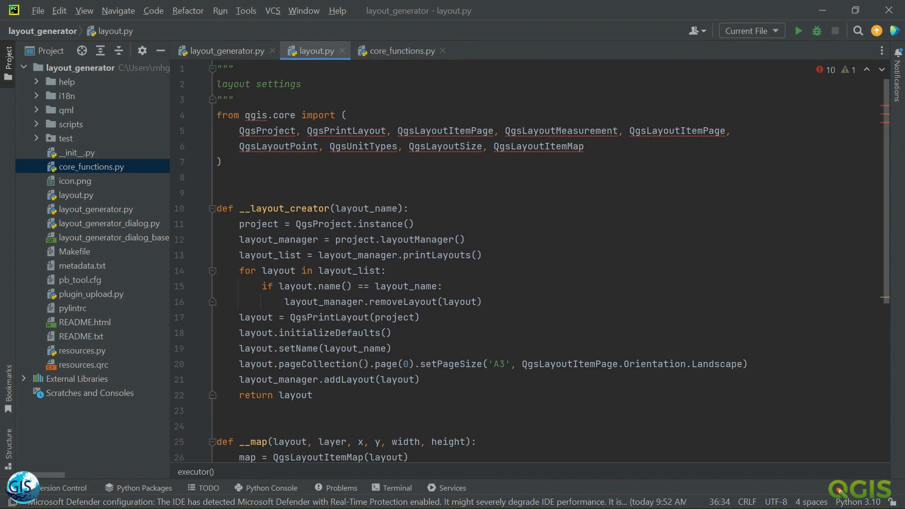
type("f")
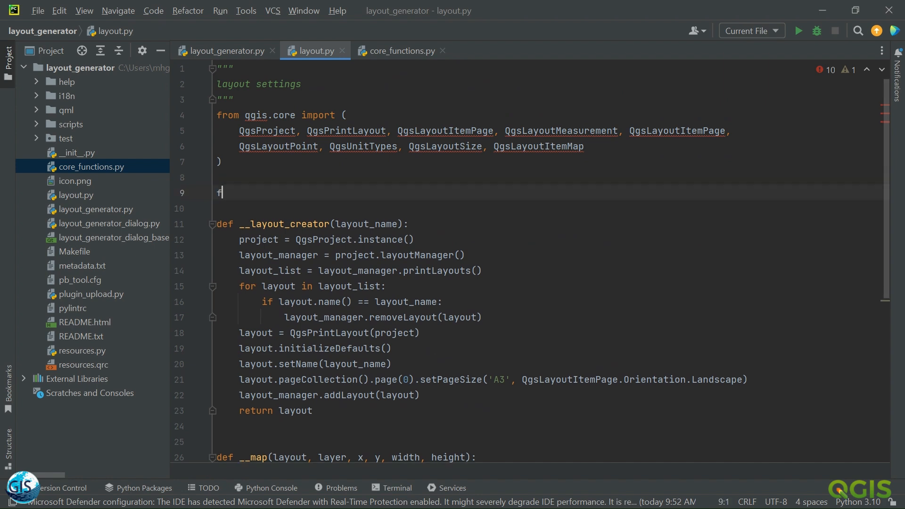
type("rom")
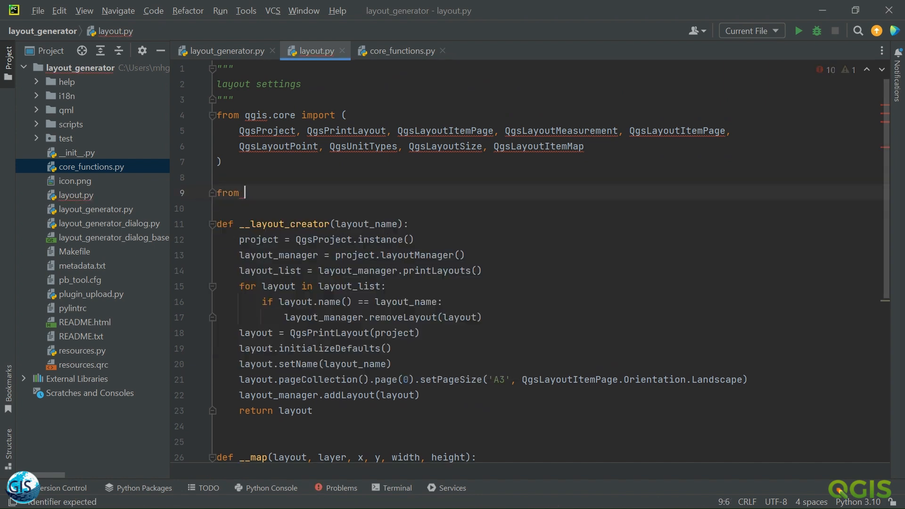
type(".")
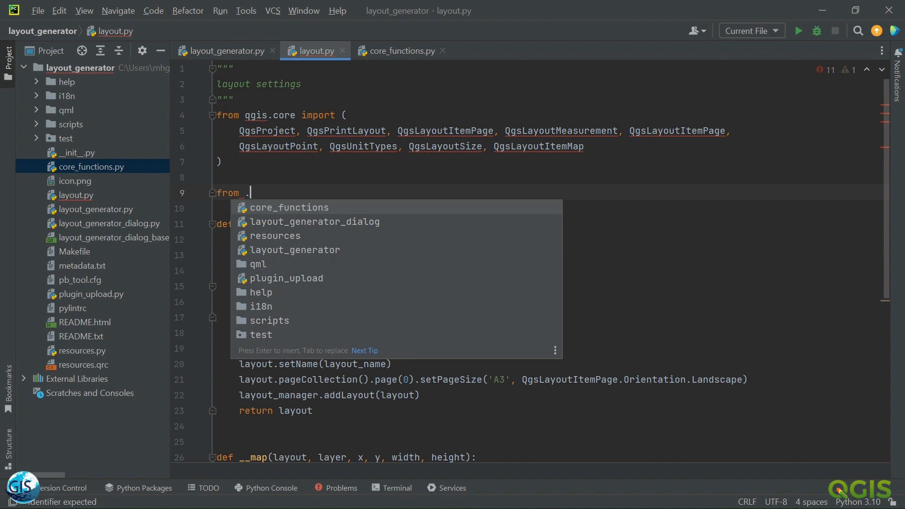
left_click(288, 208)
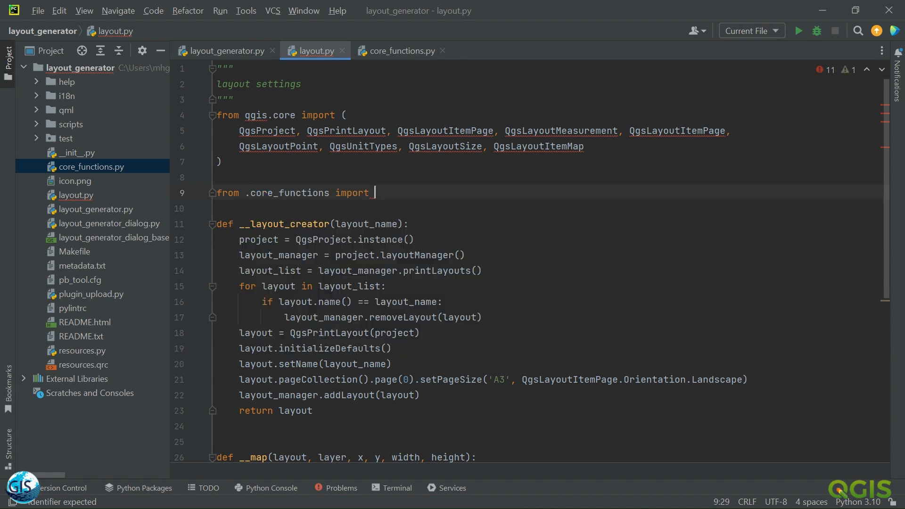
type("activate_existing_layer")
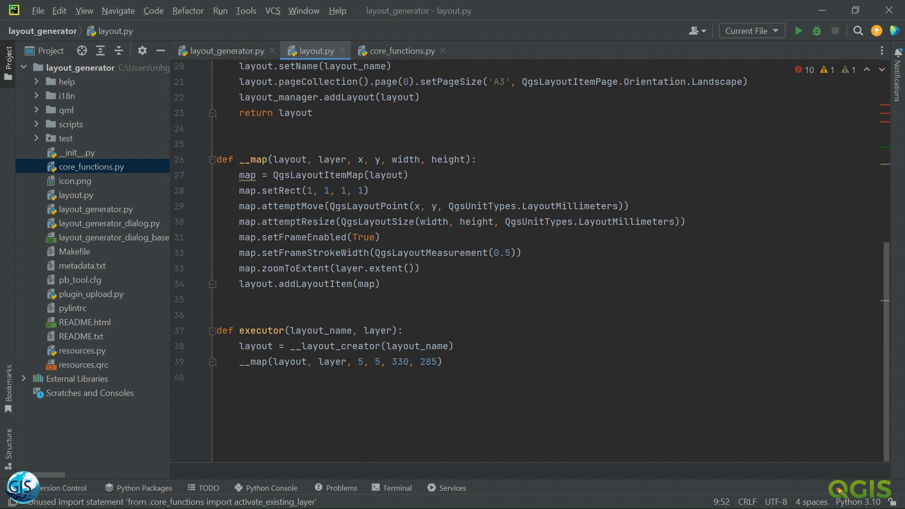
- Insert layer = activate_existing_layer('building') into executor
type("k")
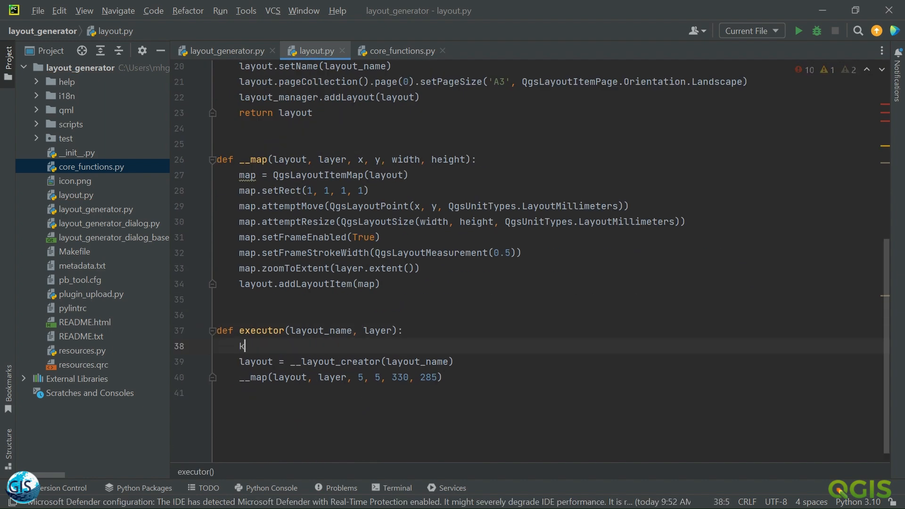
type("layer = activate_existing_layer('")
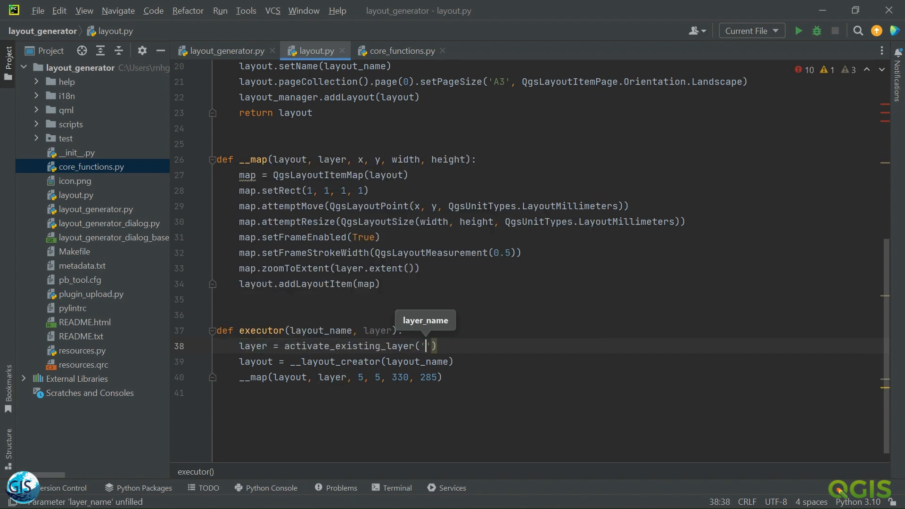
type("build")
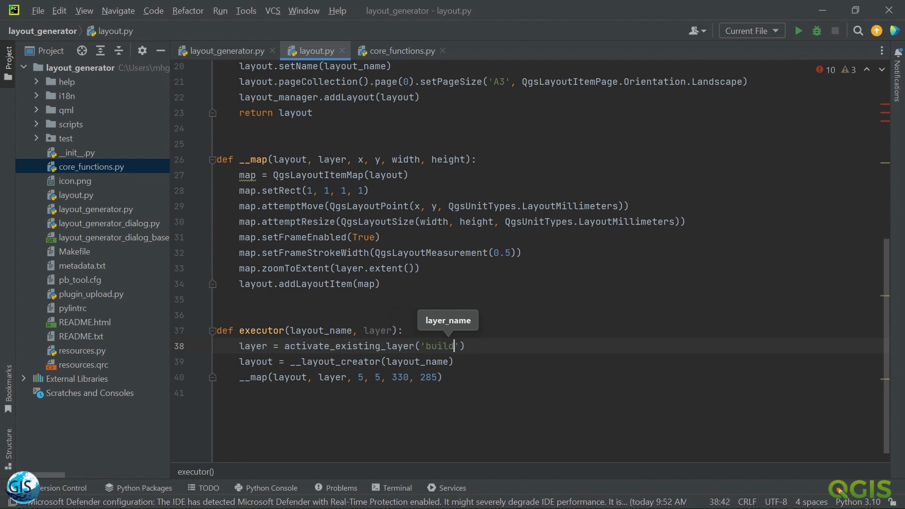
type("ings")
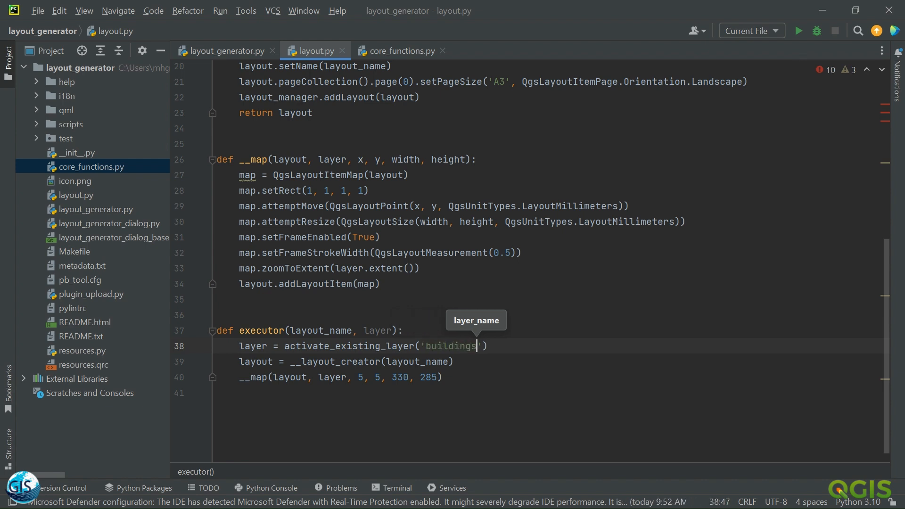
key("Backspace")
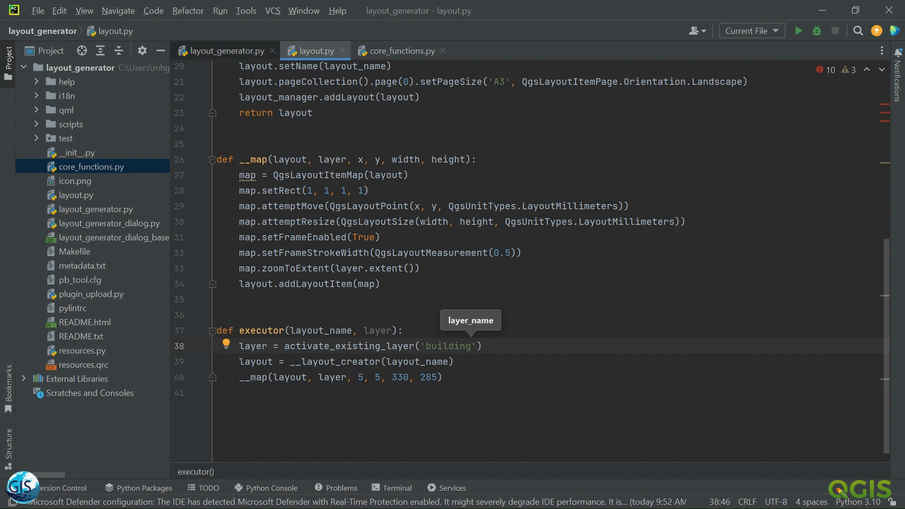
- Remove the layer parameter so executor takes only layout_name
left_click(223, 51)
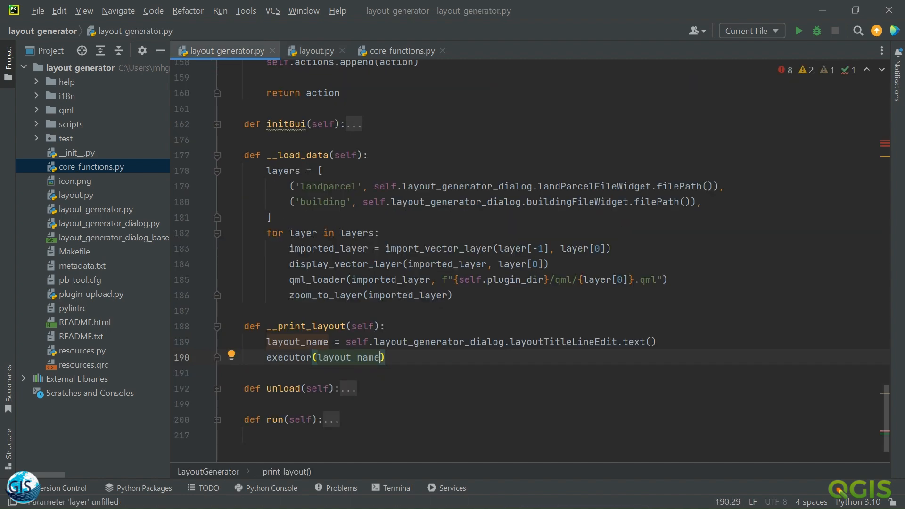
left_click(315, 51)
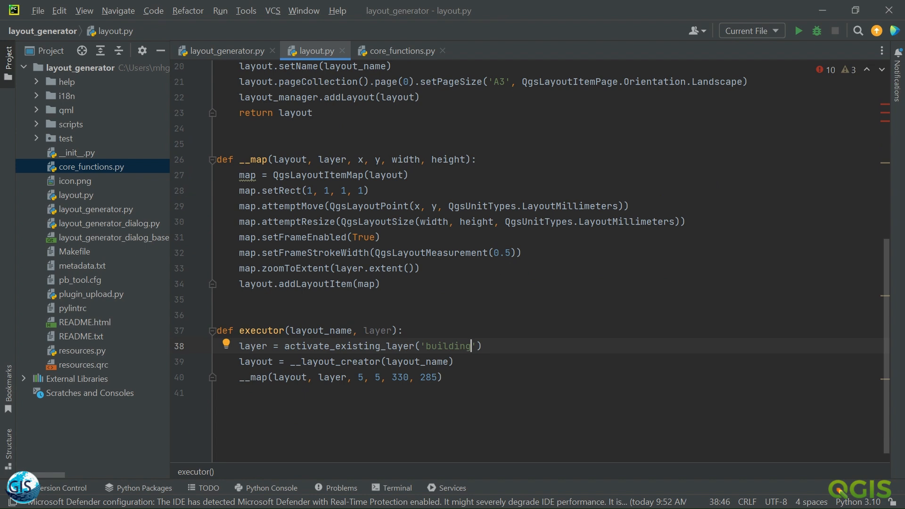
left_click(358, 330)
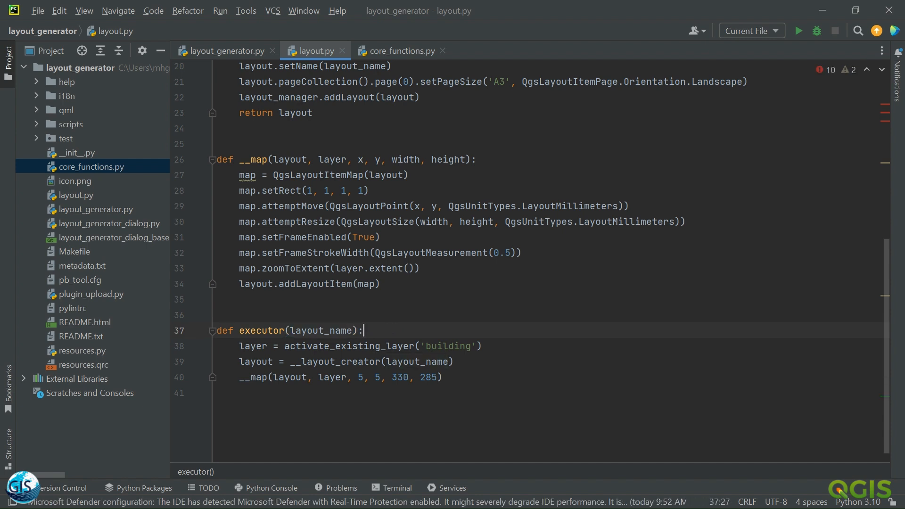
double_click(348, 346)
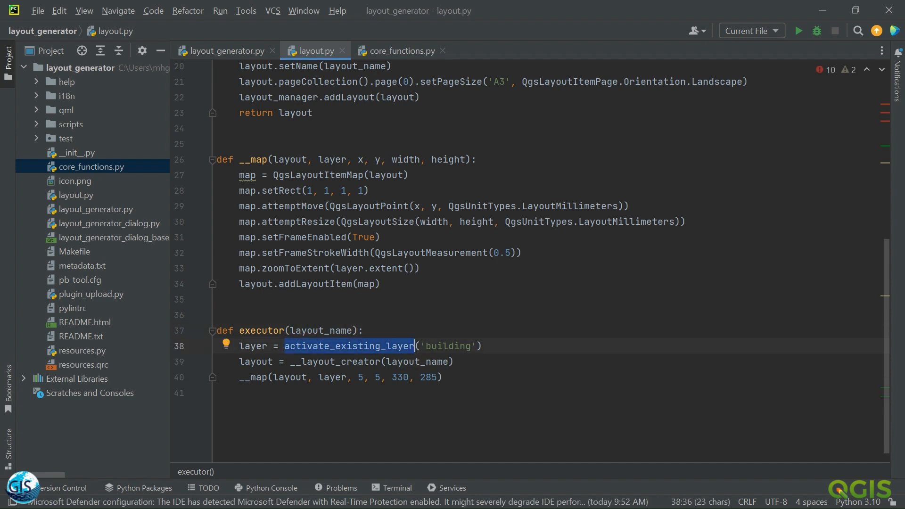
double_click(332, 377)
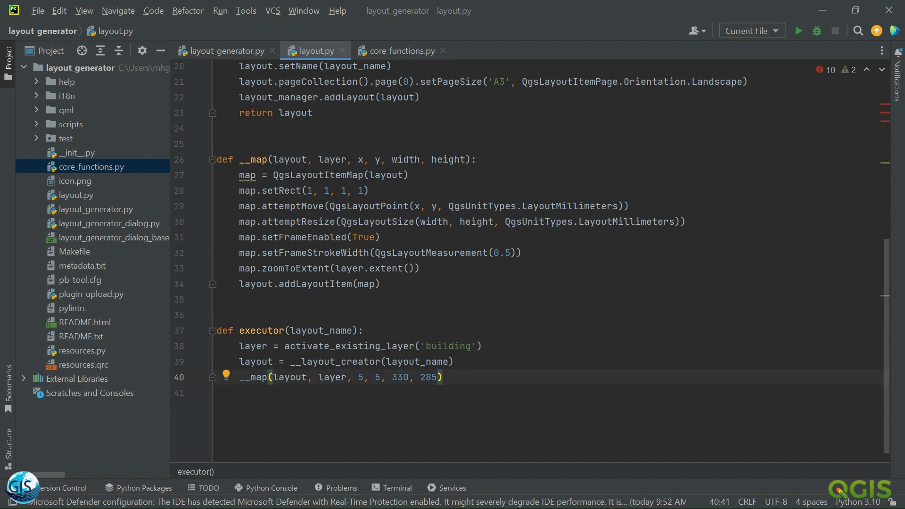
left_click(224, 51)
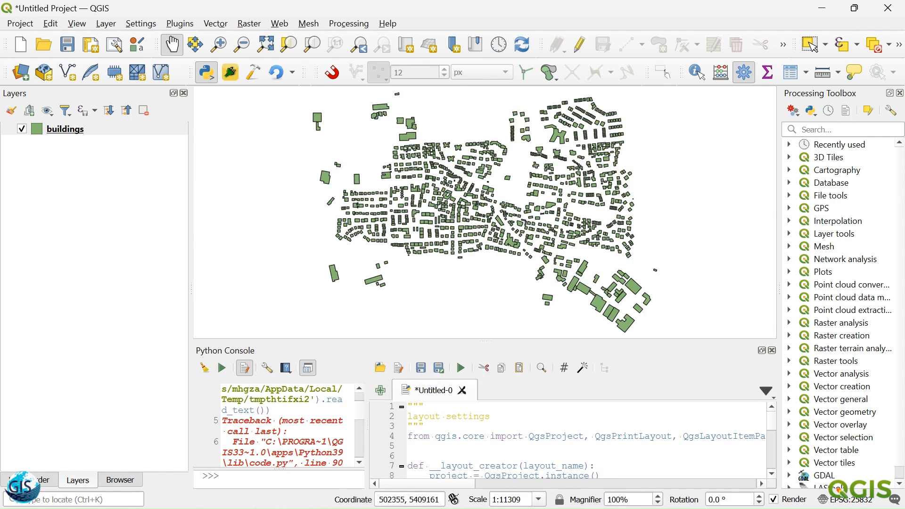
- Remove the buildings layer and choose buildings.shp as the Layout Generator's Buildings input
left_click(126, 110)
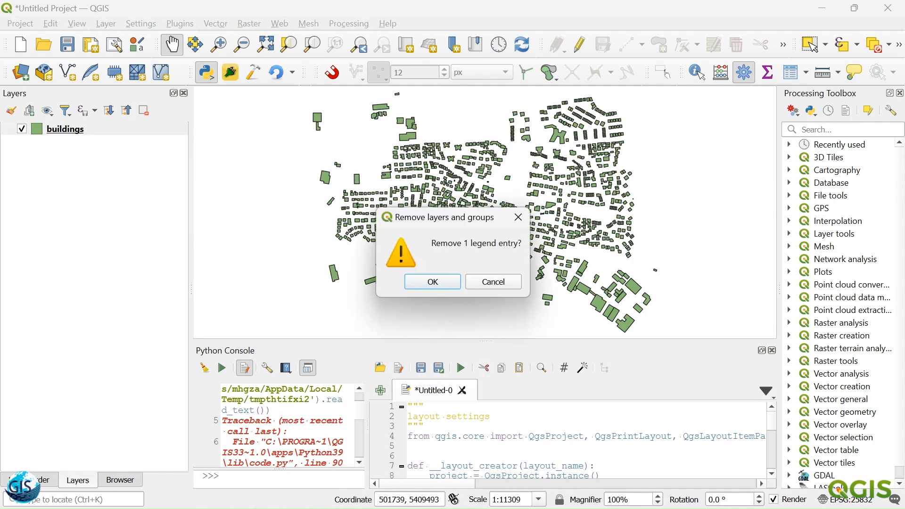
left_click(432, 281)
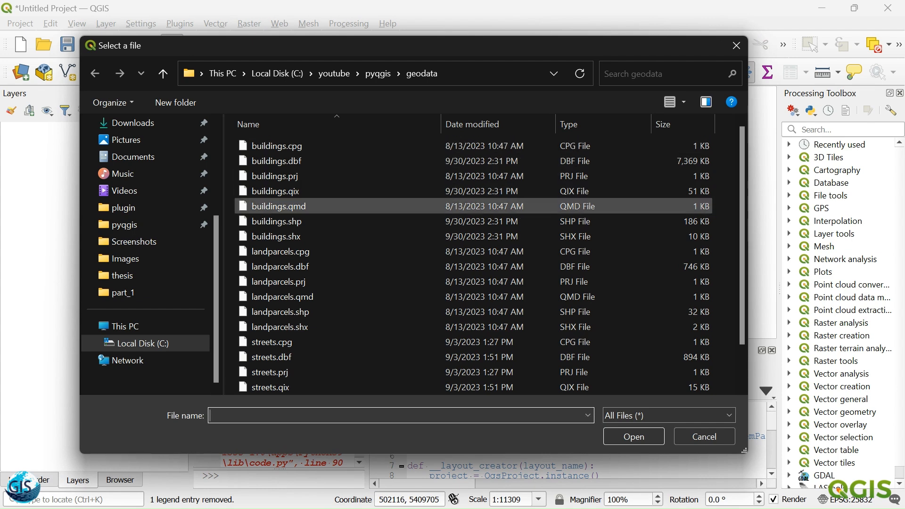
left_click(633, 436)
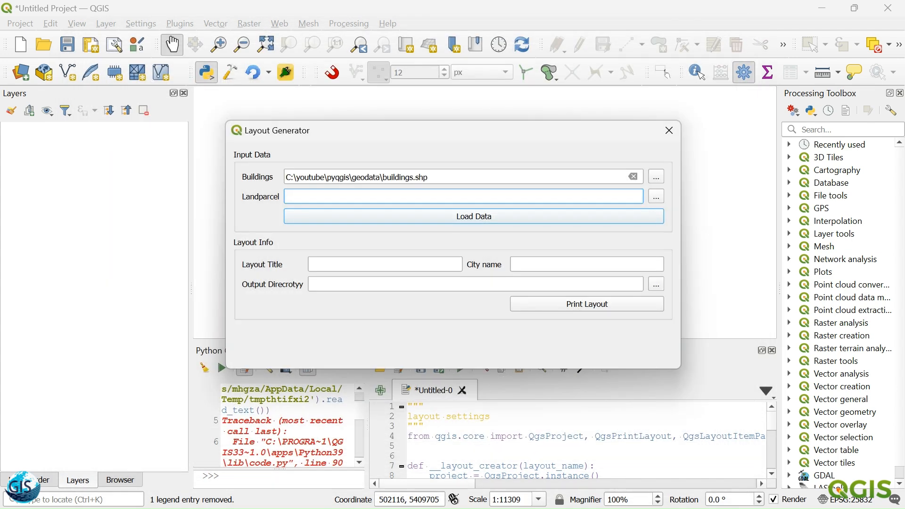
- Set landparcels.shp as Landparcel input, load data, title the layout 'gisworld', and print it
left_click(655, 197)
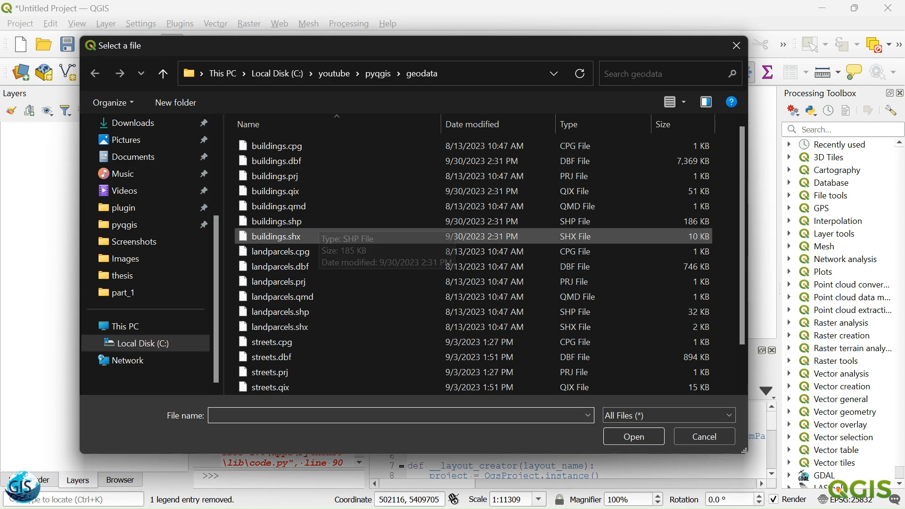
left_click(280, 266)
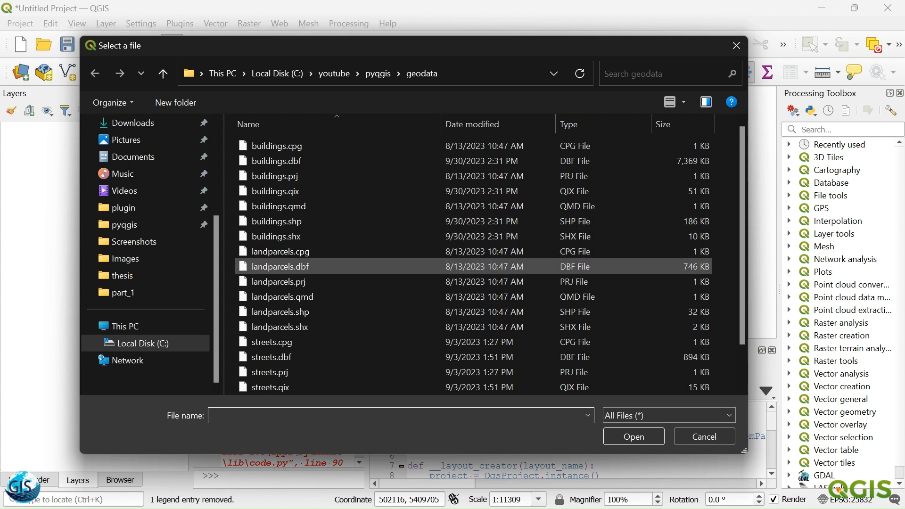
left_click(276, 236)
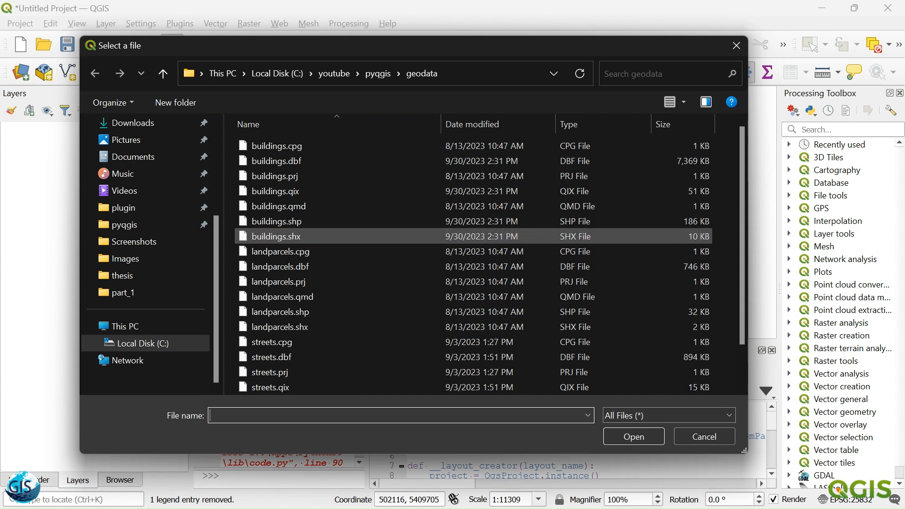
mouse_move(276, 236)
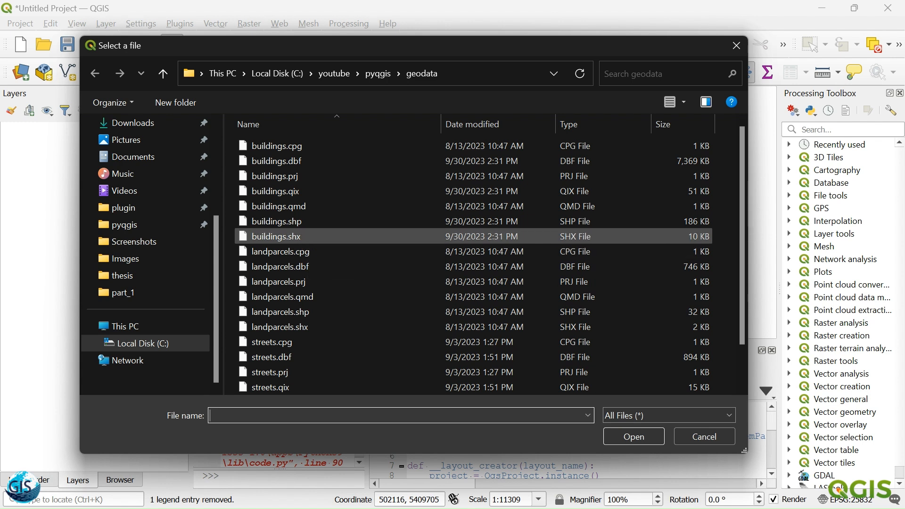
left_click(276, 221)
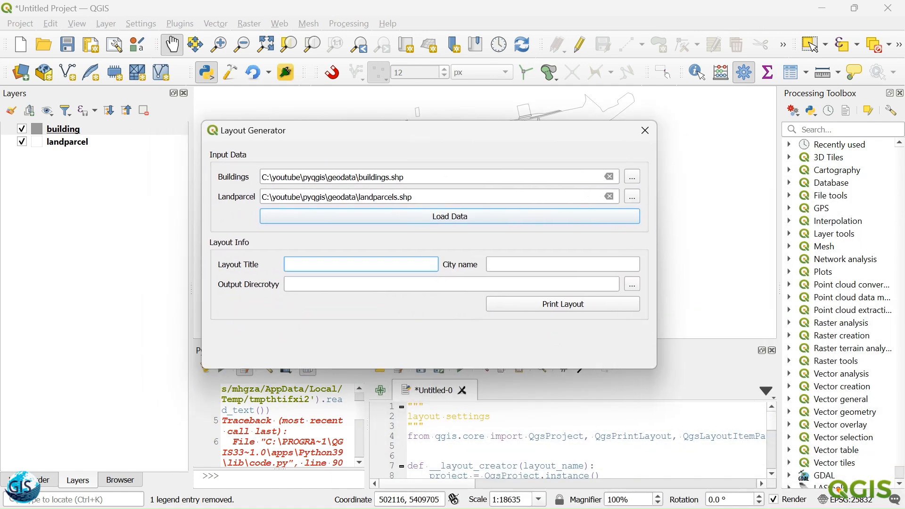
type("gisworld")
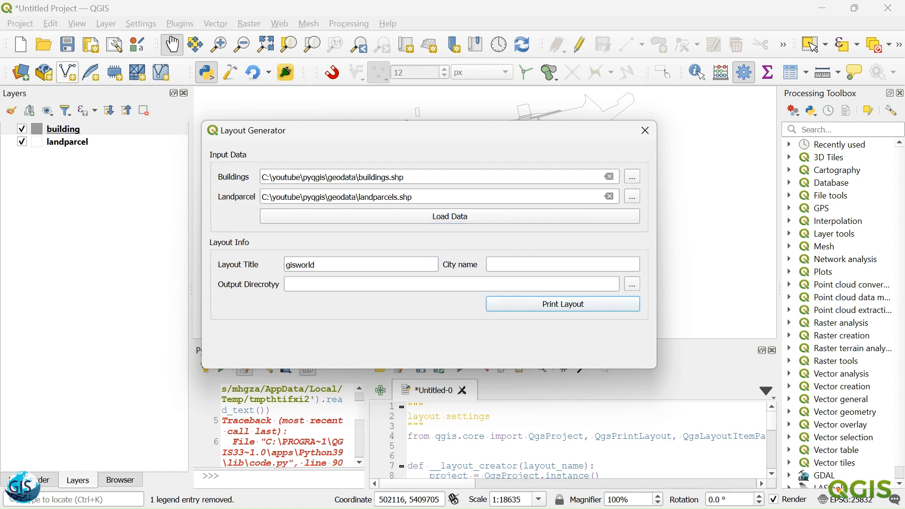
left_click(19, 23)
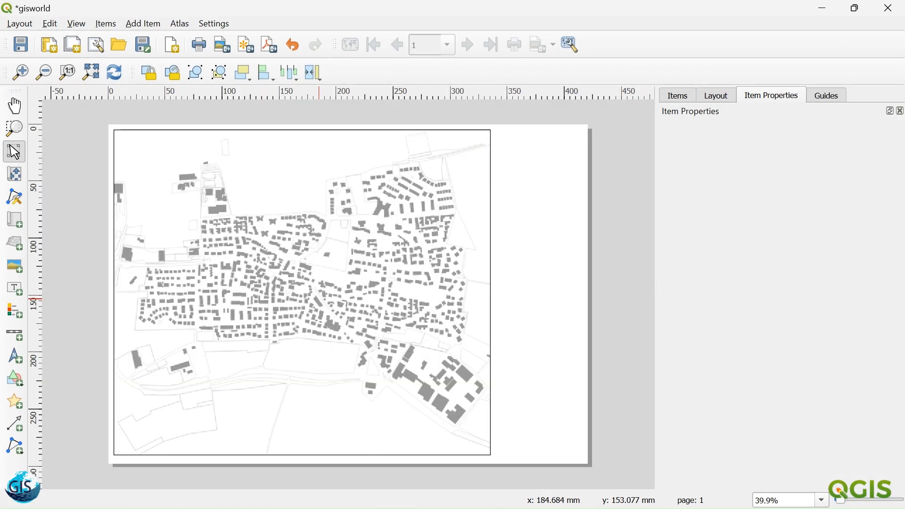
mouse_move(347, 248)
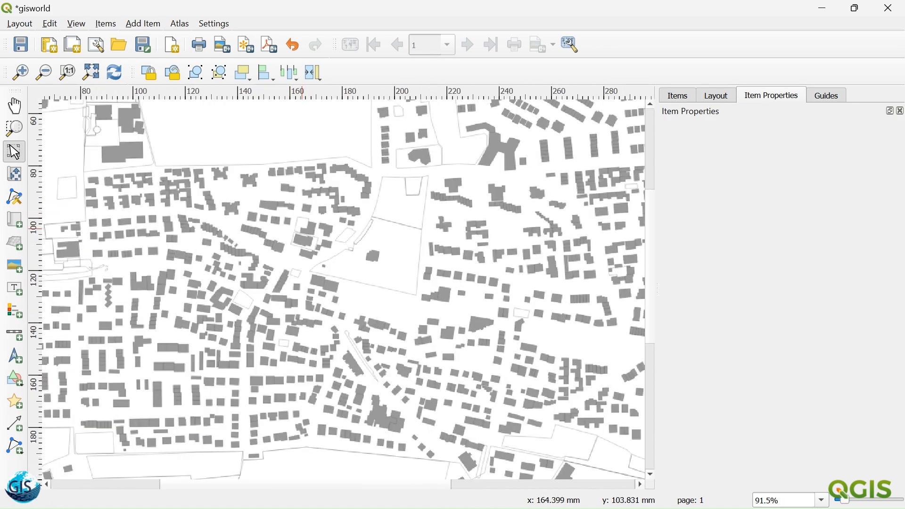
mouse_move(319, 253)
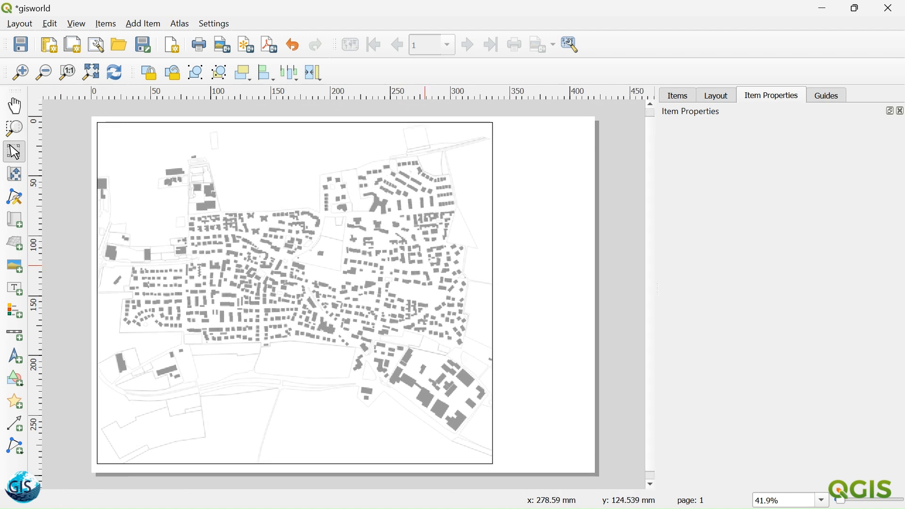
mouse_move(441, 286)
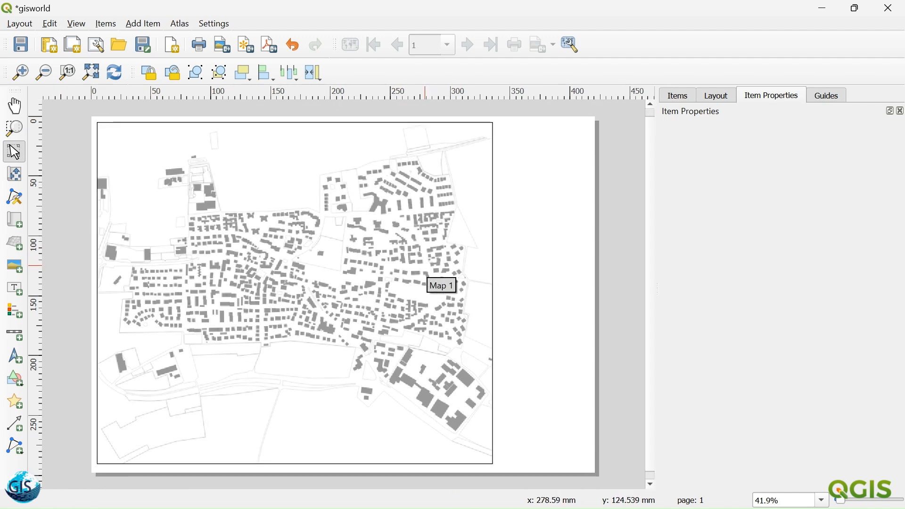